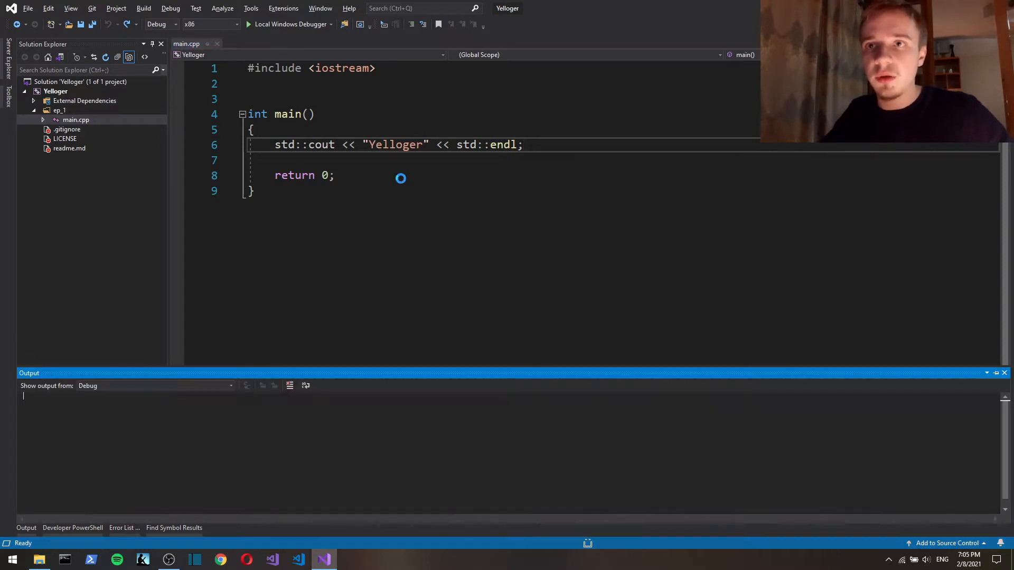
Create a new header file logger.h in the ep_1 folder beside main.cpp.
{"action": "left_click", "coordinate": [288, 24]}
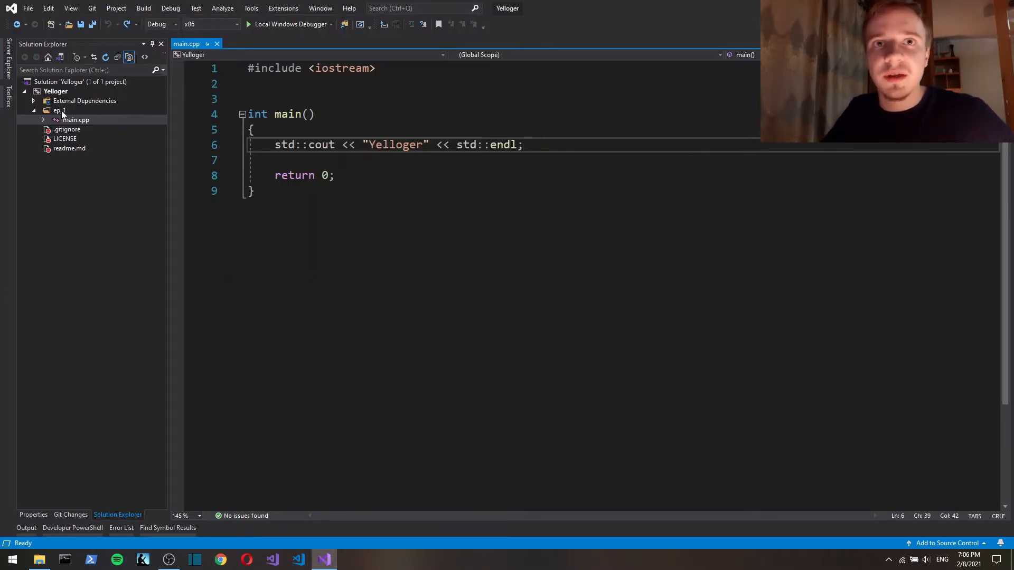
{"action": "left_click", "coordinate": [58, 110]}
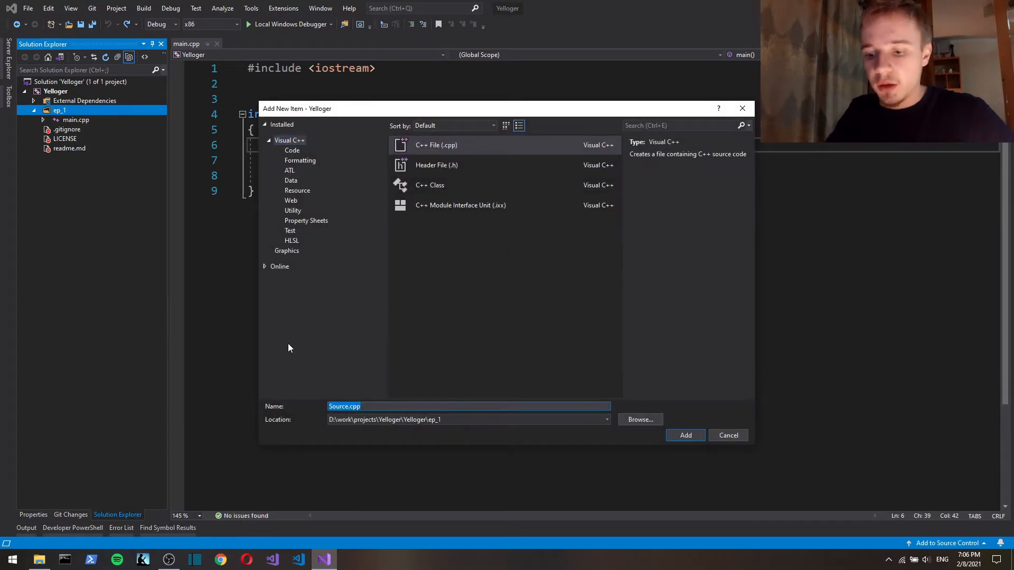
{"action": "type", "text": "logger"}
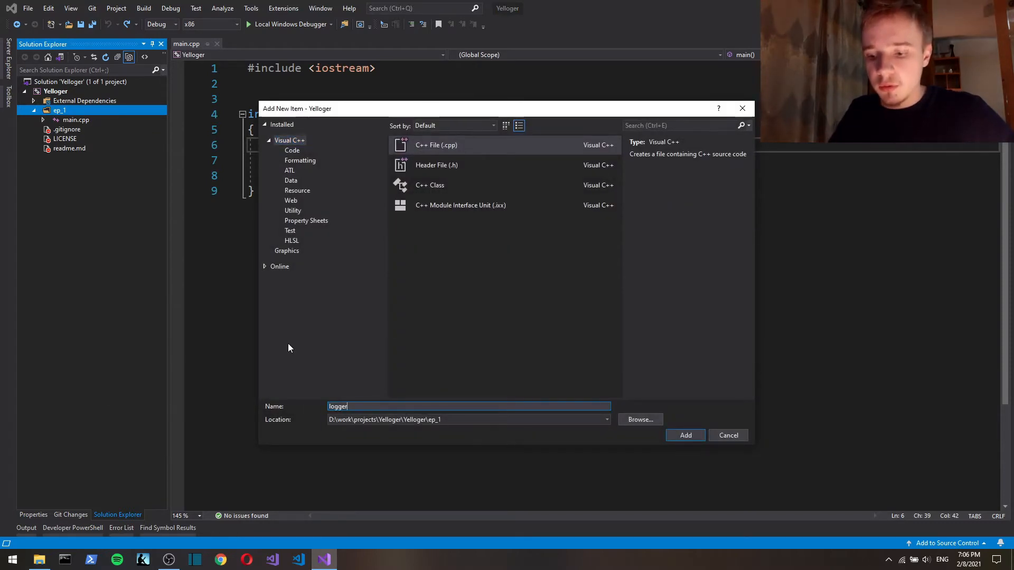
{"action": "left_click", "coordinate": [685, 435]}
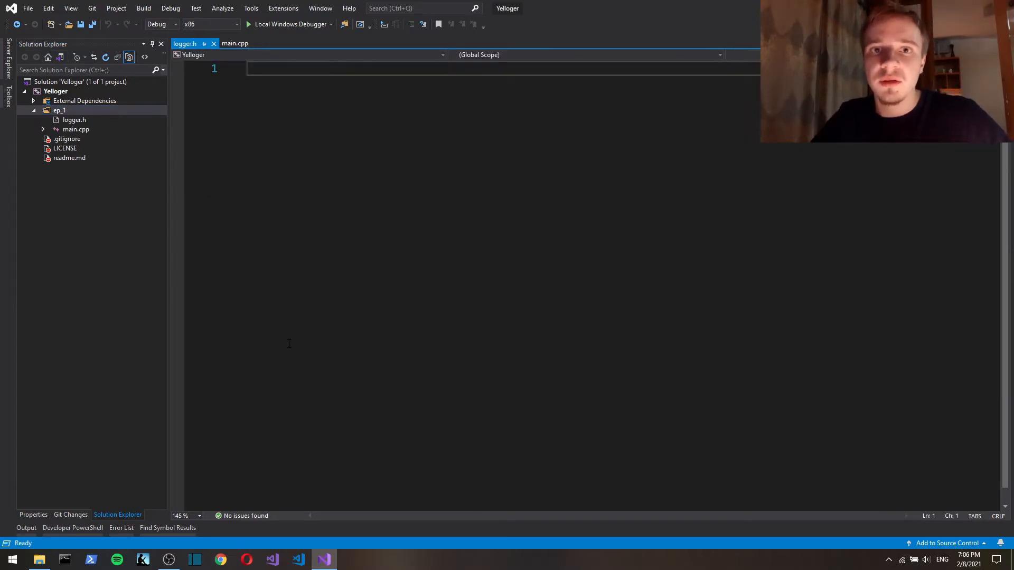
Write #pragma once and an empty class Logger {}; in logger.h.
{"action": "type", "text": "#pragma once"}
{"action": "type", "text": "class"}
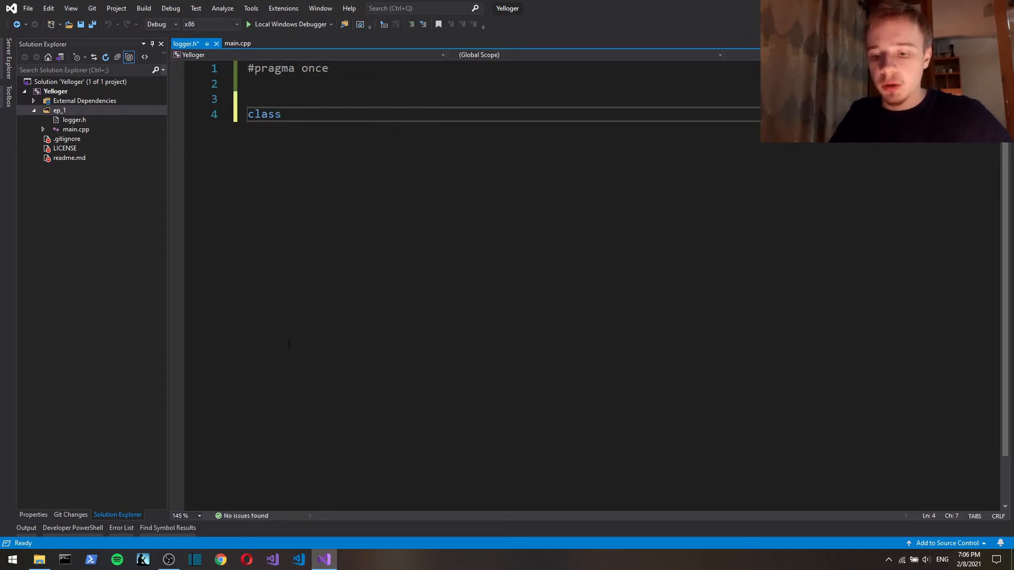
{"action": "type", "text": "Logger"}
{"action": "type", "text": "{};"}
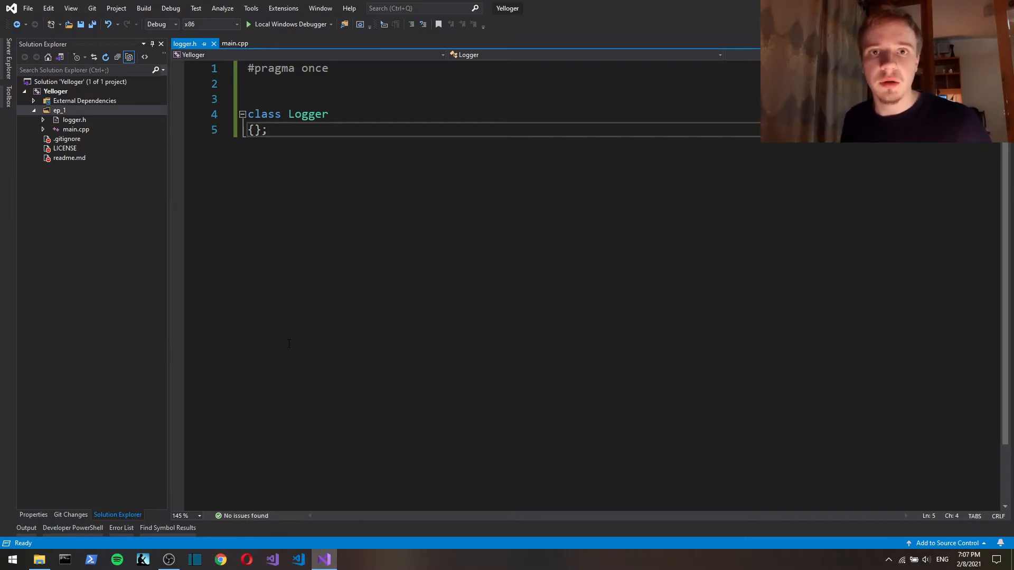
Replace main.cpp's std::cout line with Logger::Info("asdfasd"); and return to logger.h.
{"action": "left_click", "coordinate": [235, 44]}
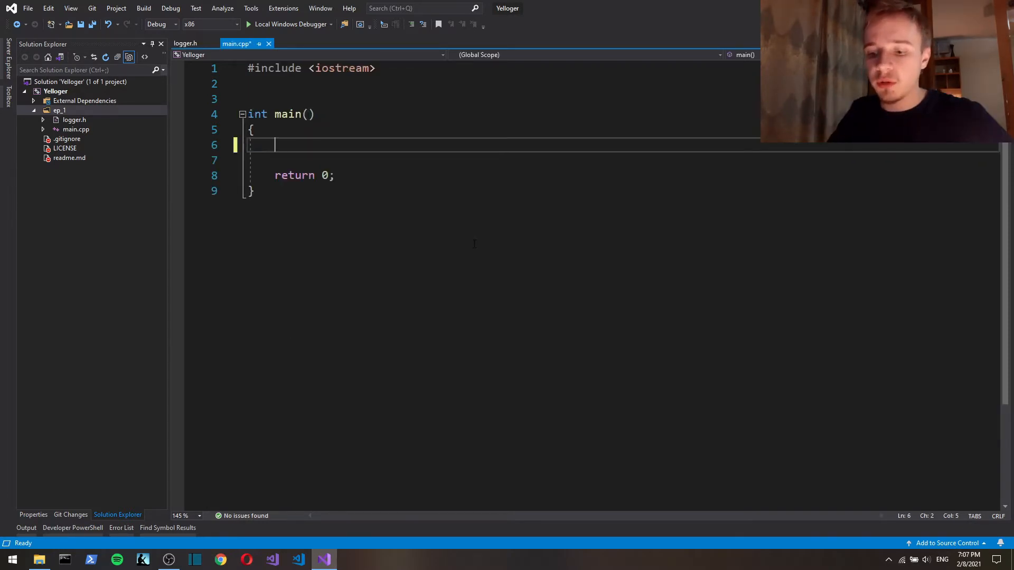
{"action": "type", "text": "Logger"}
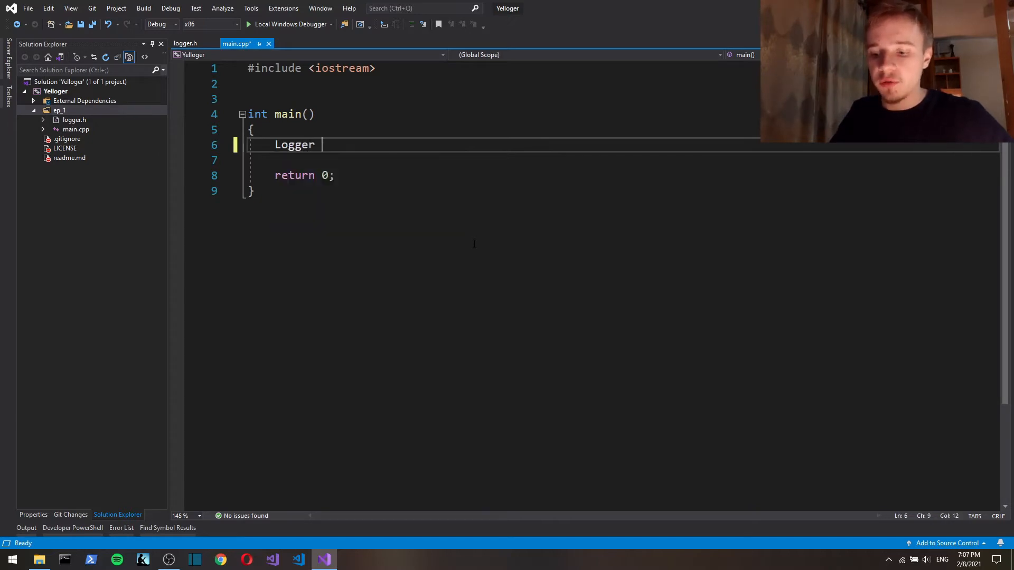
{"action": "type", "text": "l;"}
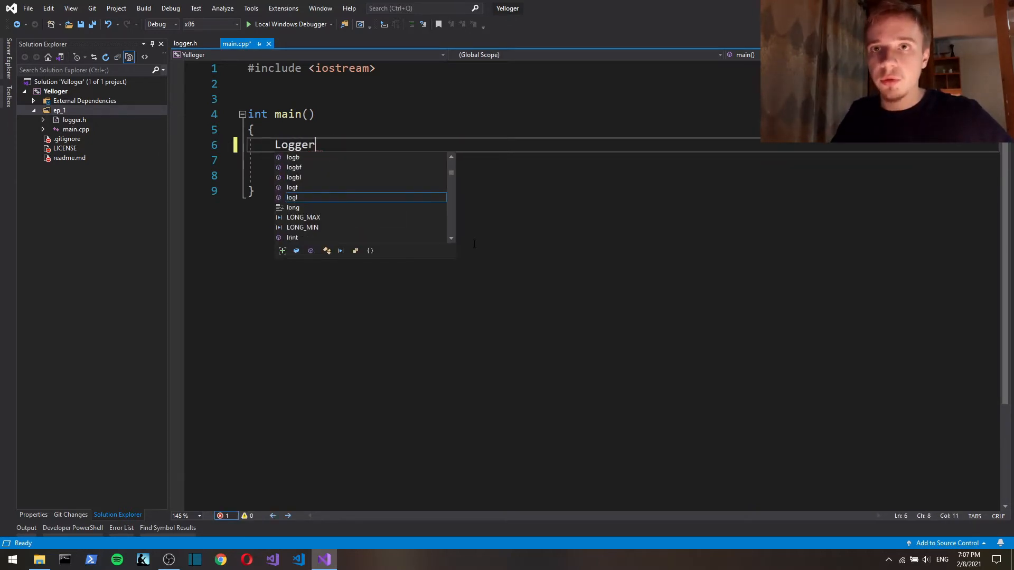
{"action": "type", "text": "::Info"}
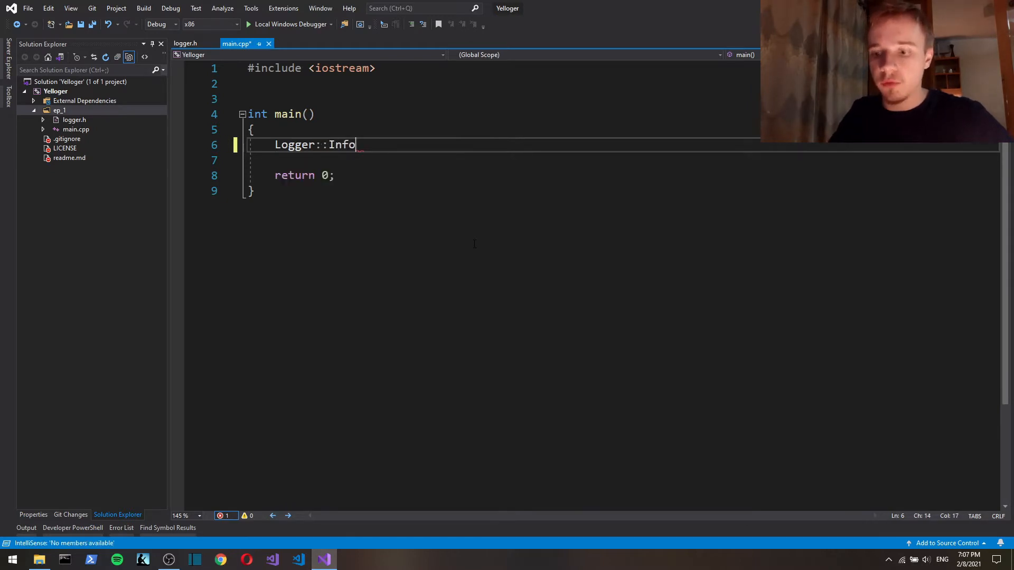
{"action": "type", "text": "(\"asdf\")"}
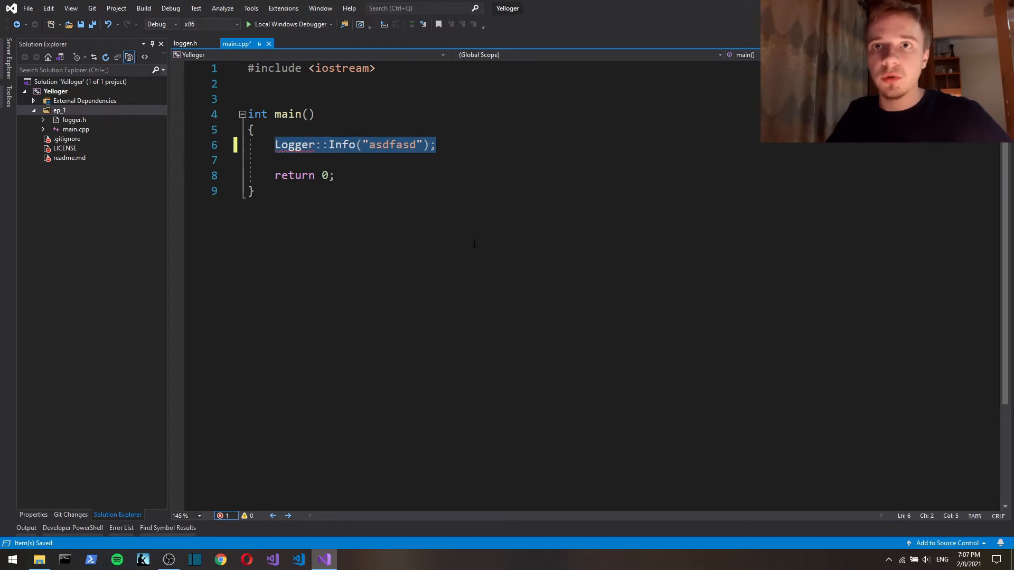
{"action": "key", "text": "Delete"}
{"action": "type", "text": "pr"}
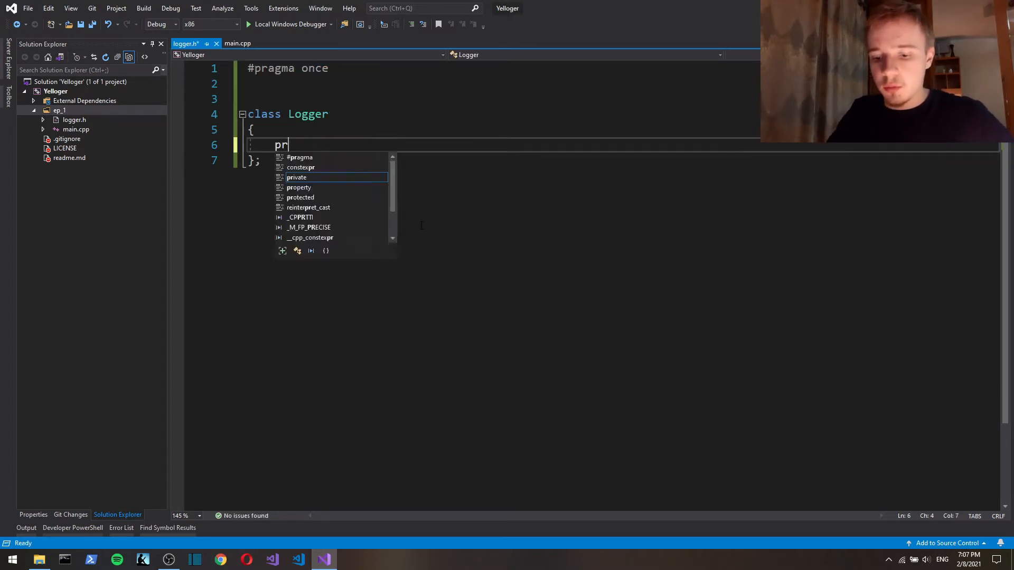
Declare a private: section in Logger holding LogPriority priority;.
{"action": "type", "text": "ivba"}
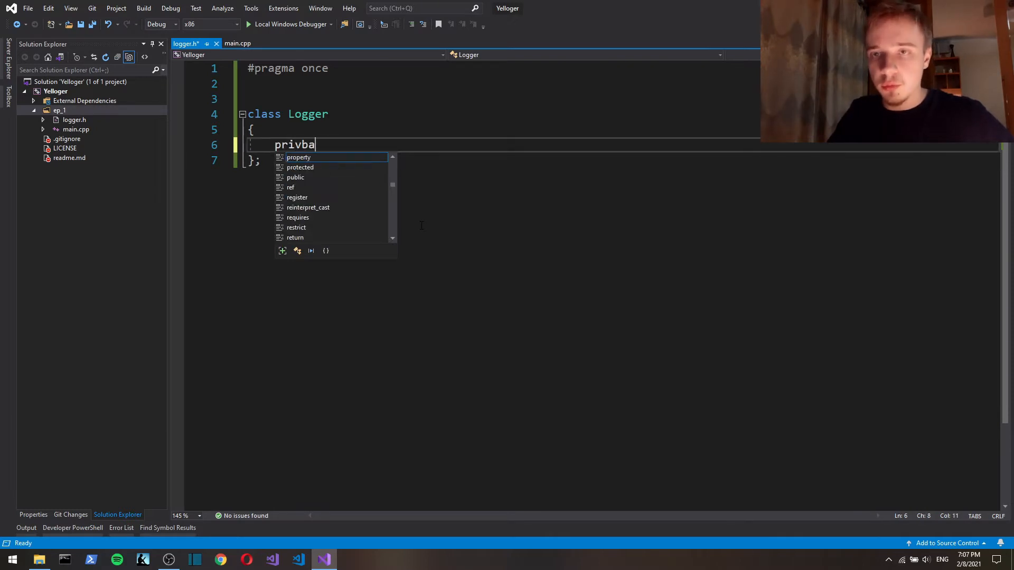
{"action": "type", "text": "te:"}
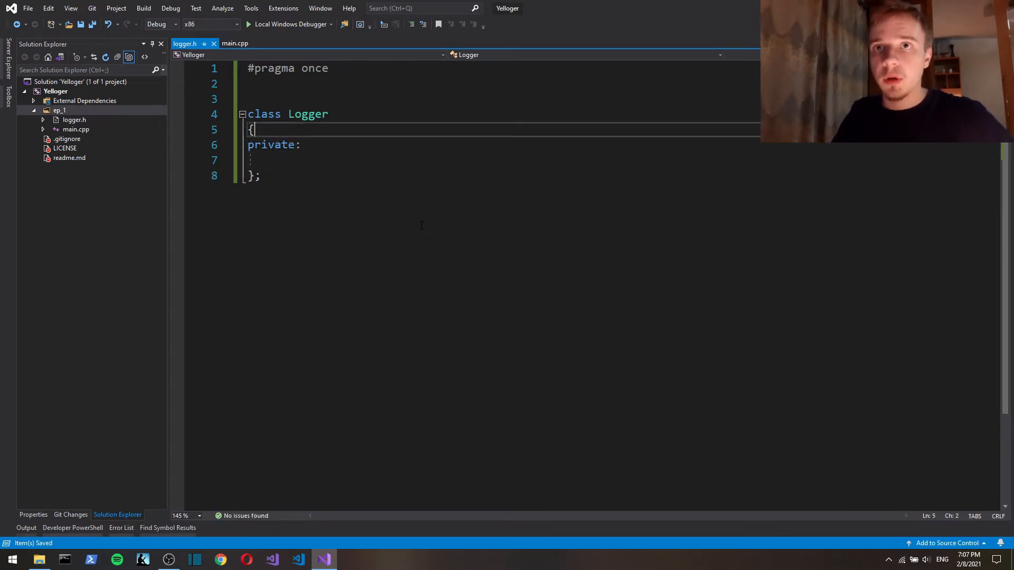
{"action": "type", "text": "L"}
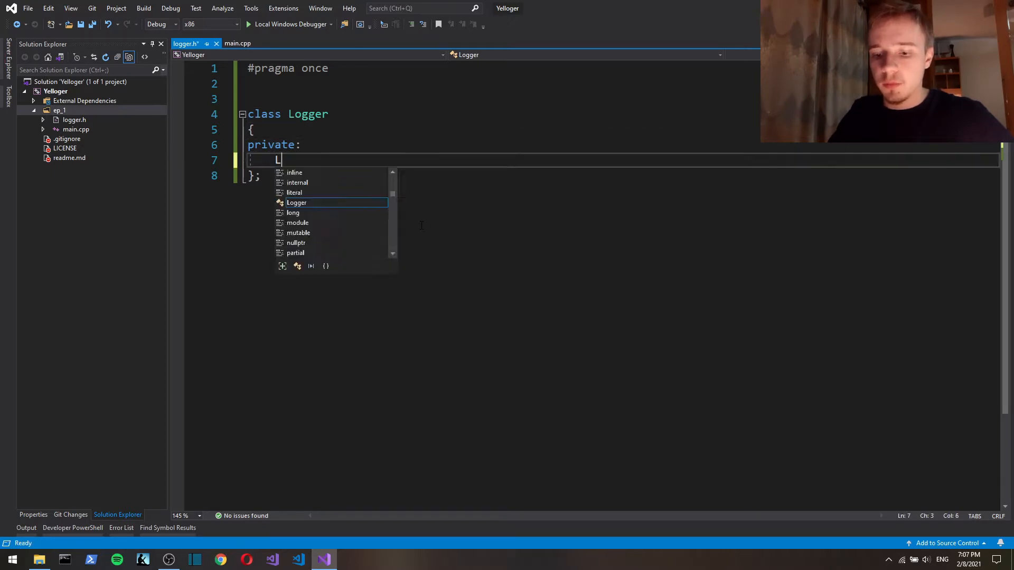
{"action": "type", "text": "ogPriorit"}
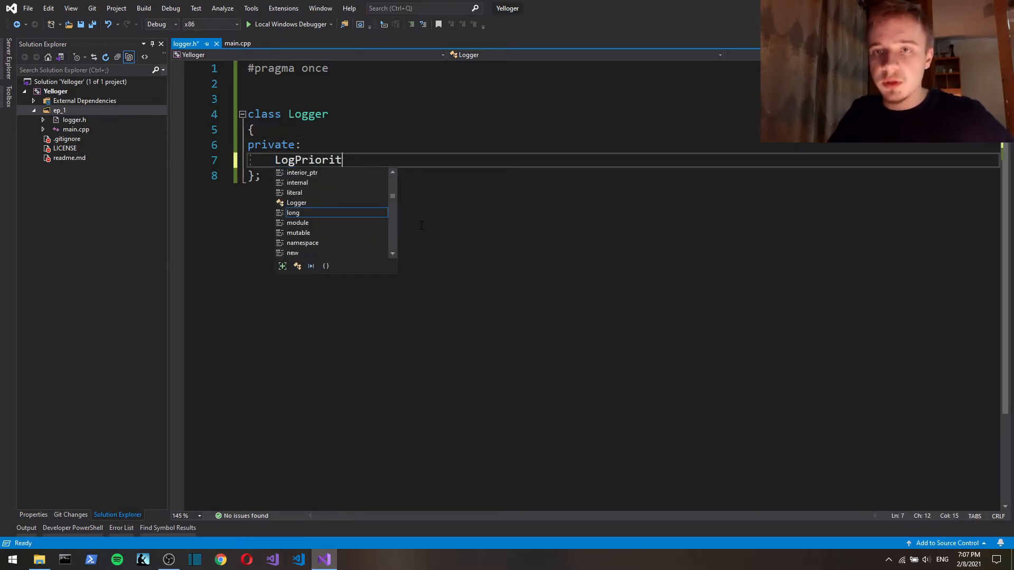
{"action": "type", "text": "y priorit"}
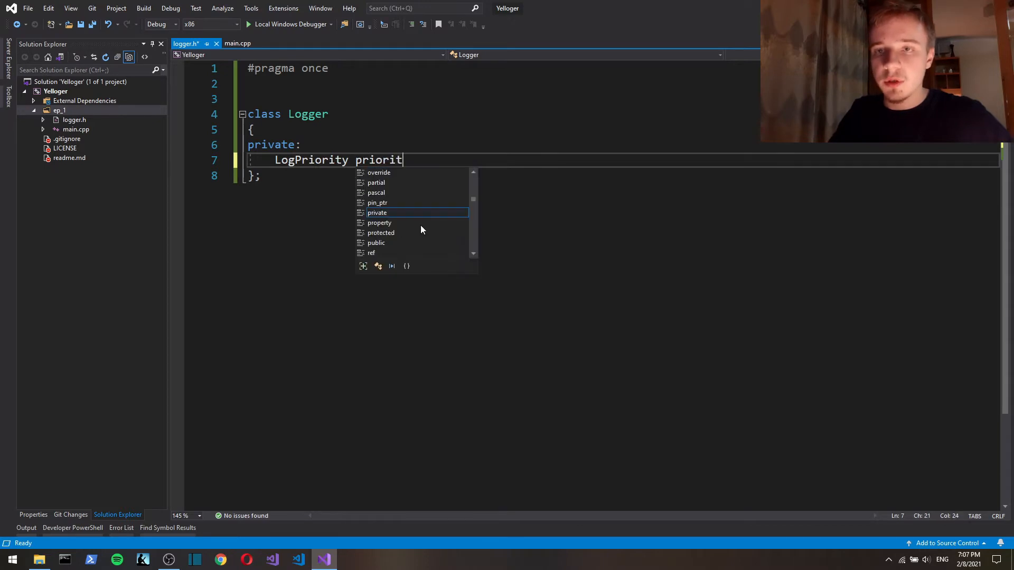
{"action": "type", "text": "y;"}
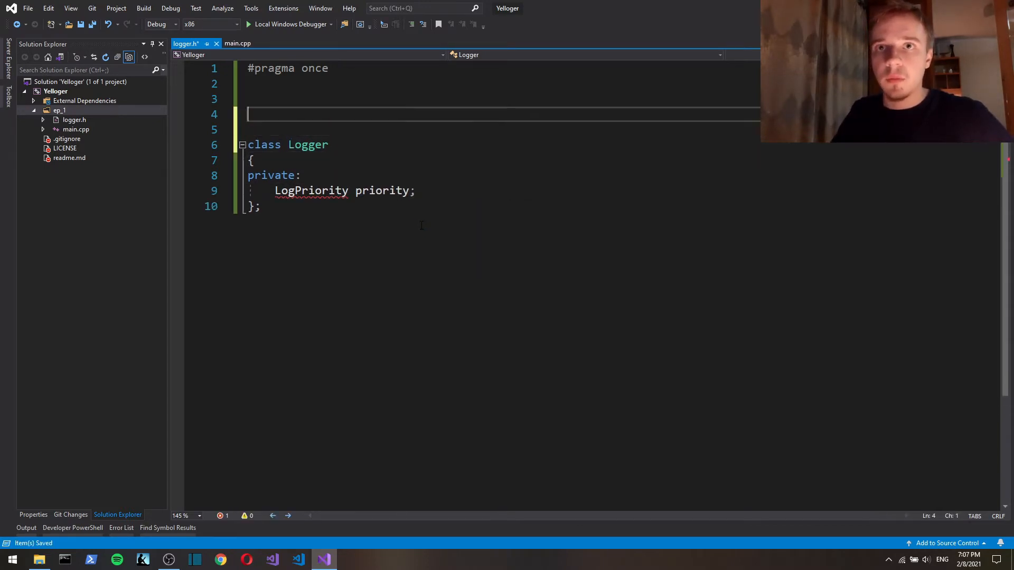
Define enum LogPriority {Trace, Debug, Info, Warn, Error, CriticalPriority} above the Logger class.
{"action": "type", "text": "enum"}
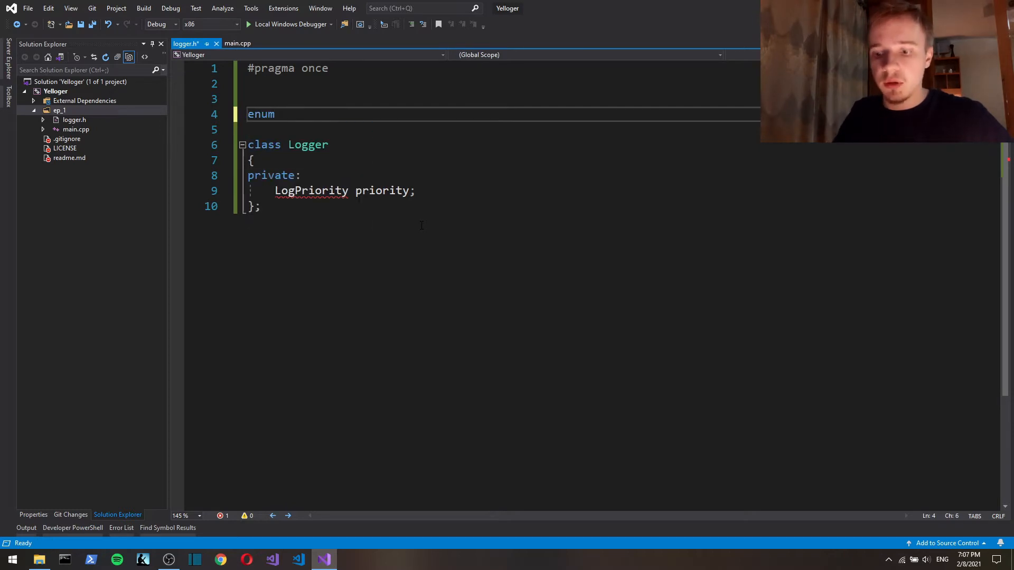
{"action": "type", "text": "Log"}
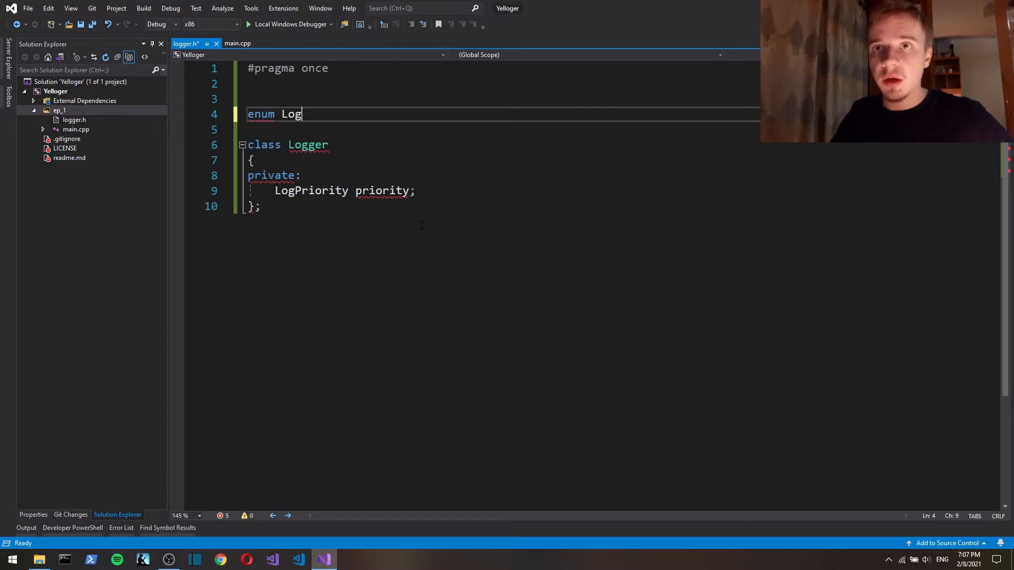
{"action": "type", "text": "Priority"}
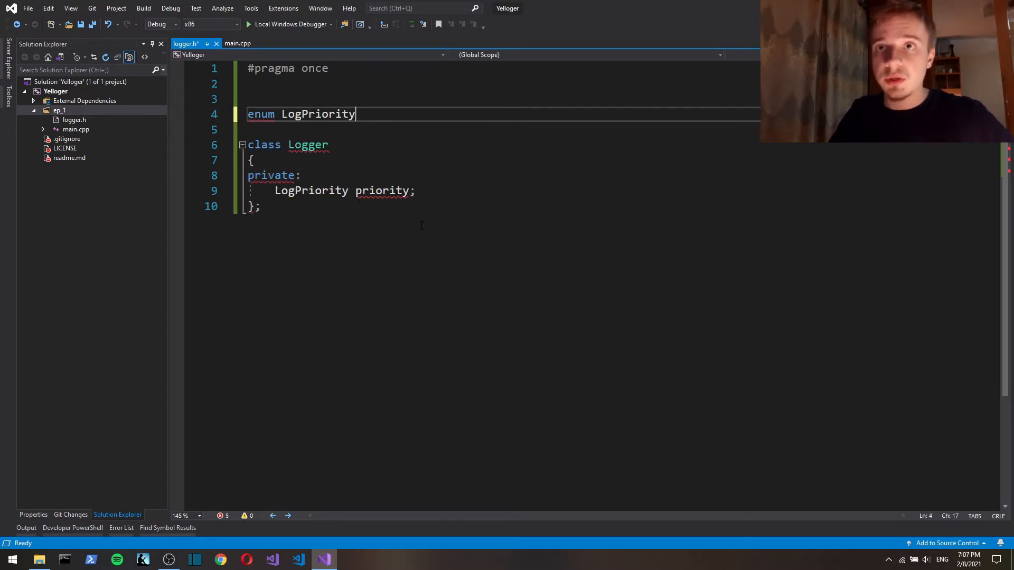
{"action": "type", "text": "{"}
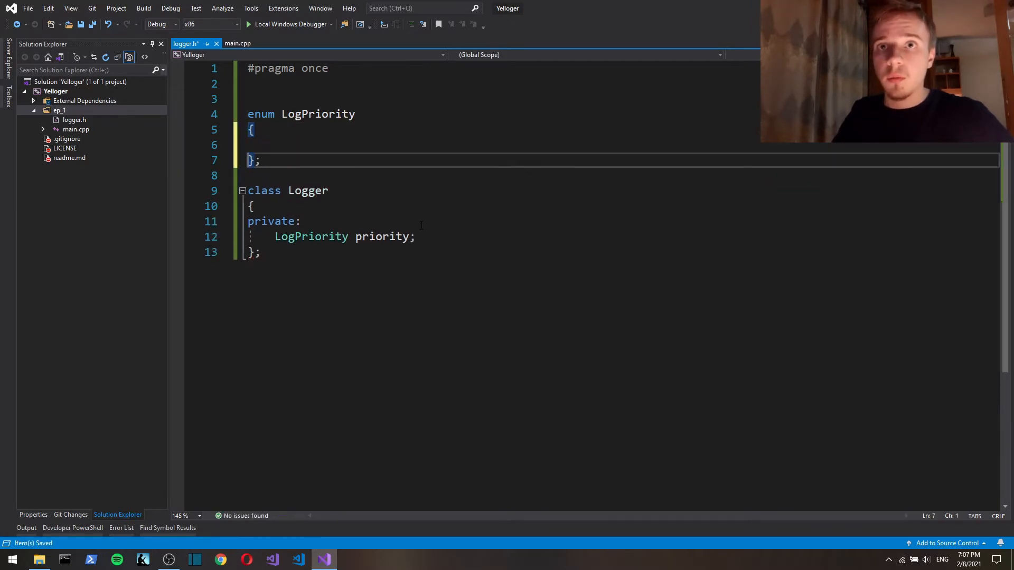
{"action": "type", "text": "TracePriority, DebugPriority, InfoPriority, WarnPriority, ErrorPriority, CriticalPriority"}
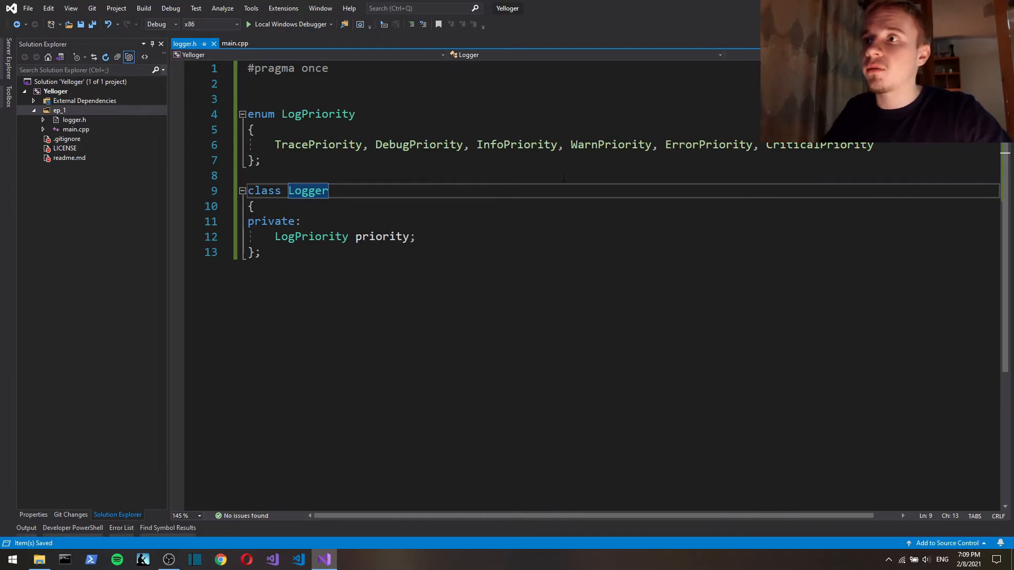
{"action": "key", "text": "Enter"}
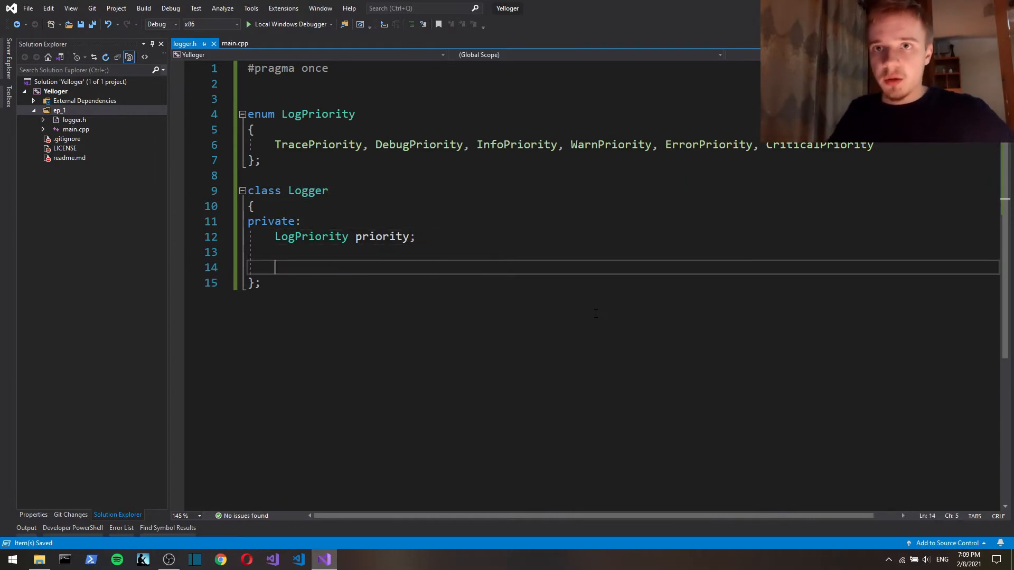
Add public static void set_priority(LogPriority new_priority) assigning priority = new_priority.
{"action": "type", "text": "public:"}
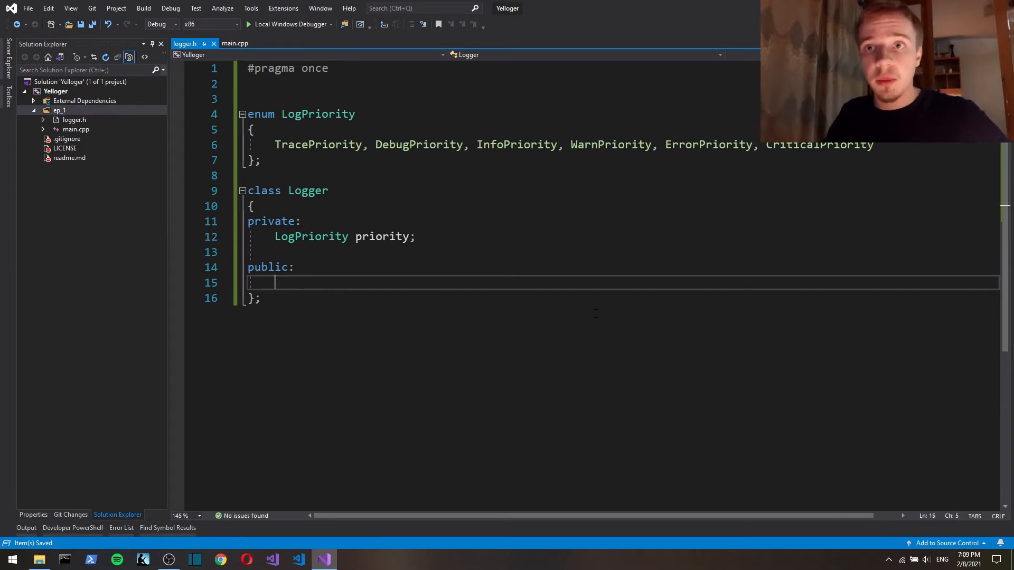
{"action": "type", "text": "static"}
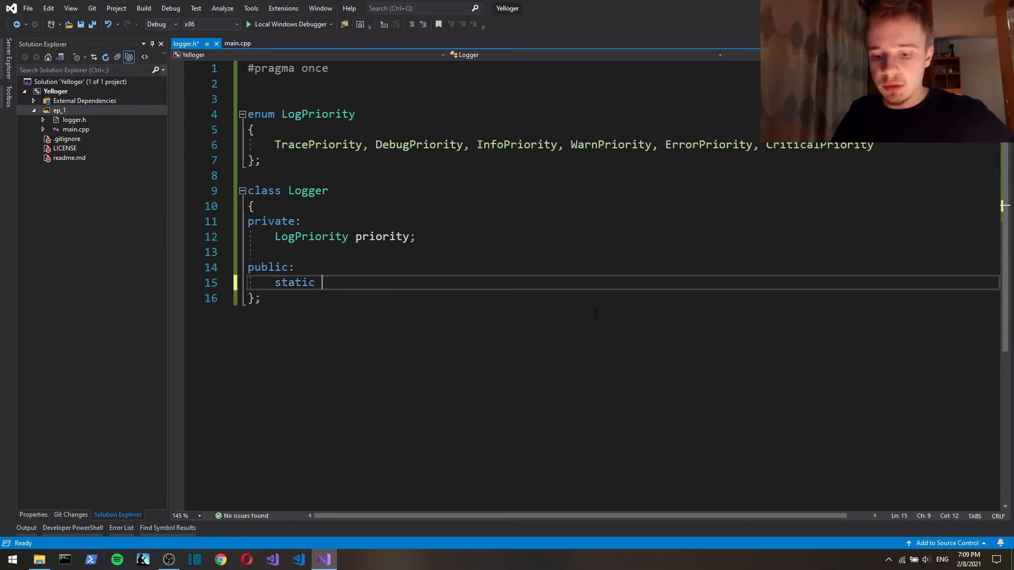
{"action": "type", "text": "void set_pr"}
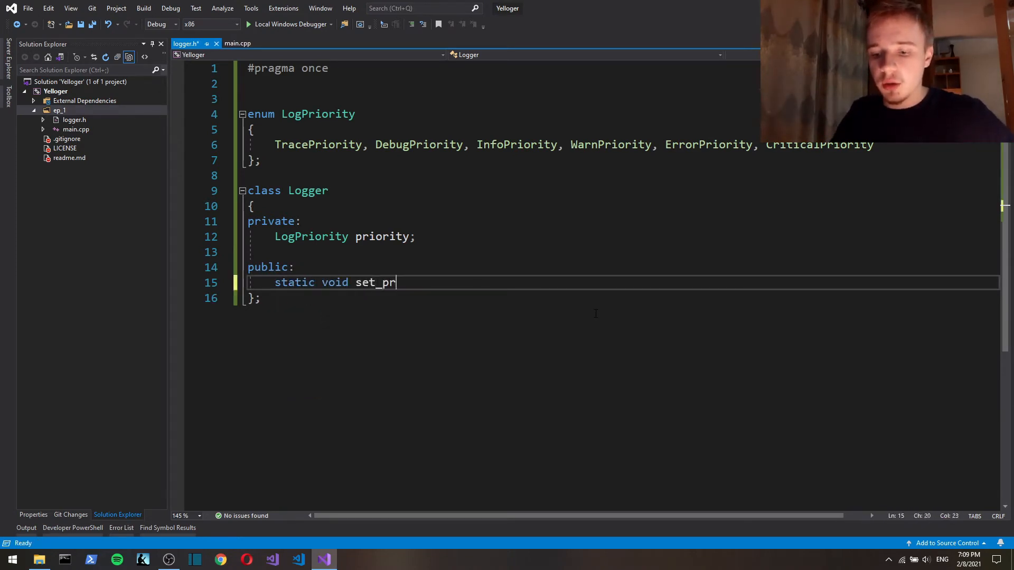
{"action": "type", "text": "iority("}
{"action": "type", "text": "{"}
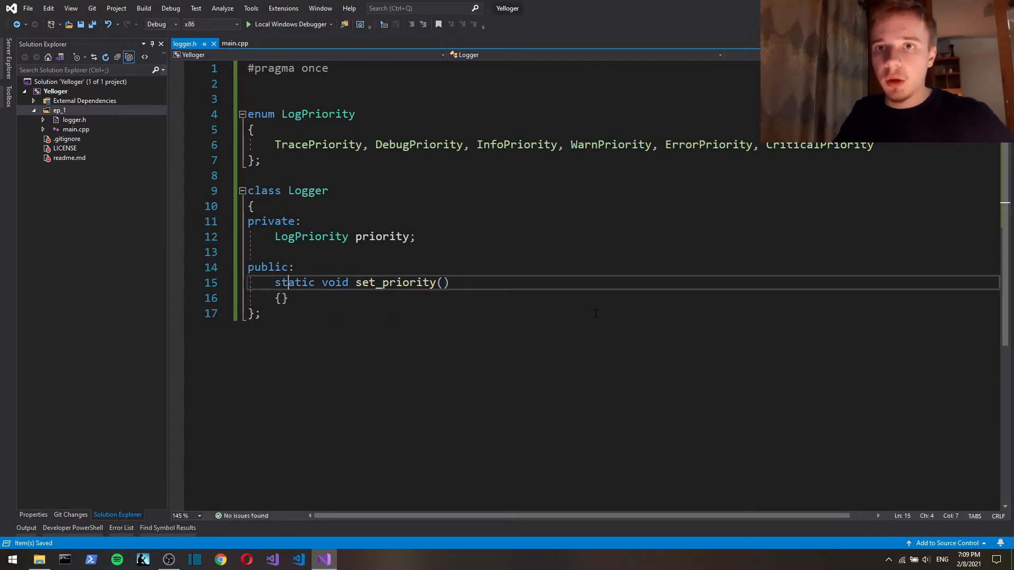
{"action": "type", "text": "LogPriority"}
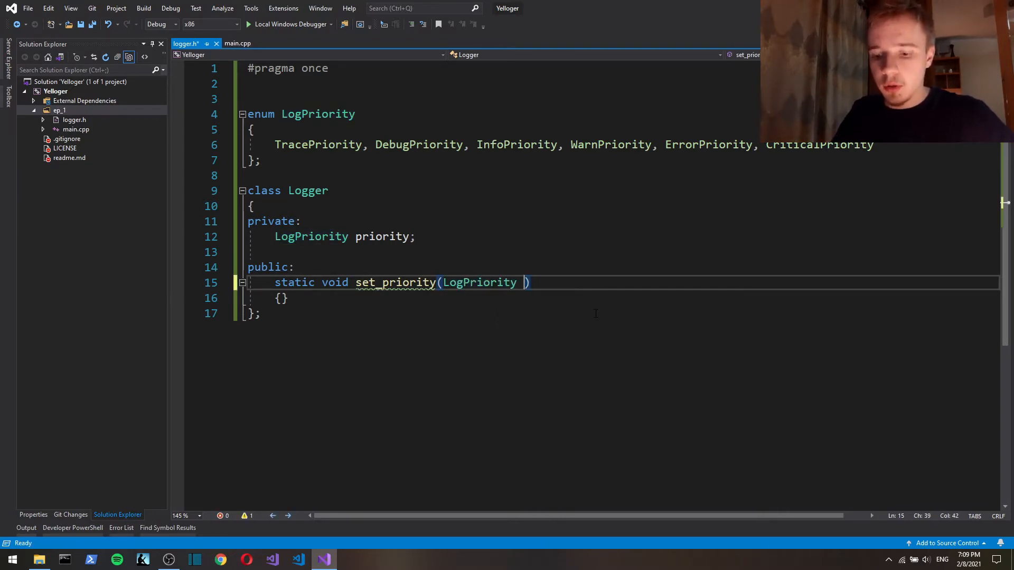
{"action": "type", "text": "new_priority"}
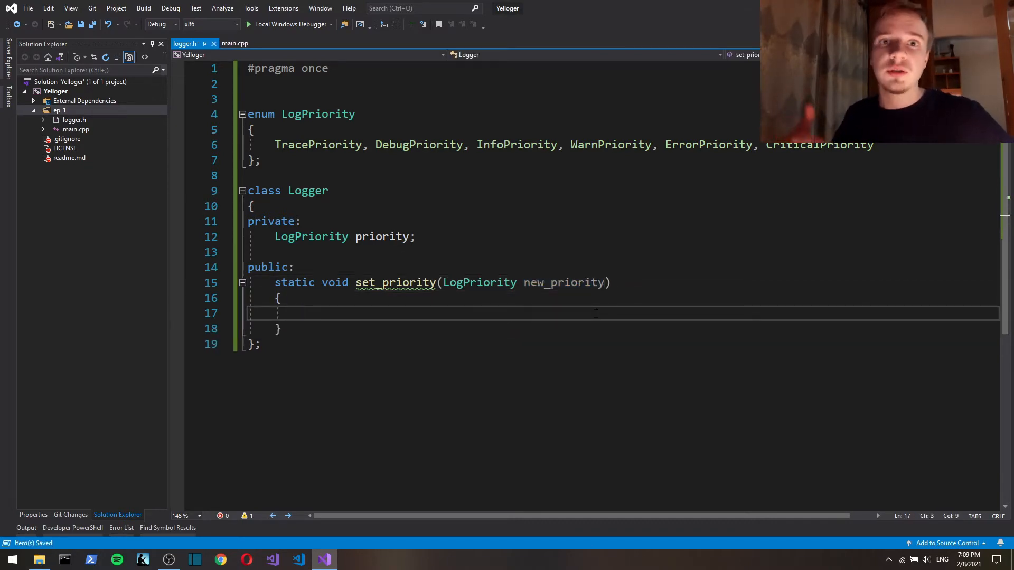
{"action": "type", "text": "priority = new_priority"}
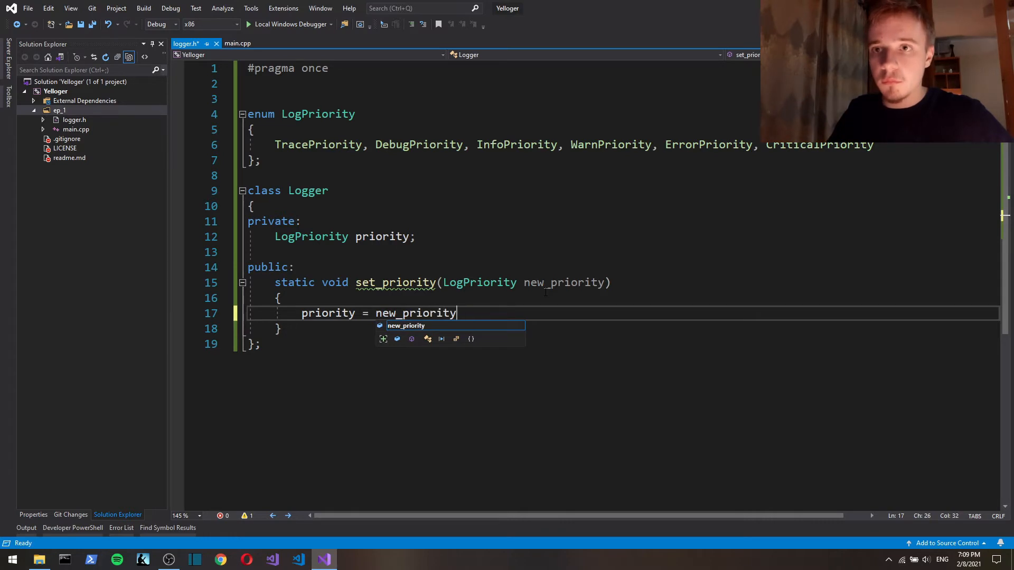
{"action": "type", "text": ";"}
{"action": "left_click", "coordinate": [368, 237]}
{"action": "type", "text": "static "}
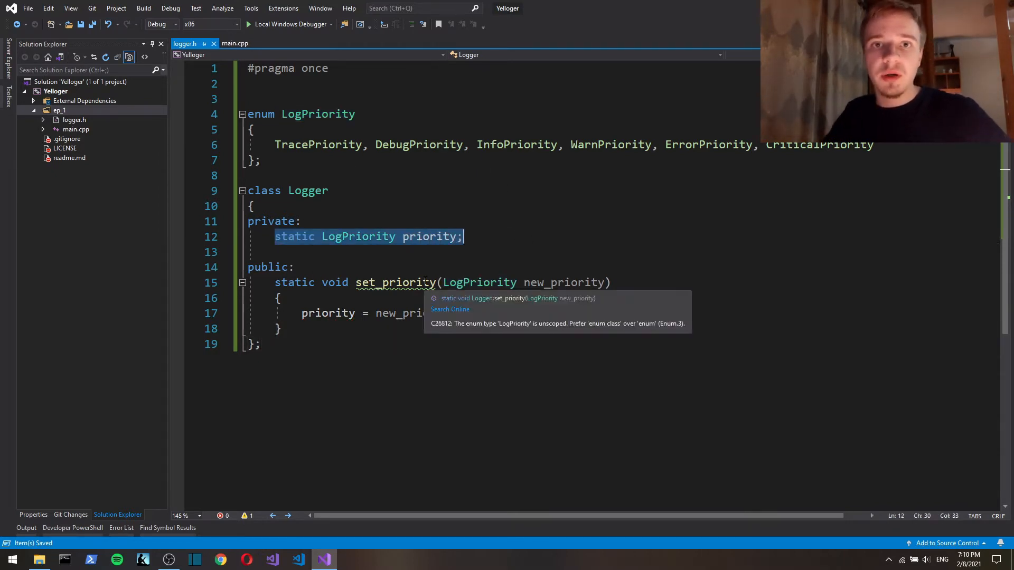
Make priority static and define LogPriority Logger::priority = InfoPriority below the class.
{"action": "left_click", "coordinate": [259, 343]}
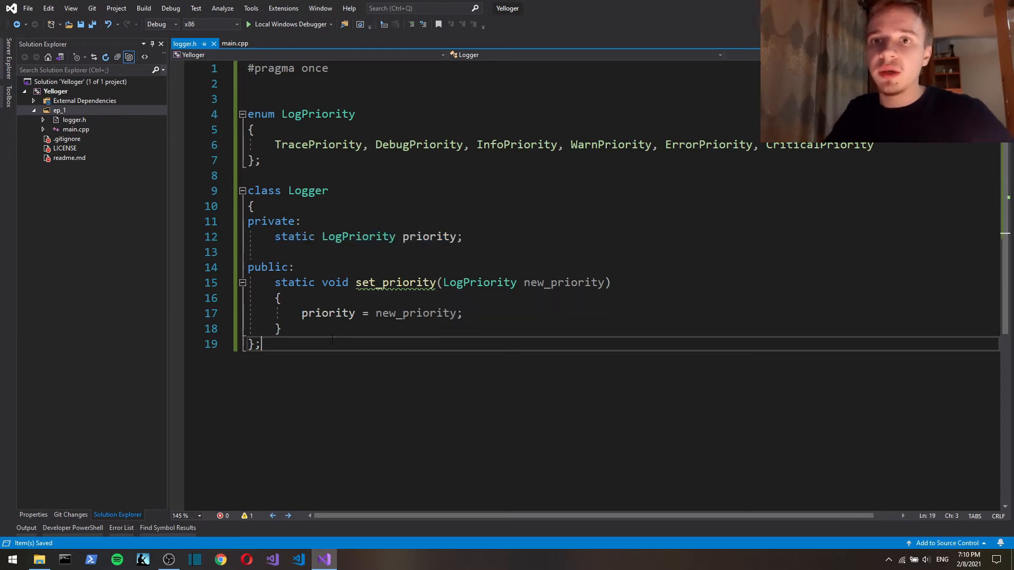
{"action": "mouse_move", "coordinate": [363, 438]}
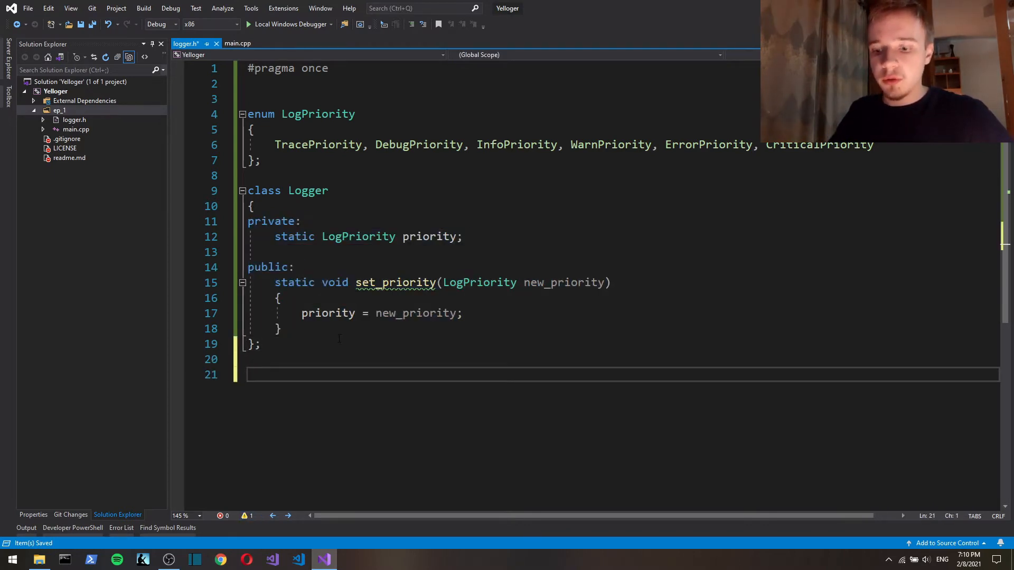
{"action": "left_click", "coordinate": [461, 236]}
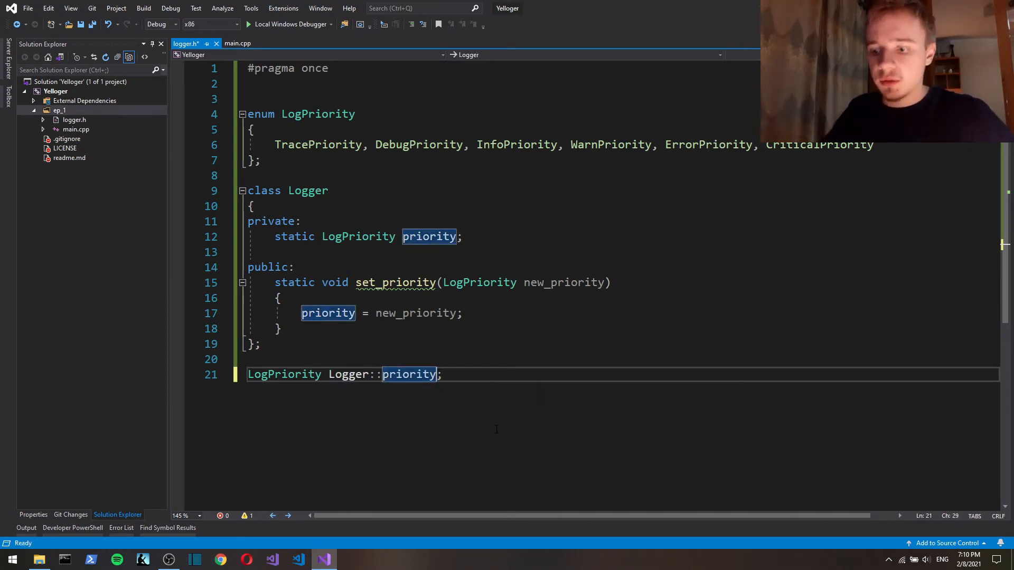
{"action": "type", "text": "= InfoPriority"}
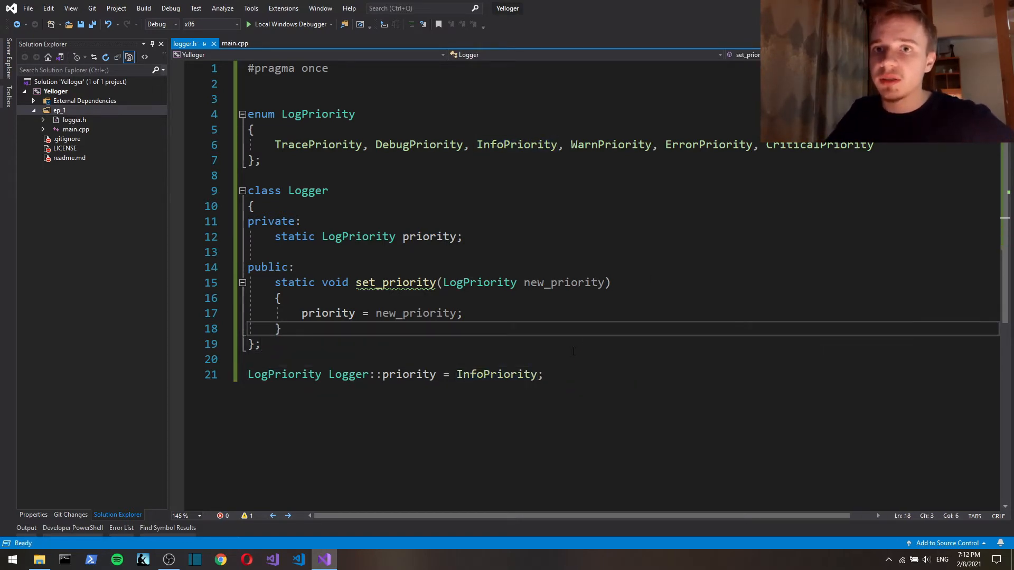
{"action": "key", "text": "Enter"}
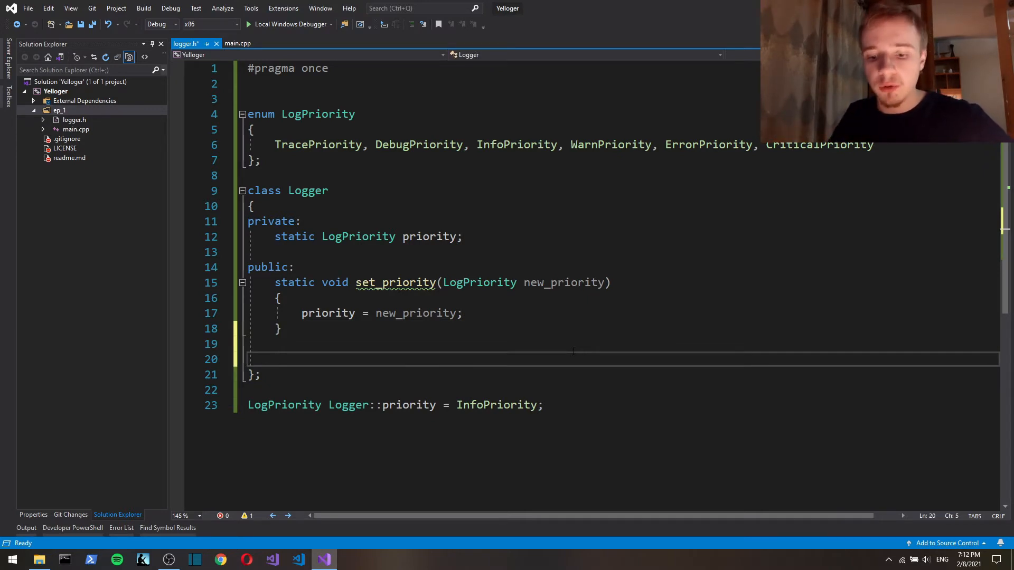
Declare static void Trace() in Logger and remove the example Logger::Trace calls.
{"action": "type", "text": "static void"}
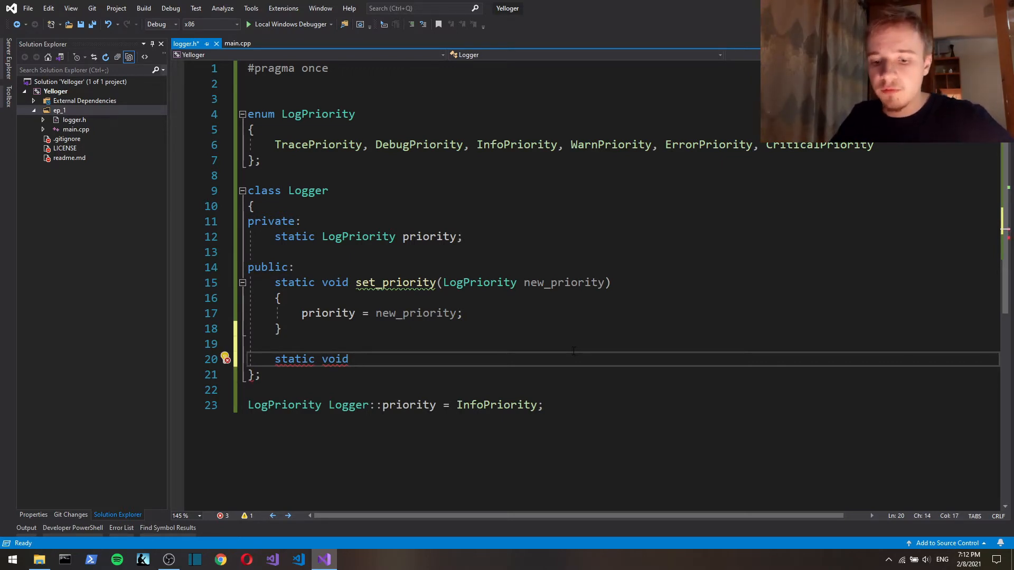
{"action": "type", "text": "Trace()"}
{"action": "type", "text": "L"}
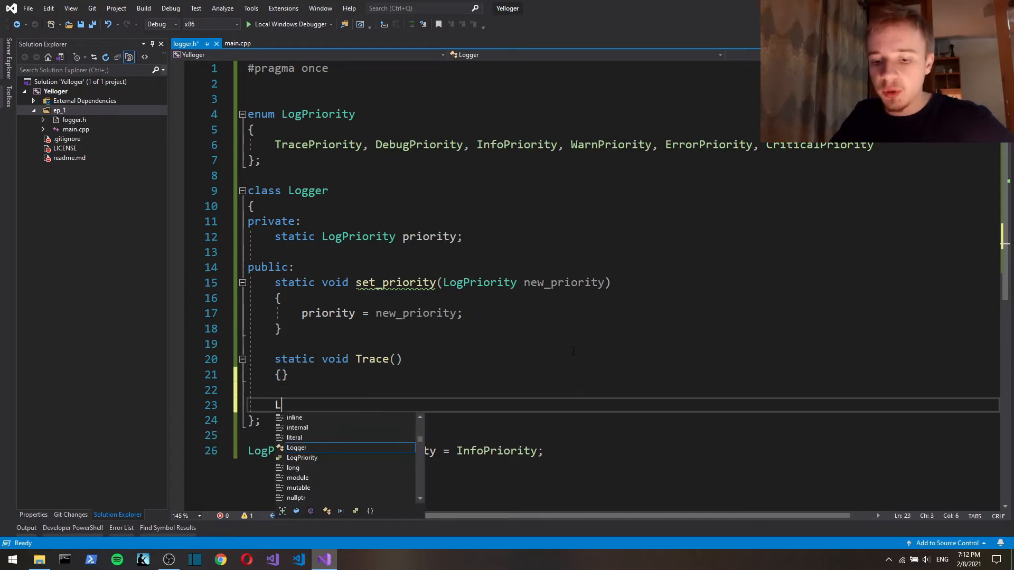
{"action": "type", "text": "ogger::Trace(\"hello\");"}
{"action": "type", "text": "// hello 5 15.0"}
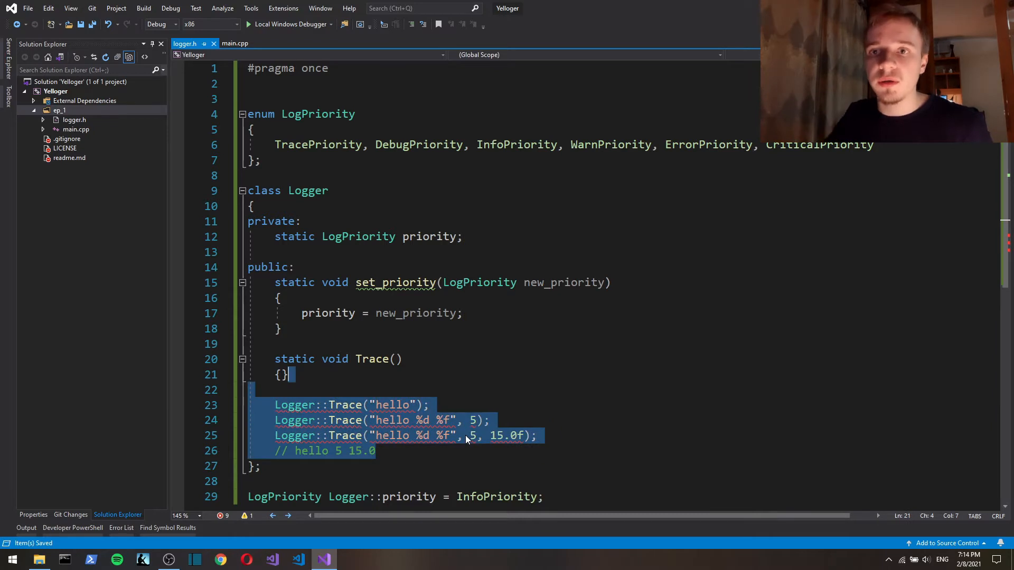
{"action": "key", "text": "Delete"}
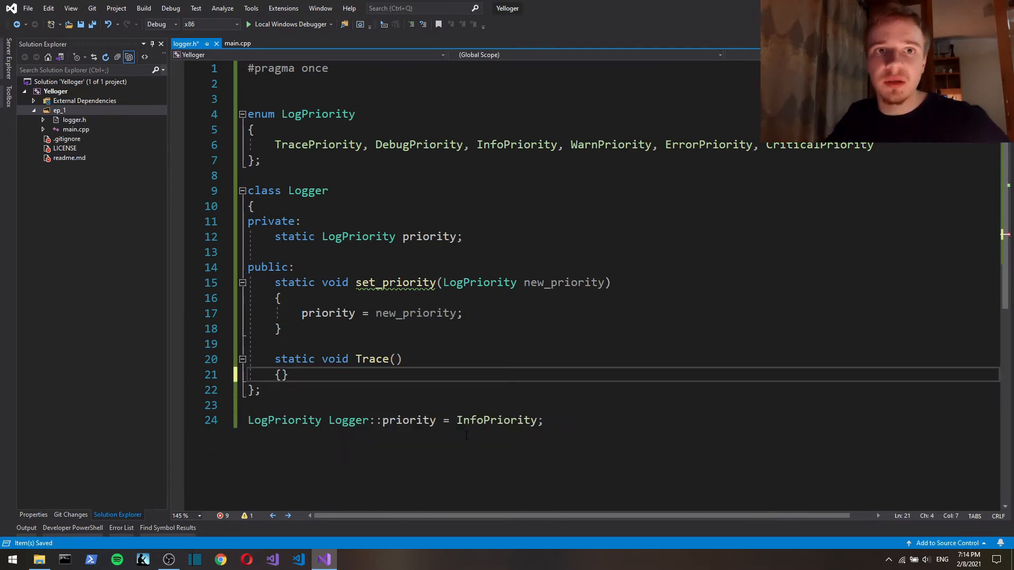
Make Trace a template<typename... Args> taking const char* message, Args... args.
{"action": "left_click", "coordinate": [274, 359]}
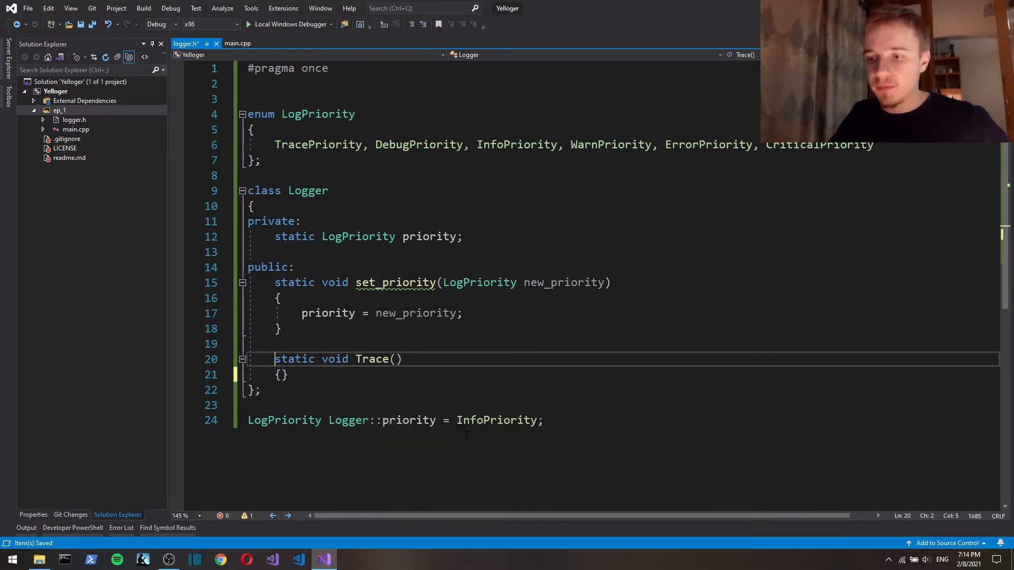
{"action": "type", "text": "templay"}
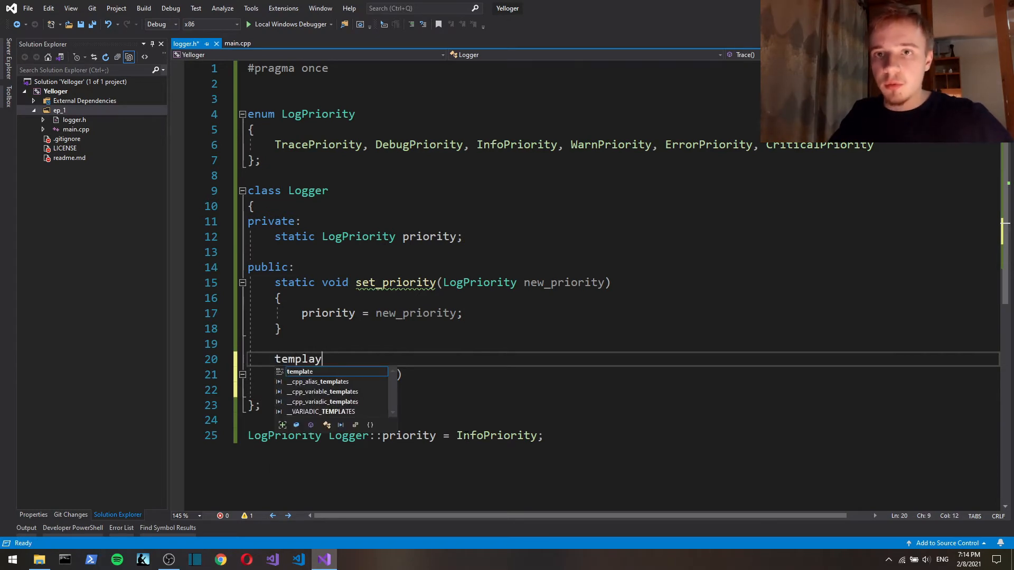
{"action": "type", "text": "e<typename >"}
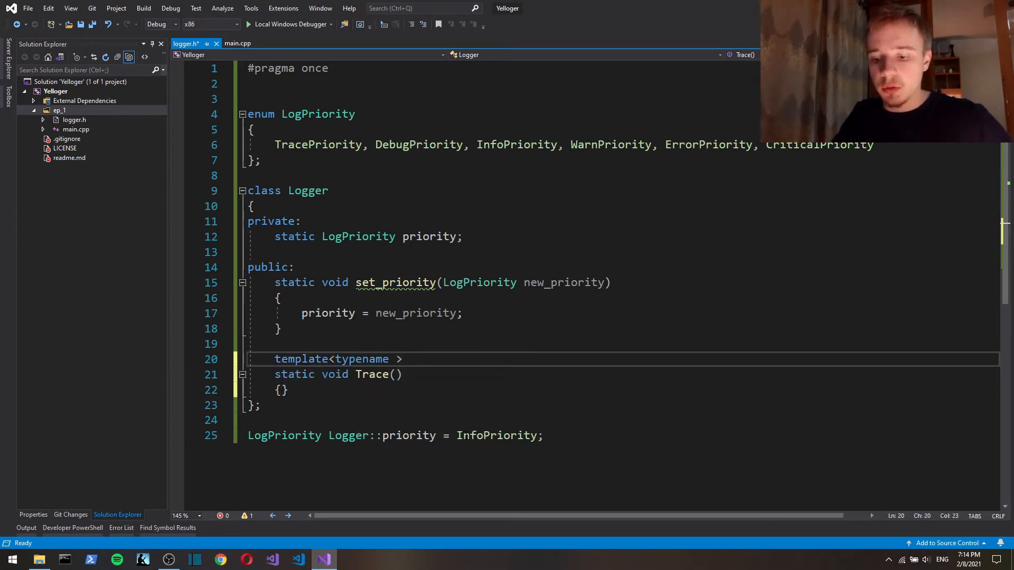
{"action": "type", "text": "... Args"}
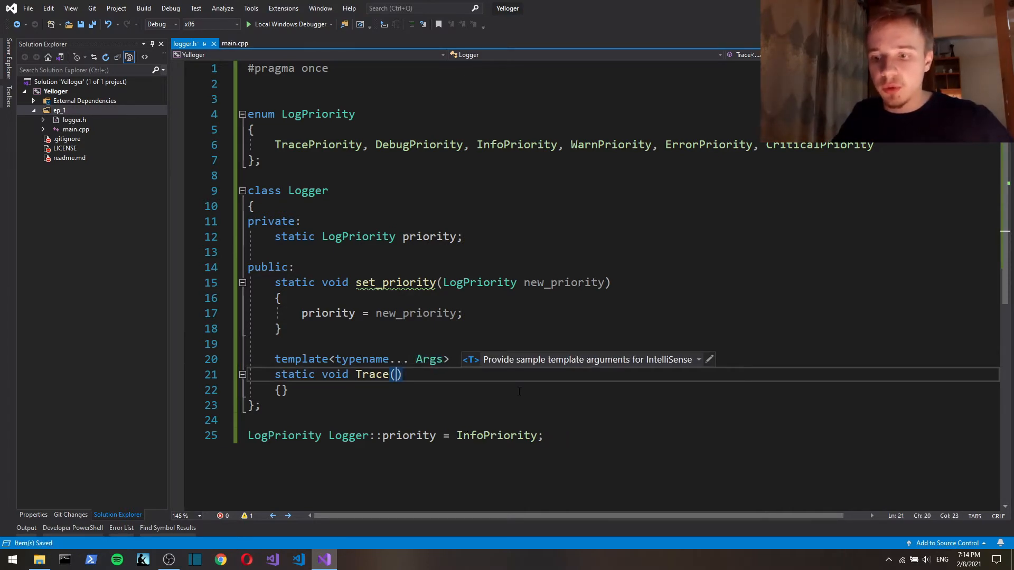
{"action": "type", "text": "const cahr*"}
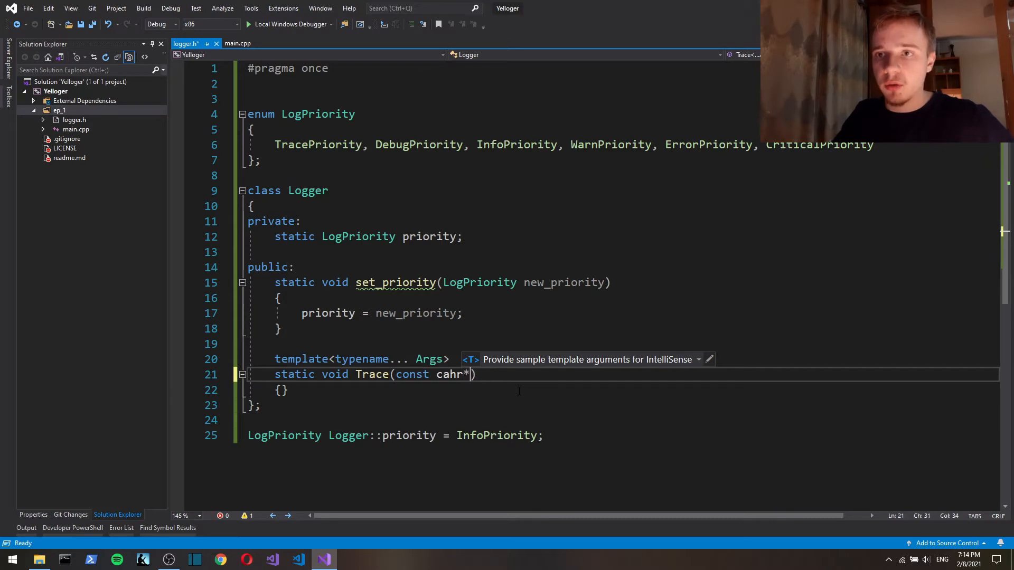
{"action": "type", "text": "char"}
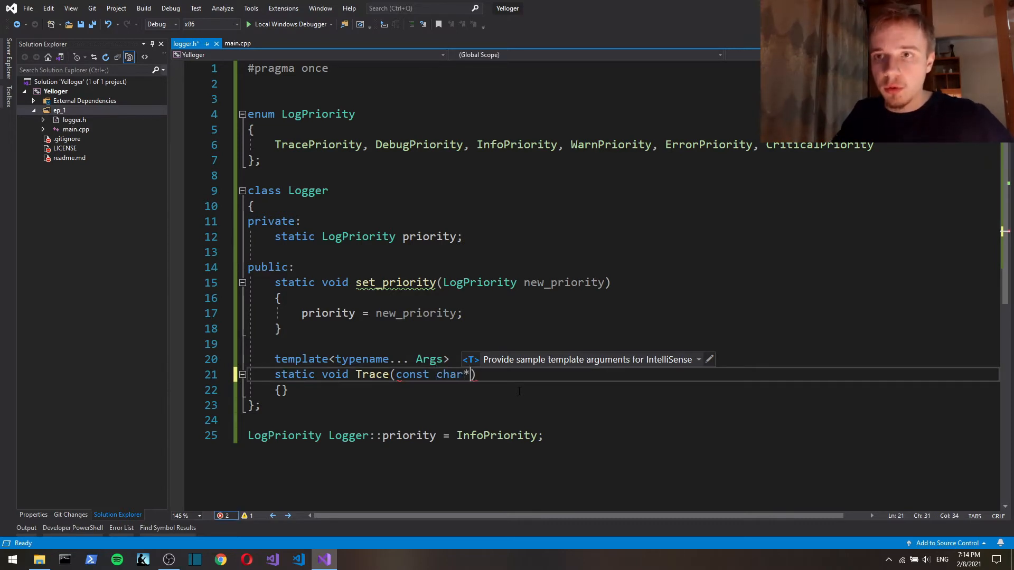
{"action": "type", "text": "message"}
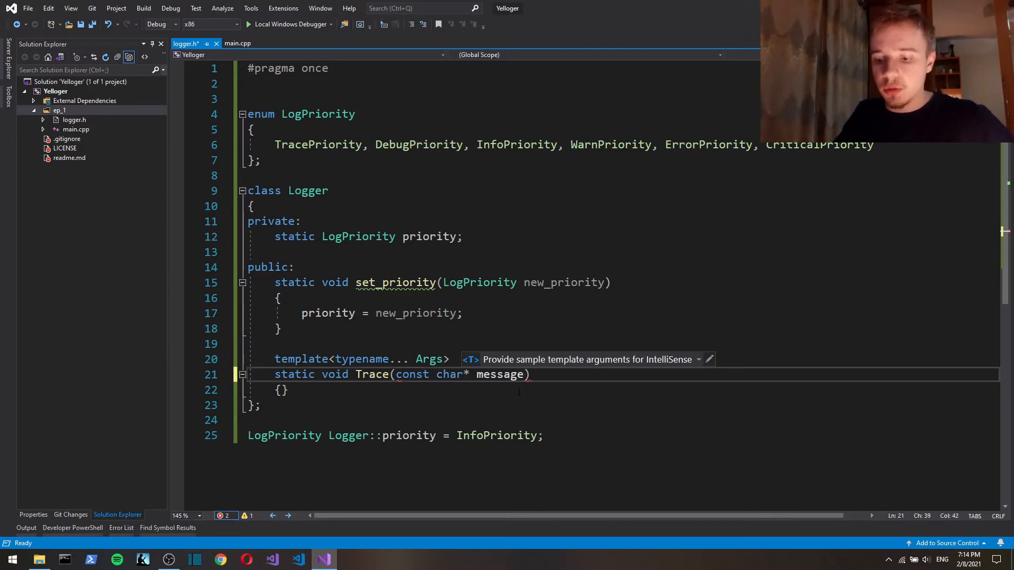
{"action": "type", "text": ", A"}
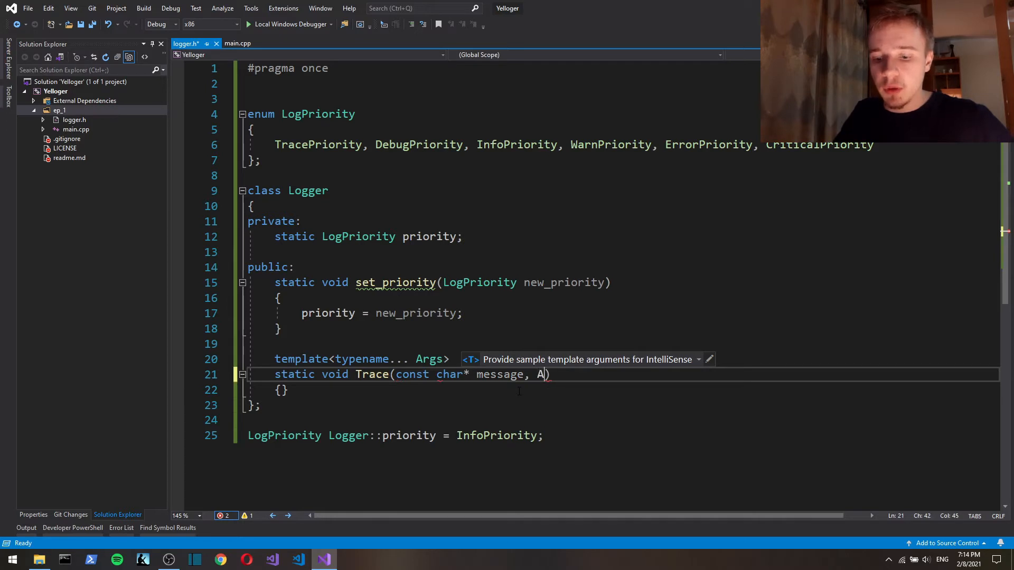
{"action": "type", "text": "rgs... args"}
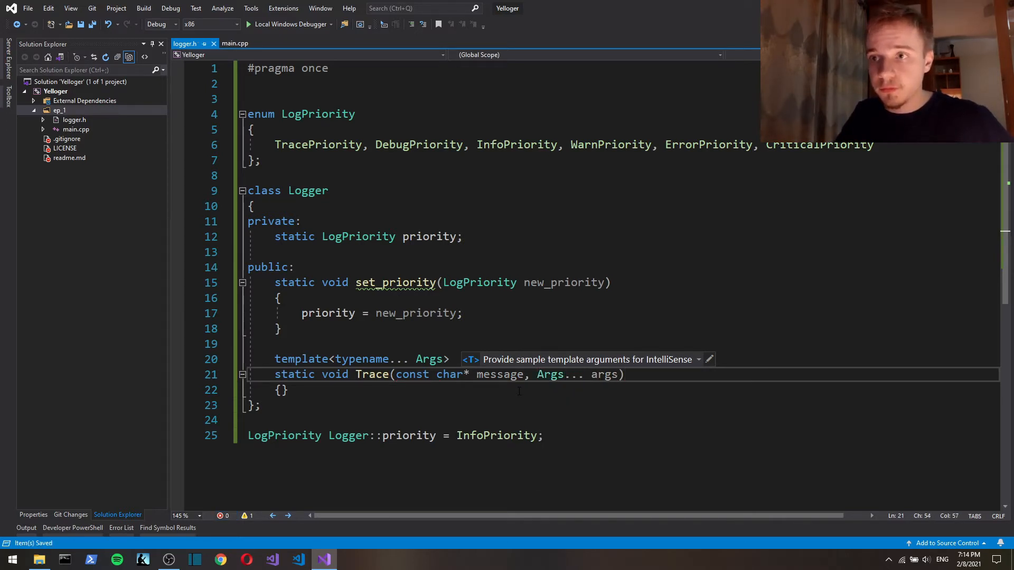
{"action": "left_click", "coordinate": [284, 390]}
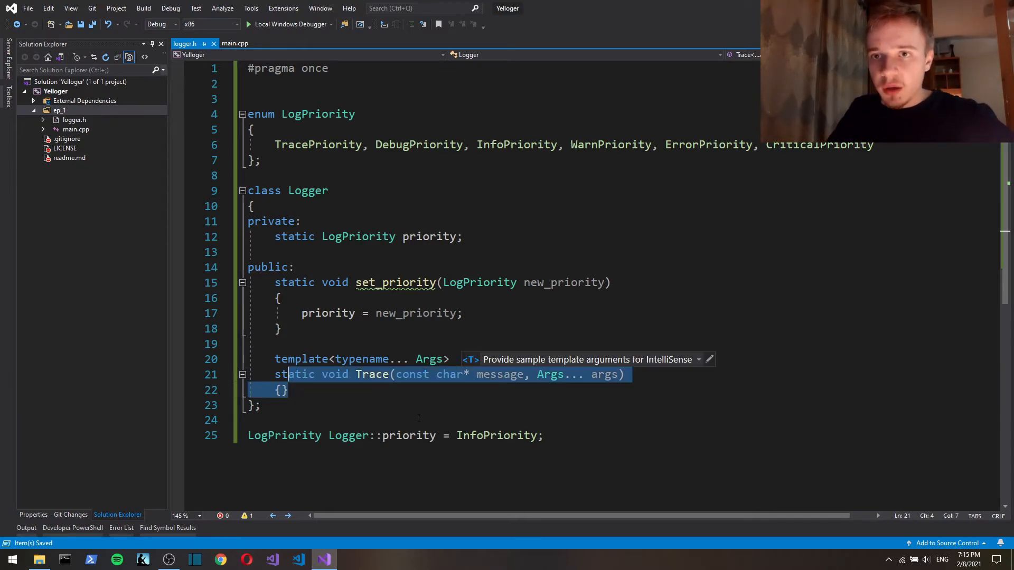
Wrap Trace's body in an empty if (priority <= TracePriority) { } block.
{"action": "left_click", "coordinate": [282, 389]}
{"action": "type", "text": "i"}
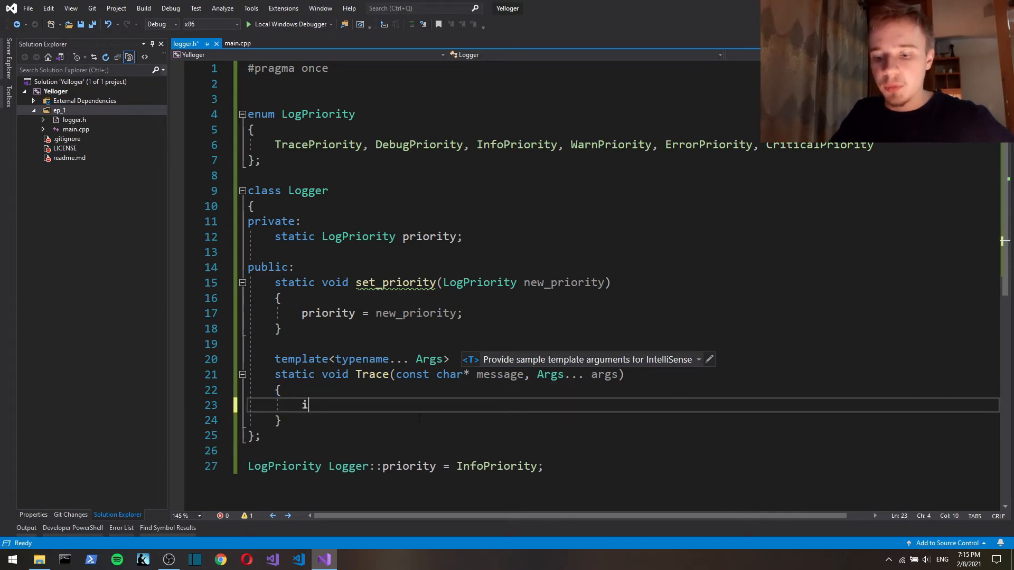
{"action": "type", "text": "f (priority <"}
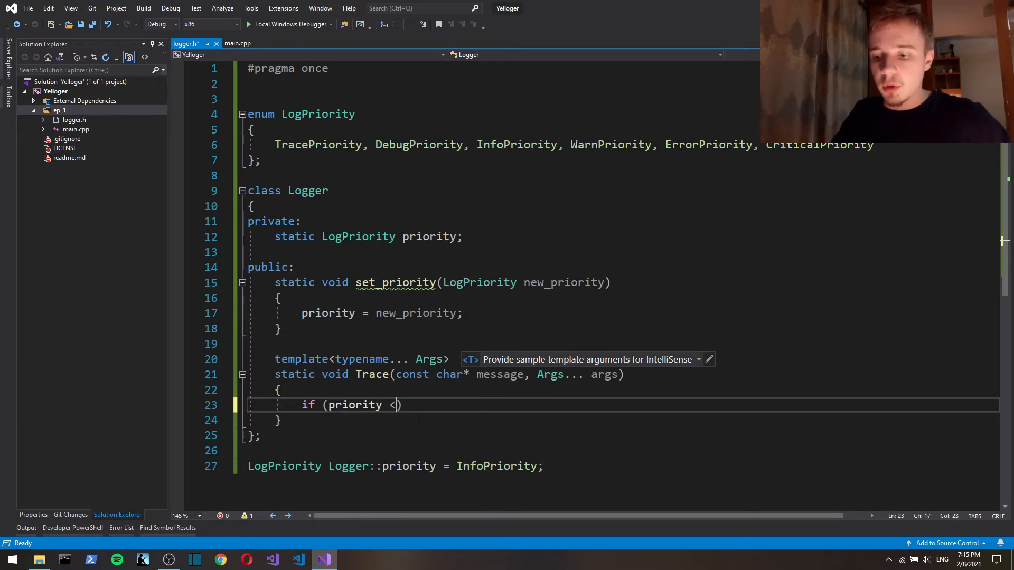
{"action": "type", "text": "= TracePriority"}
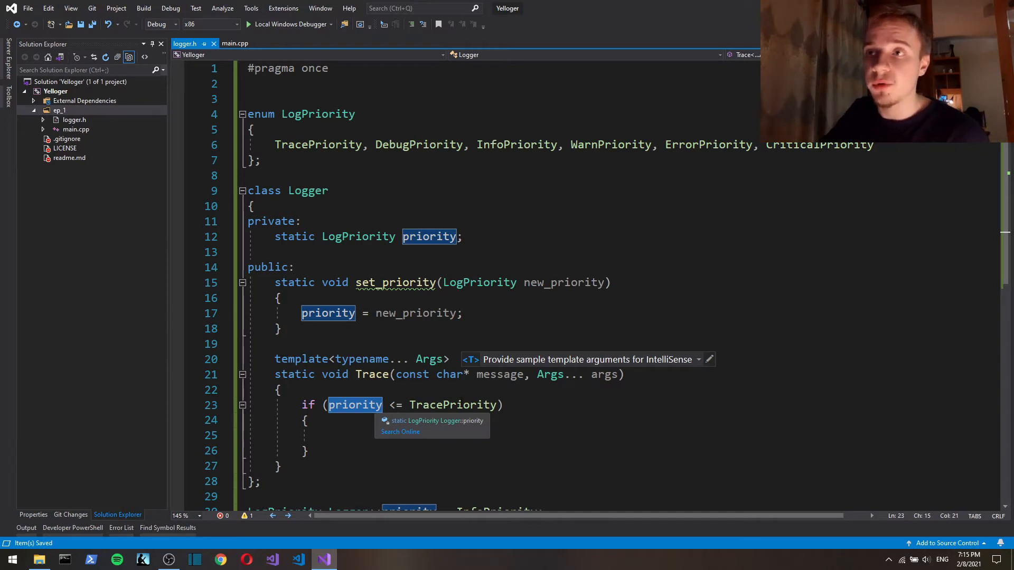
{"action": "left_click", "coordinate": [279, 389]}
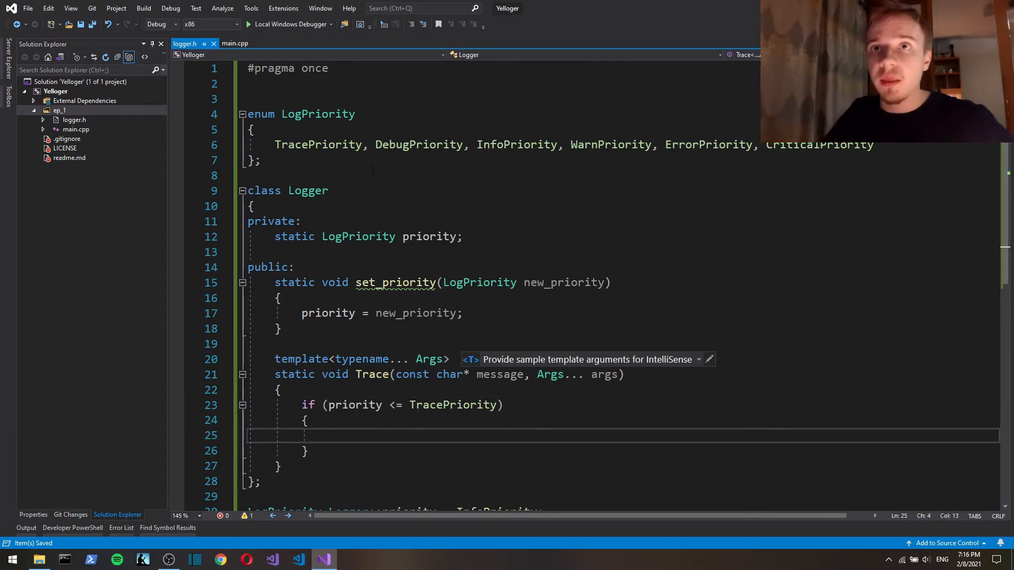
Add an #include and make Trace's if block print "[Trace]\t".
{"action": "type", "text": "#include"}
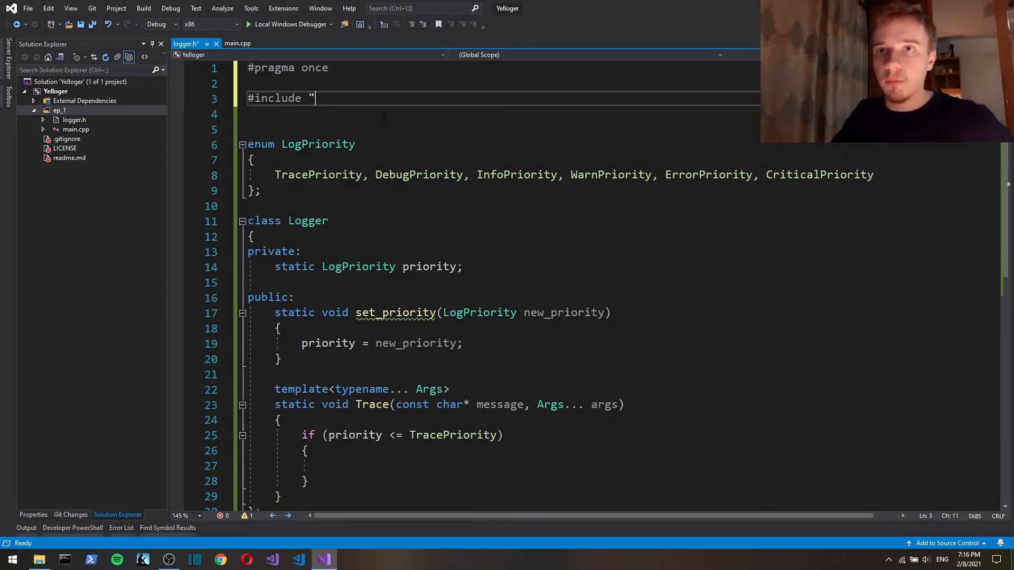
{"action": "type", "text": "\""}
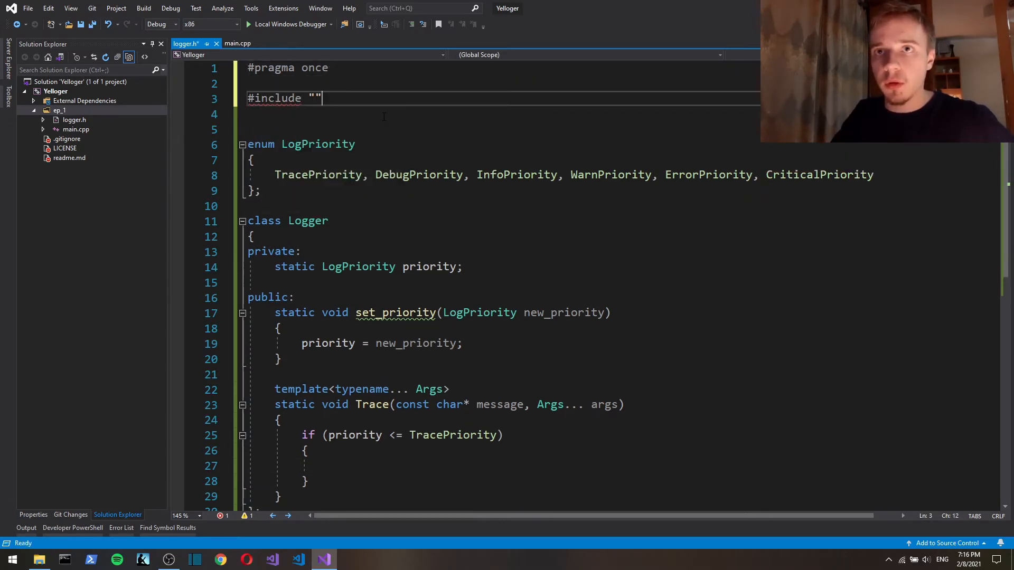
{"action": "type", "text": "<st"}
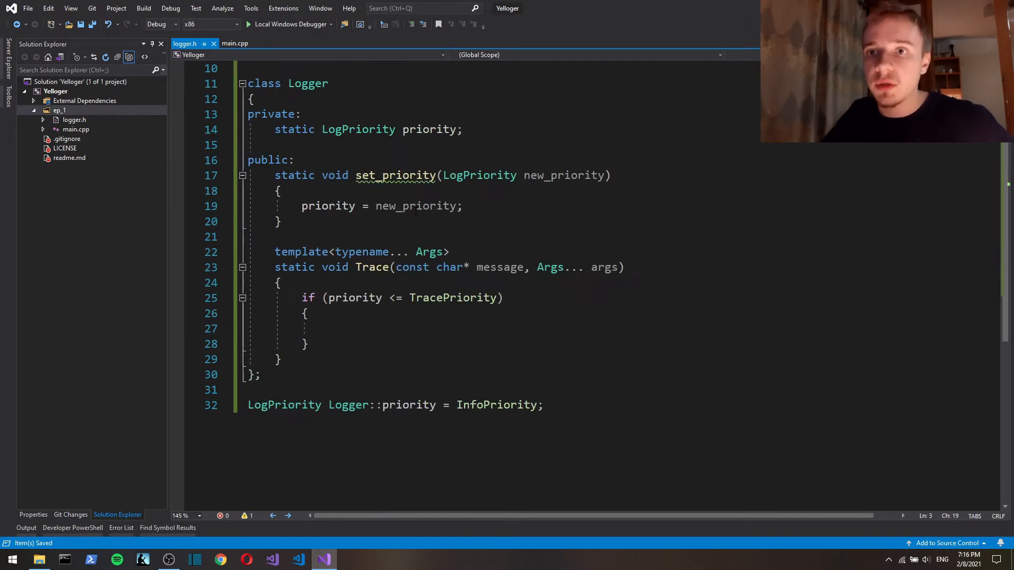
{"action": "type", "text": "printf"}
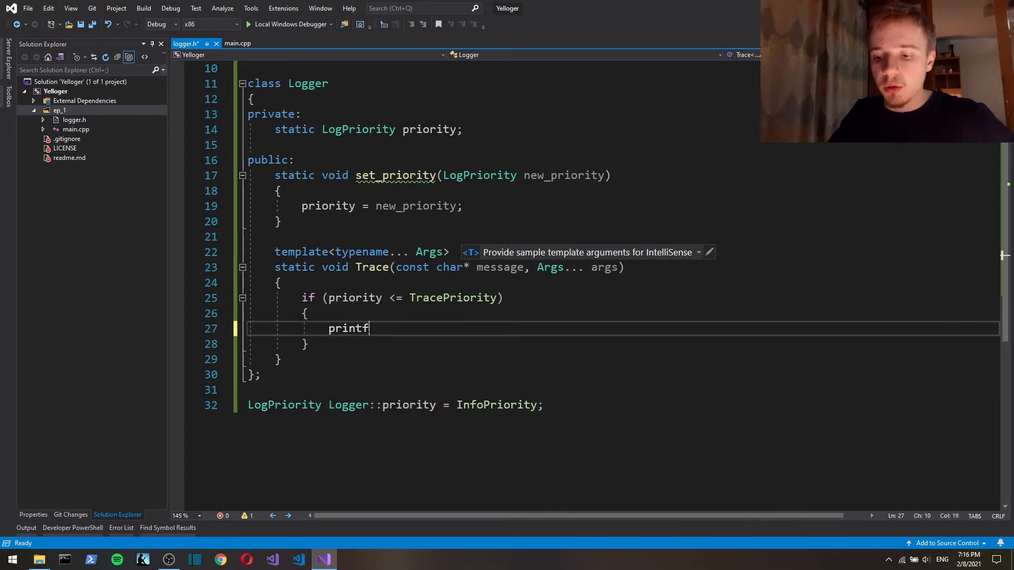
{"action": "type", "text": "();"}
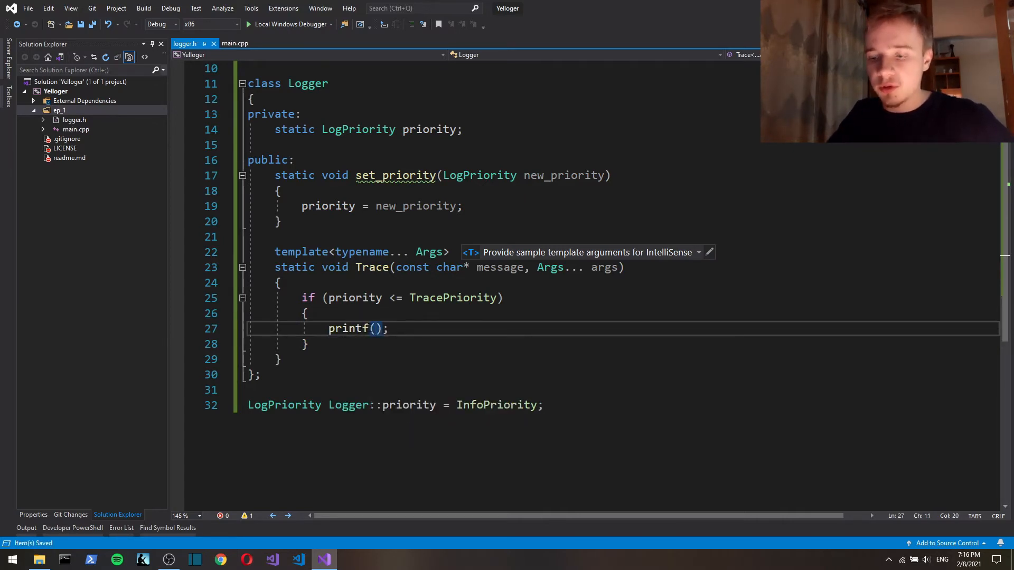
{"action": "type", "text": "\"\""}
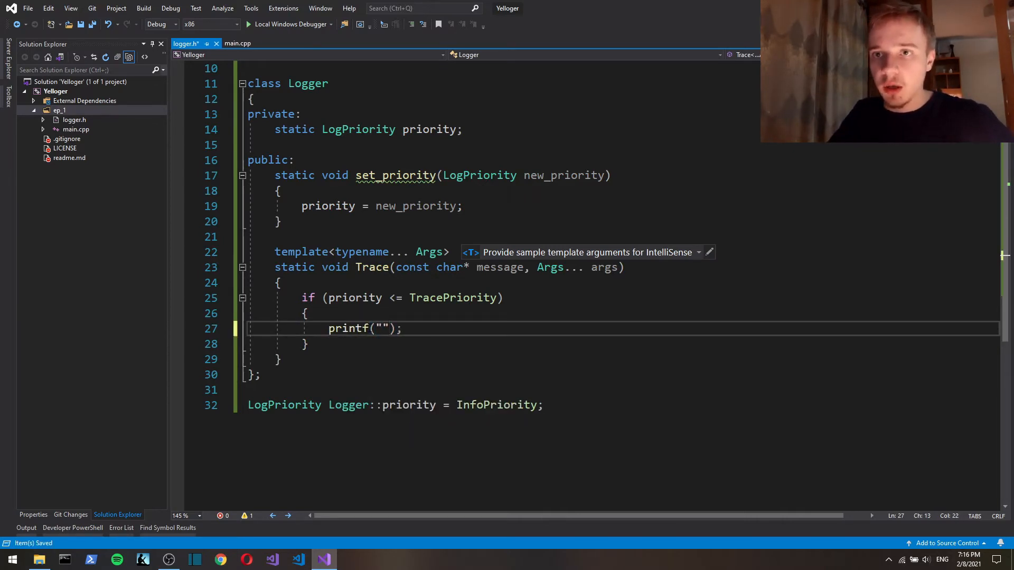
{"action": "type", "text": "[]"}
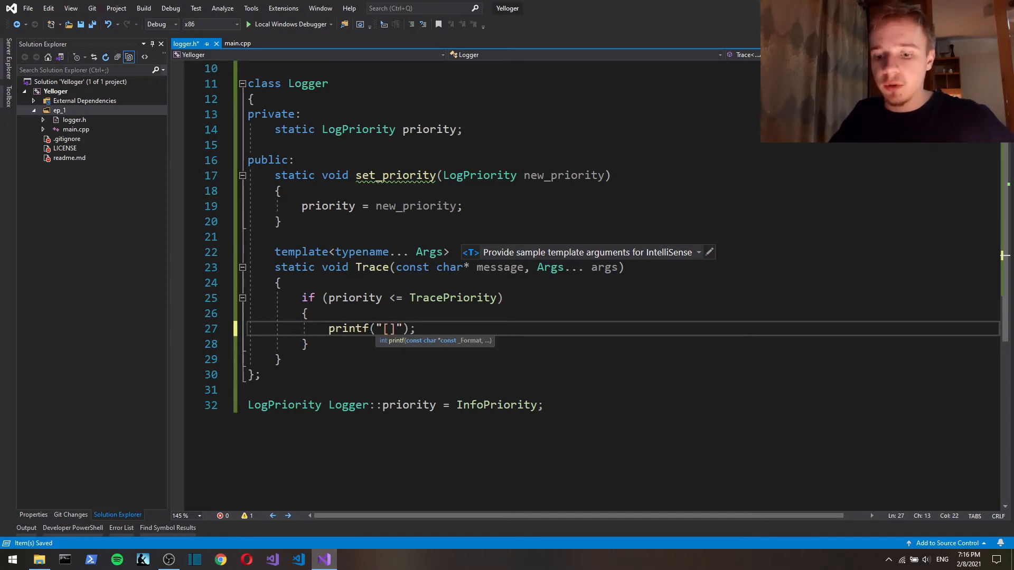
{"action": "type", "text": "Trace"}
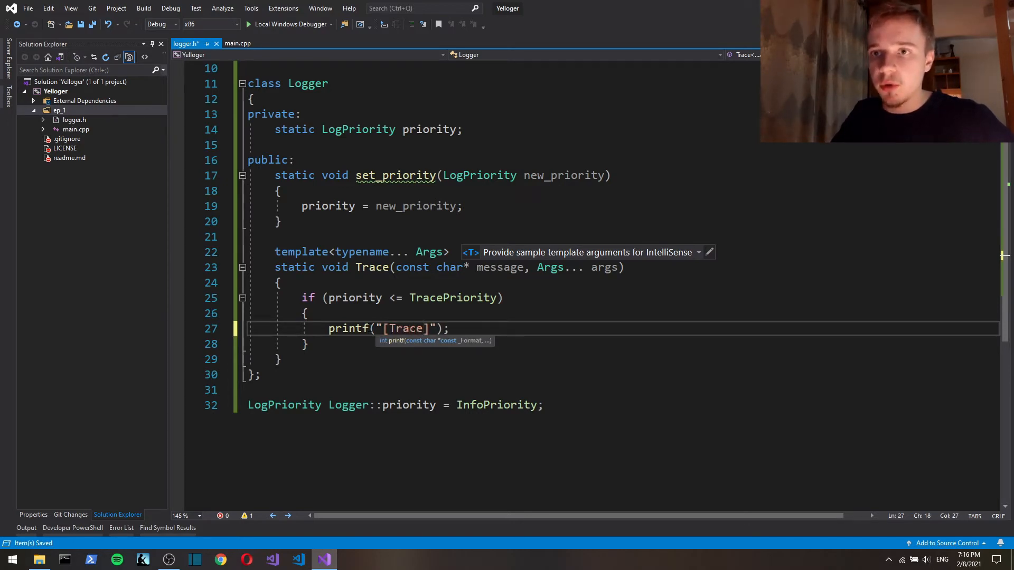
{"action": "key", "text": "Backspace"}
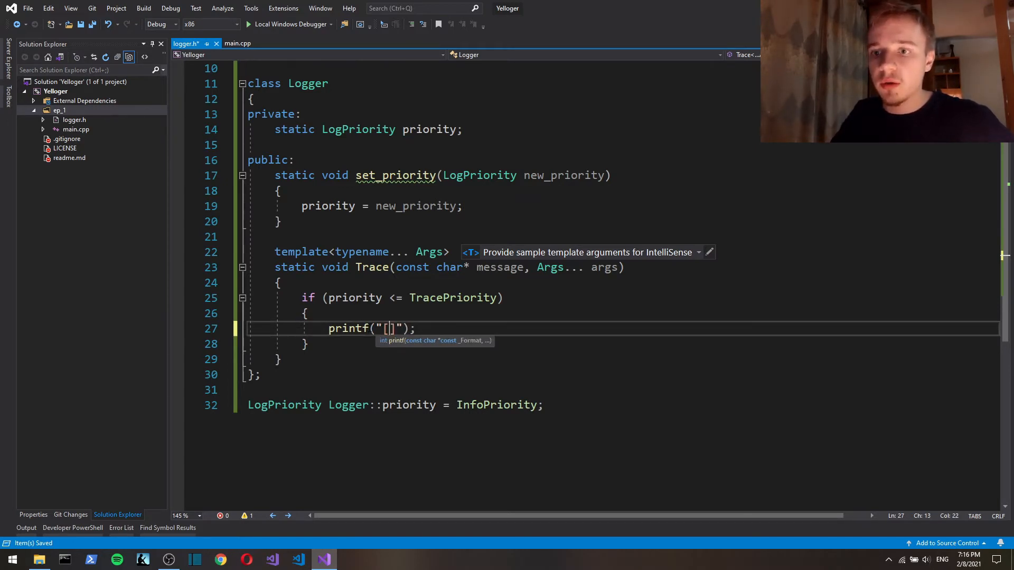
{"action": "type", "text": "Trace"}
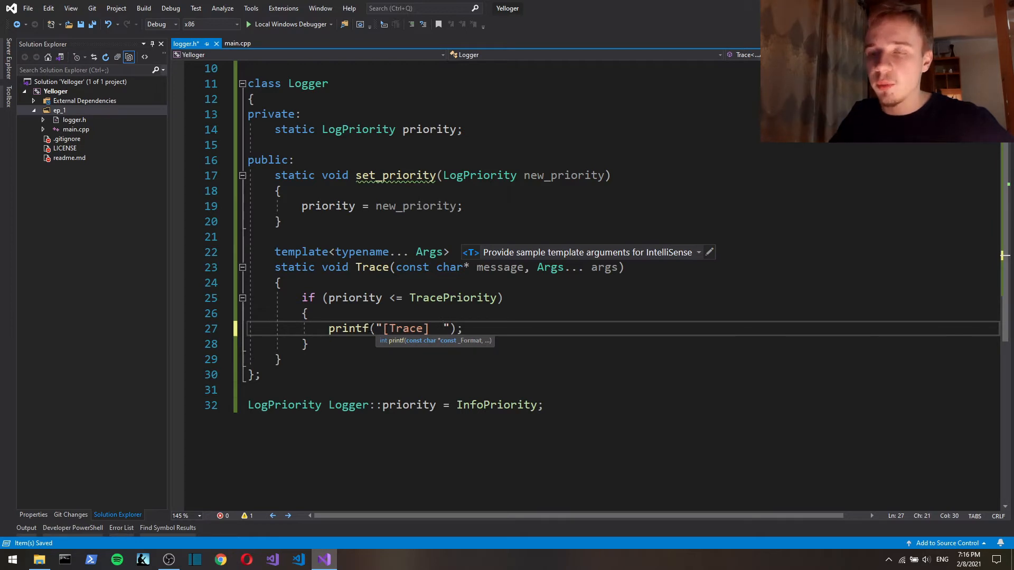
{"action": "key", "text": "Backspace"}
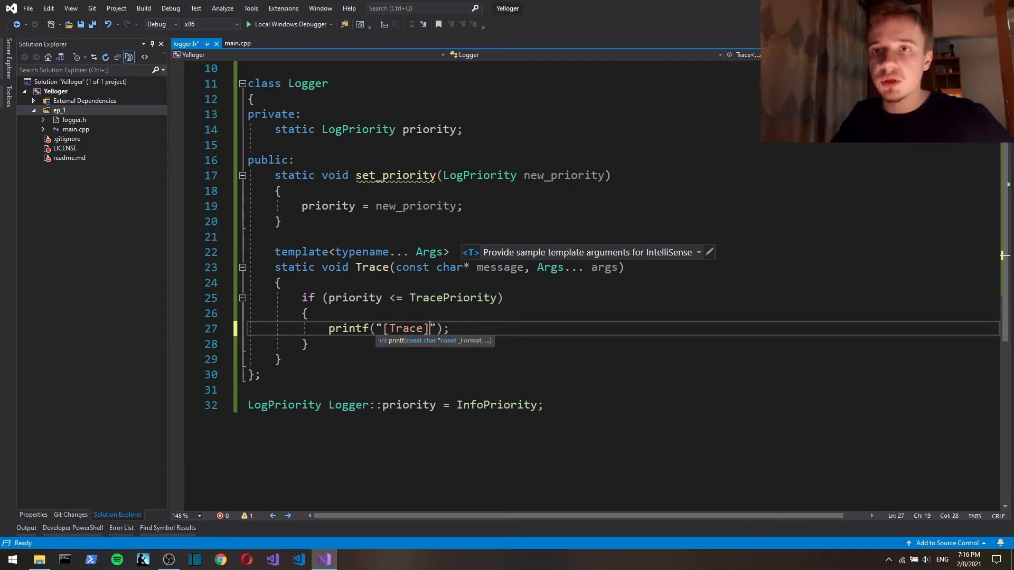
{"action": "type", "text": "\\t"}
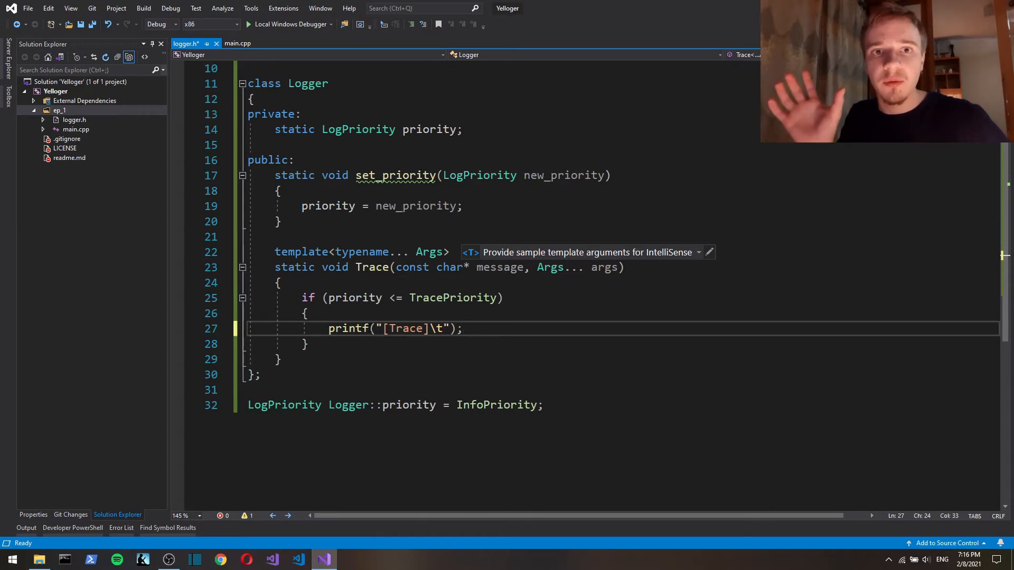
{"action": "key", "text": "Return"}
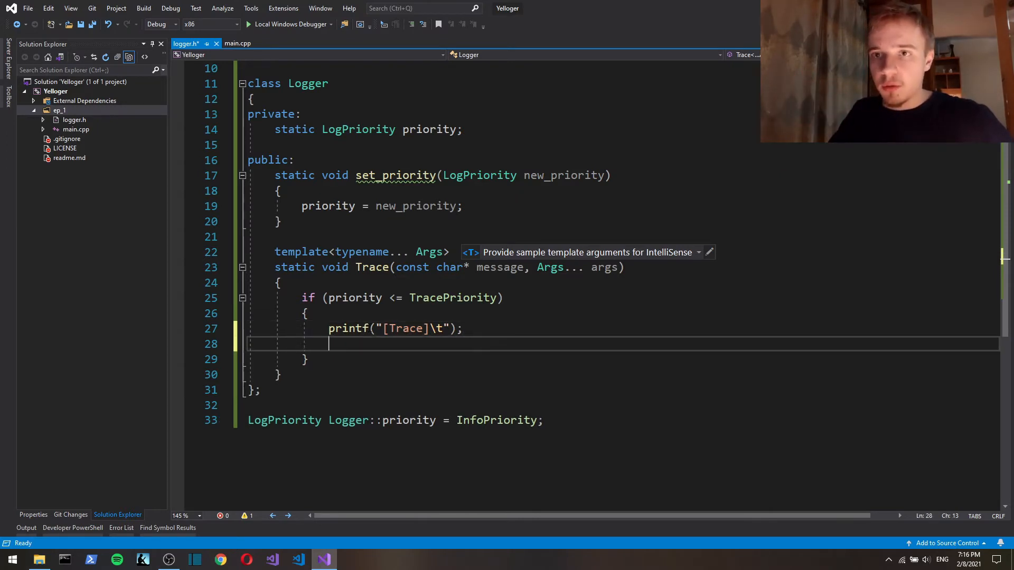
Print the formatted message with printf(message, args...), then printf("\n").
{"action": "type", "text": "printf();"}
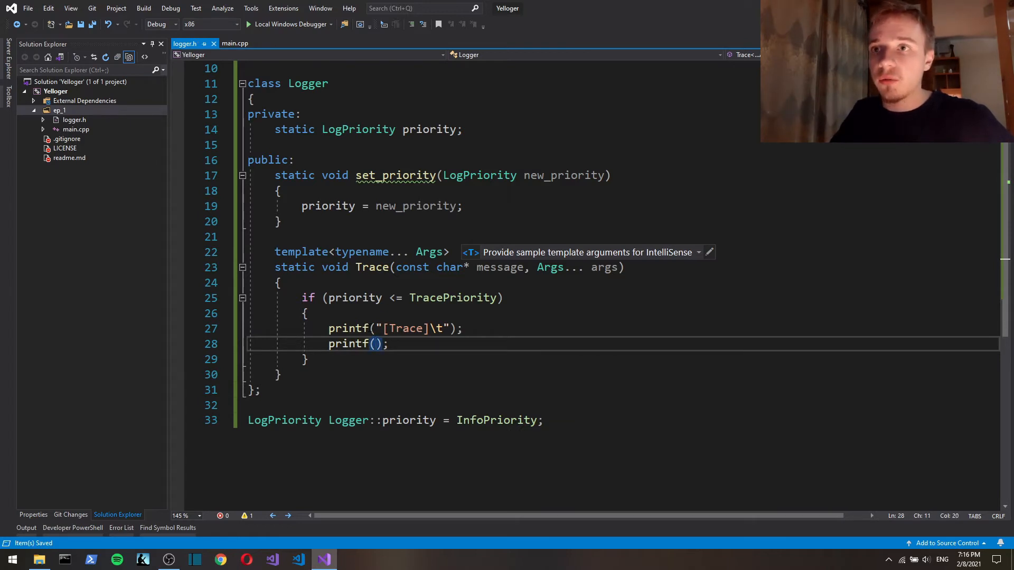
{"action": "type", "text": "message"}
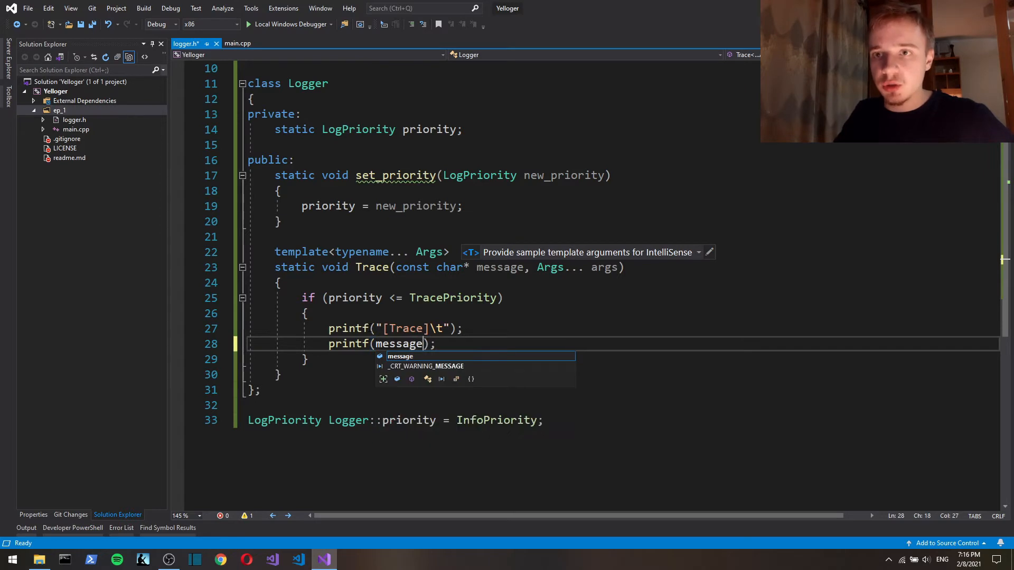
{"action": "type", "text": ", args..."}
{"action": "type", "text": "printf();'"}
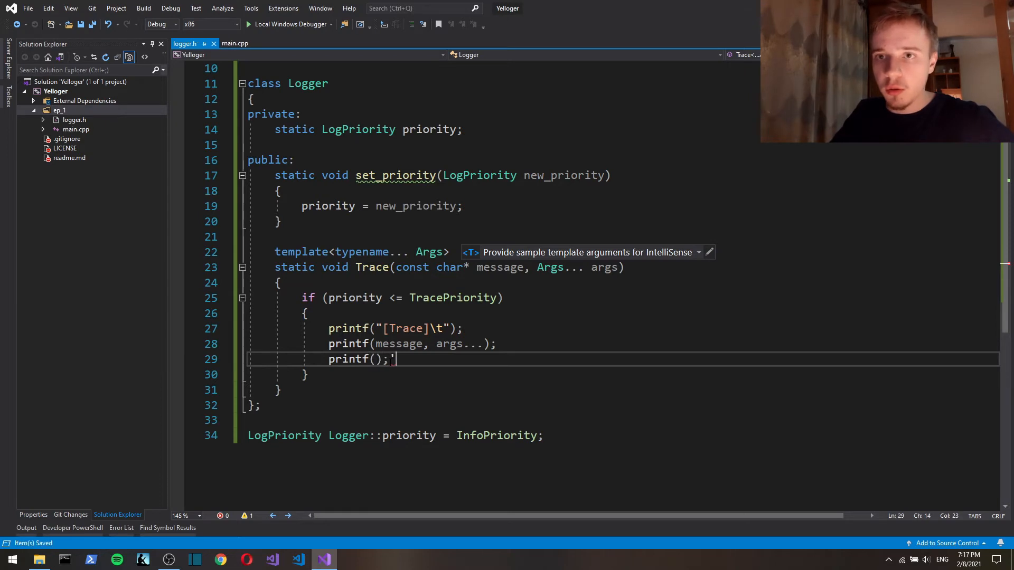
{"action": "type", "text": "\"\""}
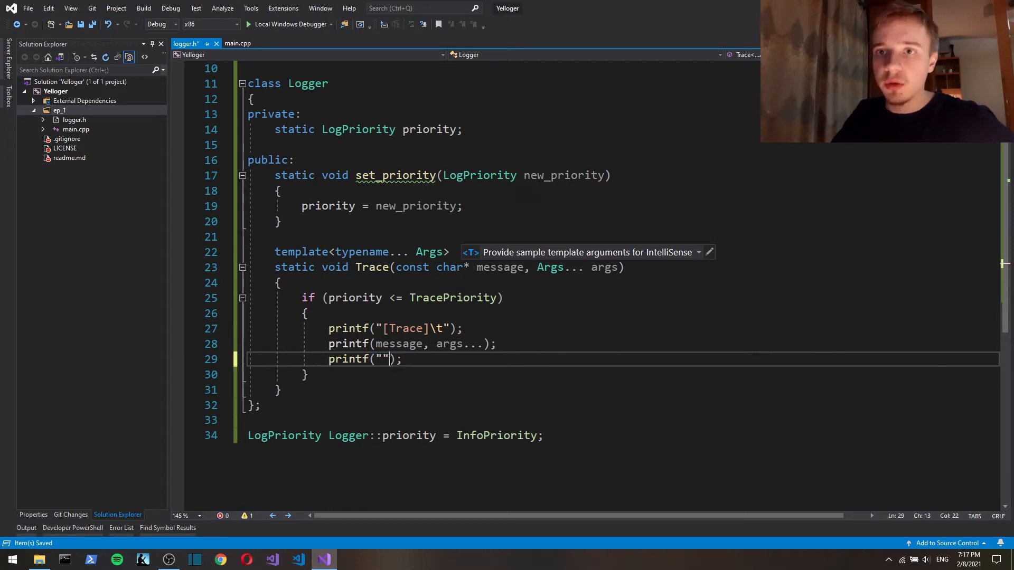
{"action": "type", "text": "\\n"}
{"action": "type", "text": "L"}
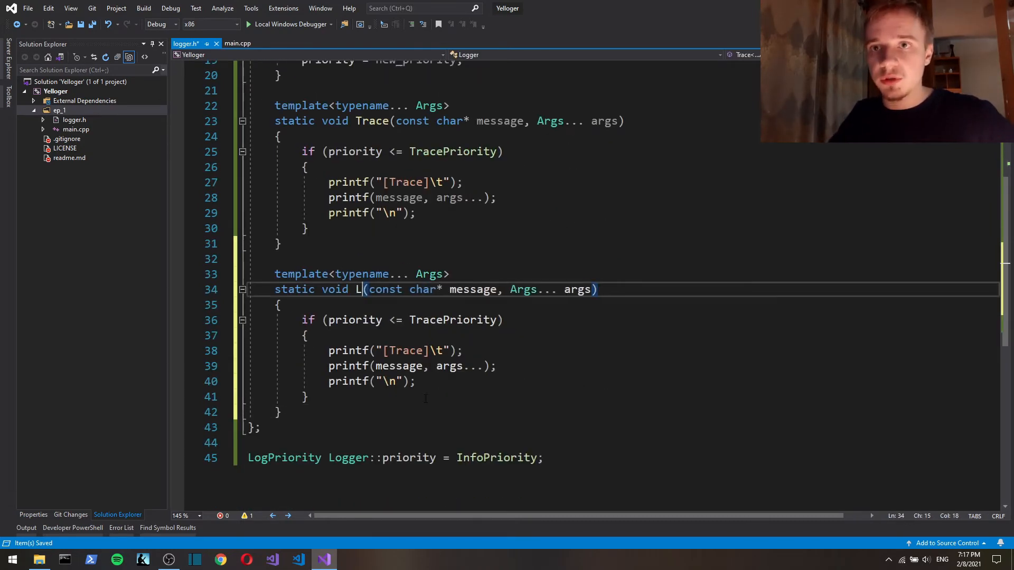
Rename the pasted Trace copies to Debug, Info, Warn, Error and Critical with matching priorities and tags.
{"action": "type", "text": "ebug"}
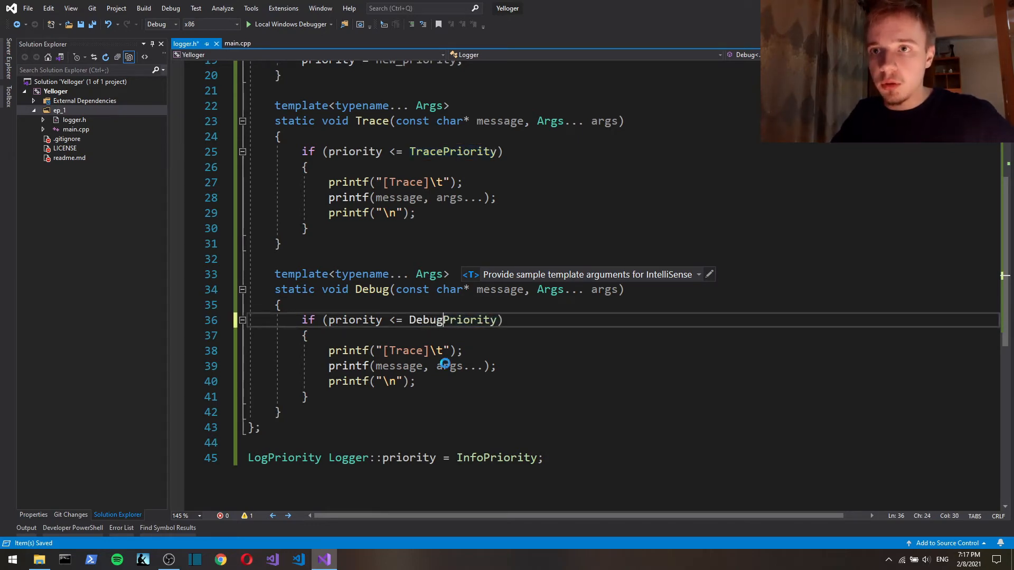
{"action": "scroll", "scroll_direction": "down", "scroll_amount": 3}
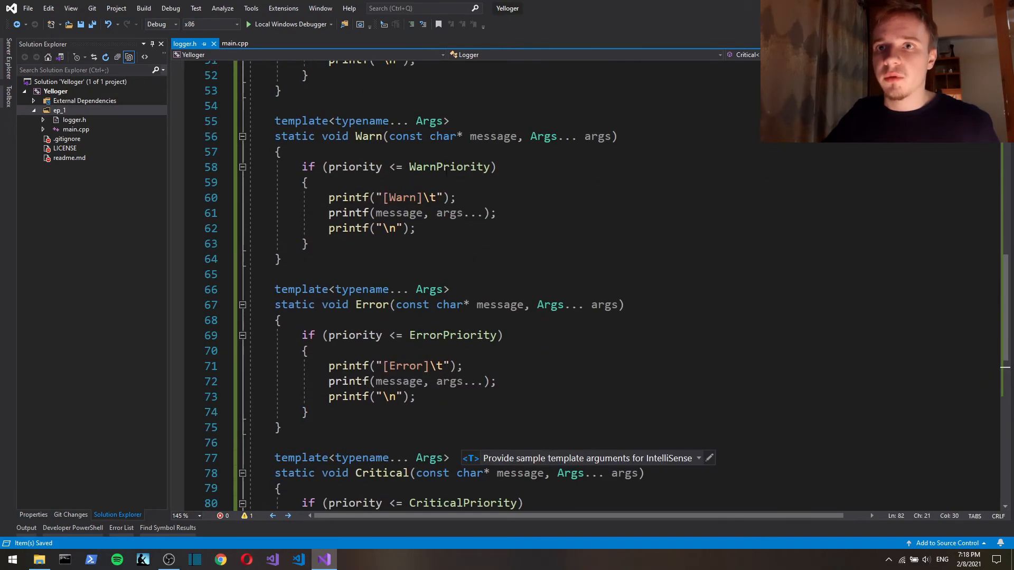
{"action": "scroll", "scroll_direction": "down", "scroll_amount": 3}
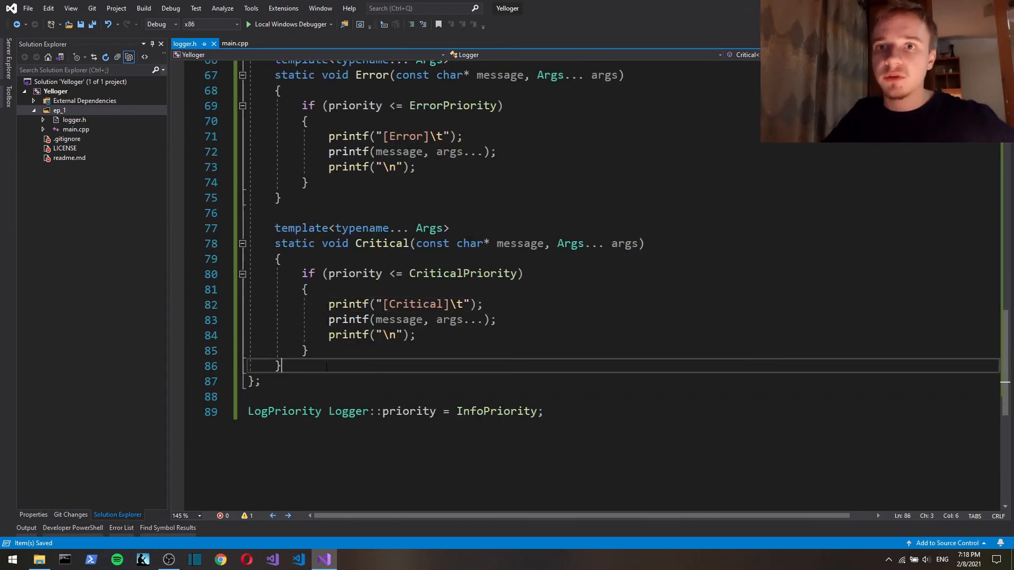
{"action": "scroll", "scroll_direction": "up", "scroll_amount": 3}
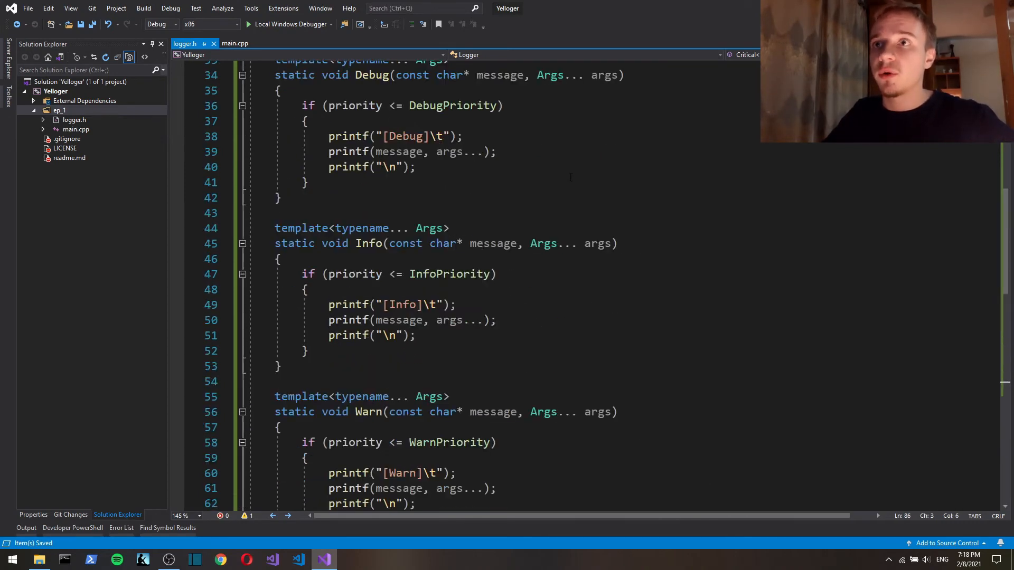
{"action": "left_click", "coordinate": [307, 427]}
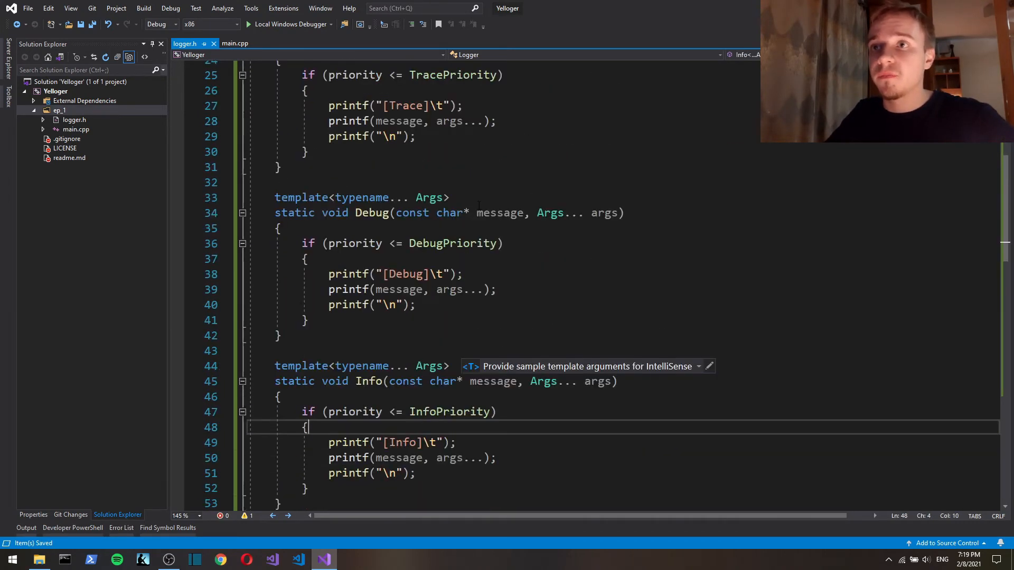
{"action": "scroll", "scroll_direction": "down", "scroll_amount": 3}
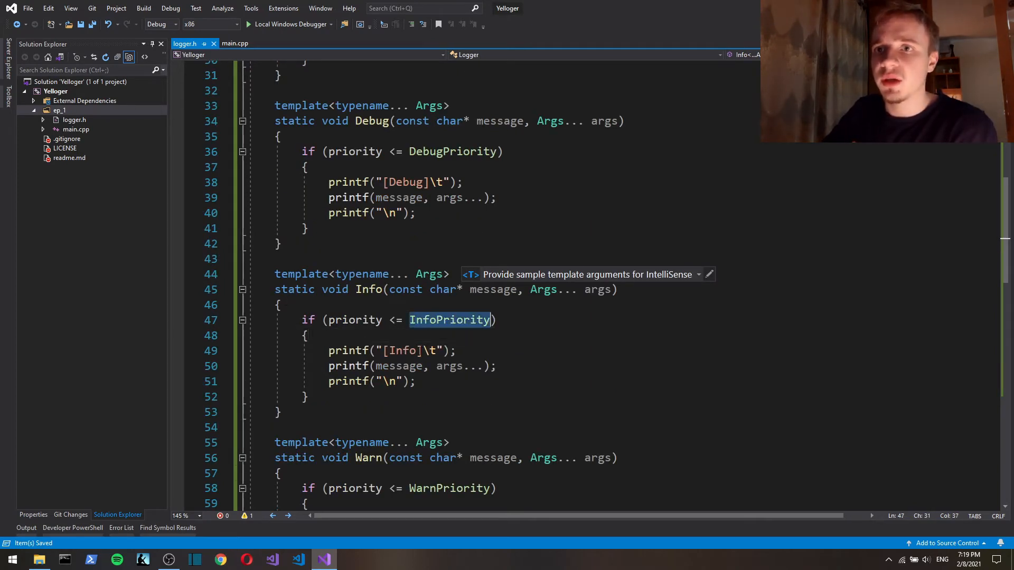
{"action": "left_click", "coordinate": [336, 320]}
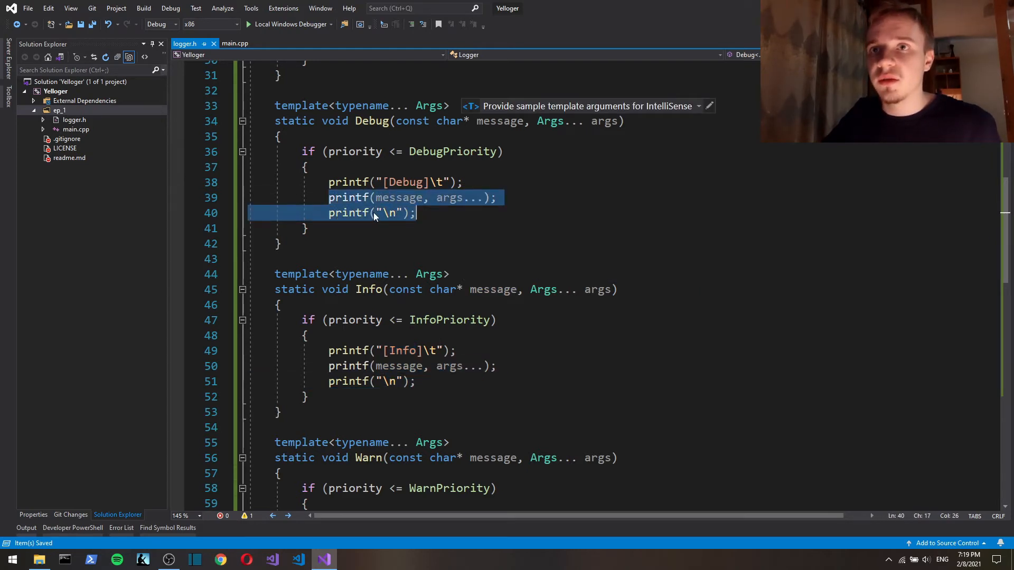
{"action": "scroll", "scroll_direction": "down", "scroll_amount": 3}
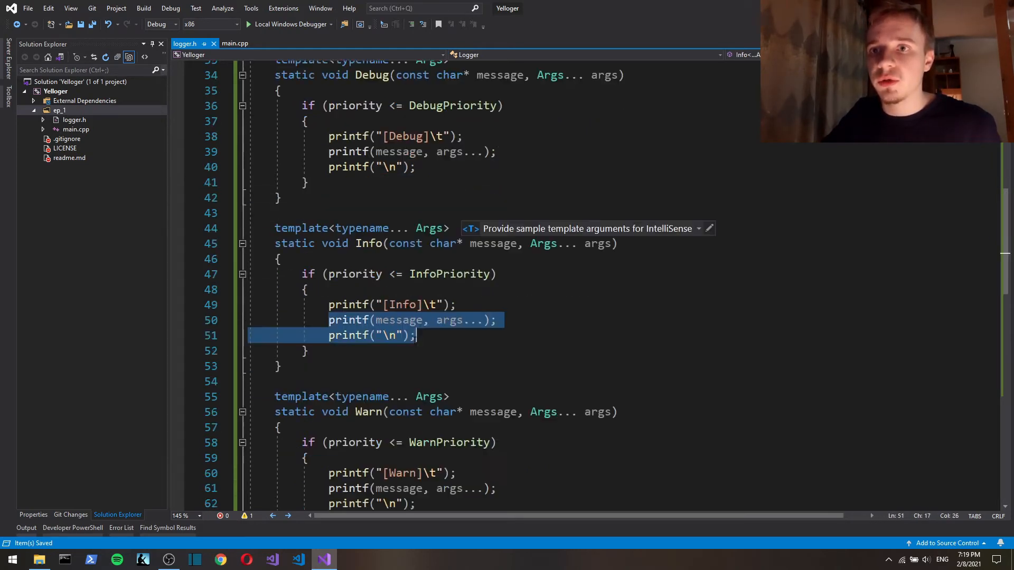
{"action": "scroll", "scroll_direction": "down", "scroll_amount": 3}
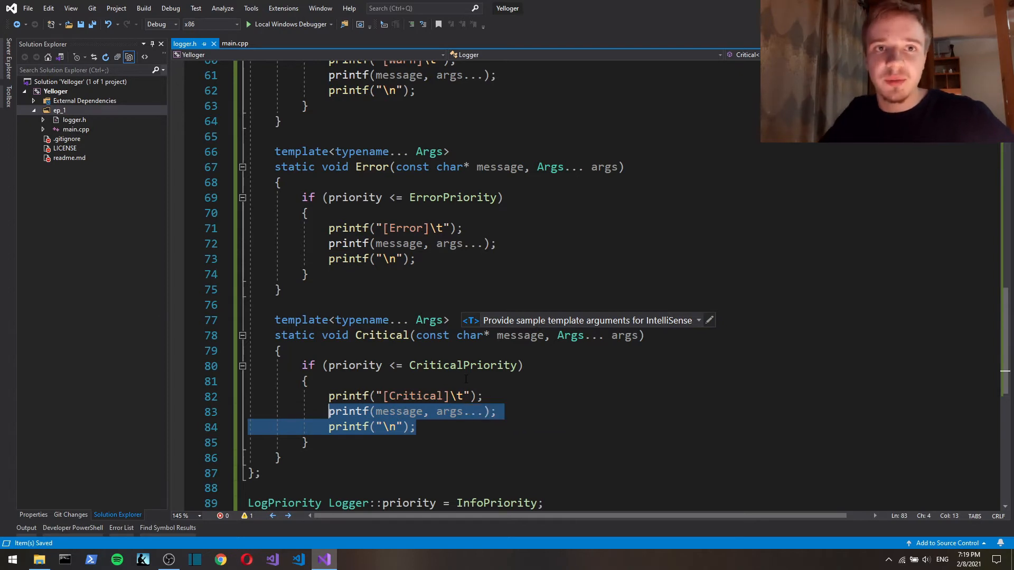
In main.cpp, include "logger.h" and write Logger::Trace("log test %d %s", a, name).
{"action": "left_click", "coordinate": [235, 44]}
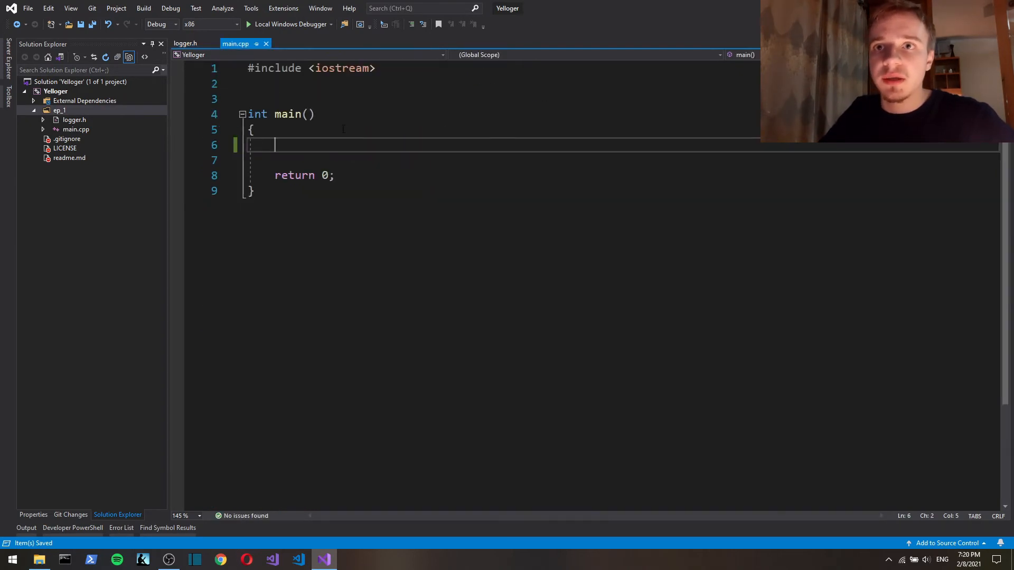
{"action": "type", "text": "Log"}
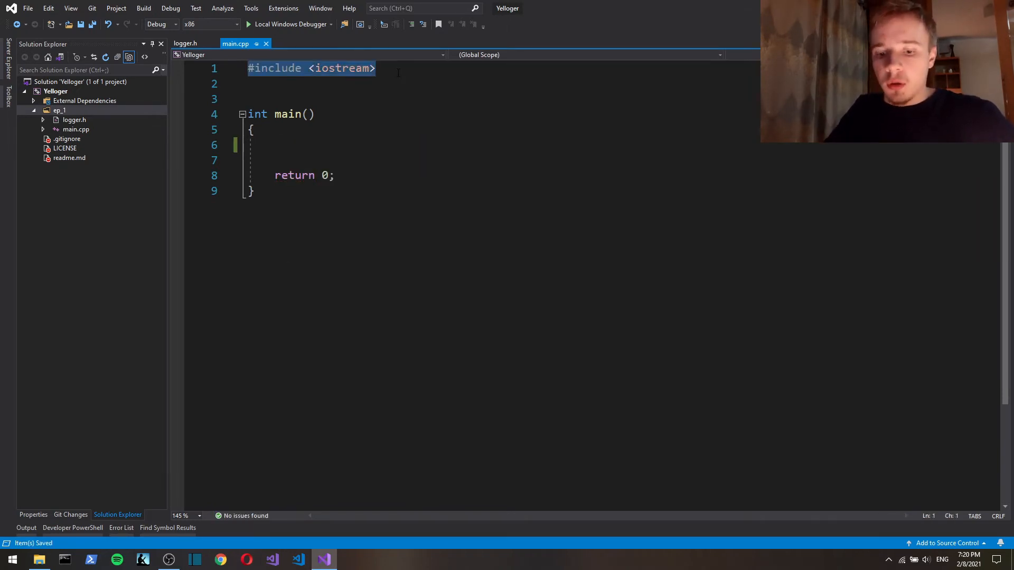
{"action": "type", "text": "\""}
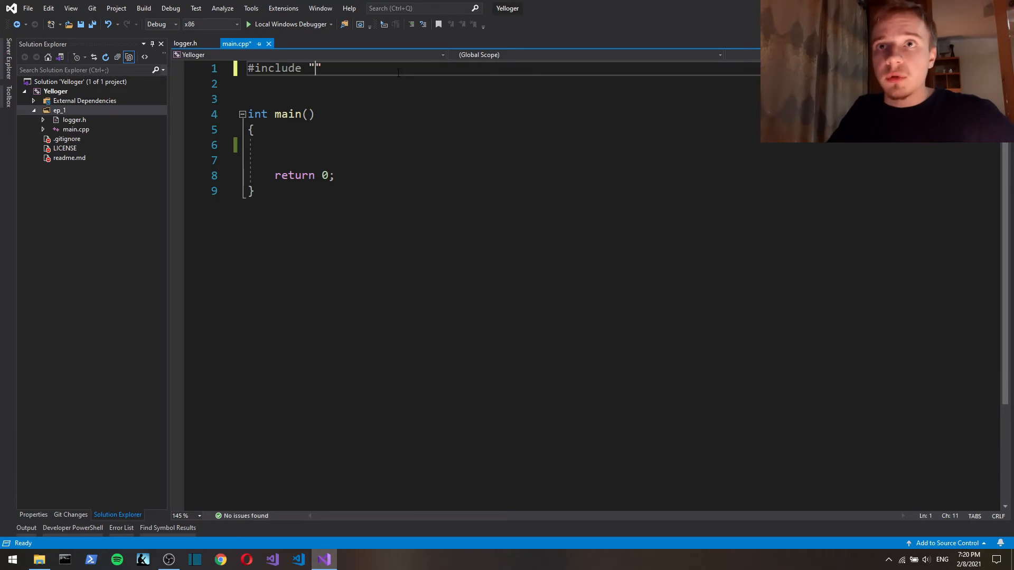
{"action": "type", "text": "logger.h"}
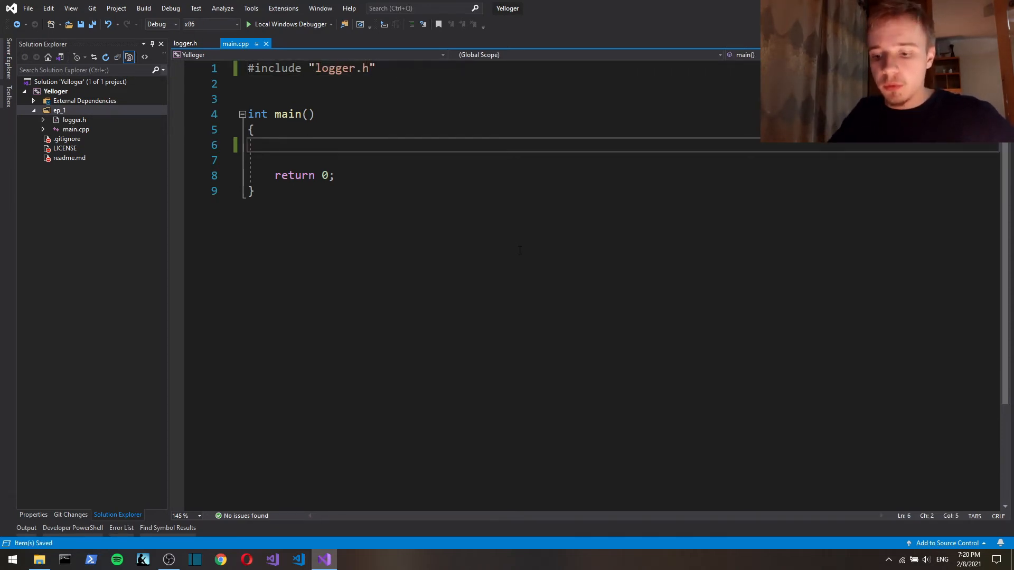
{"action": "type", "text": "Logger::Trace(\"\");"}
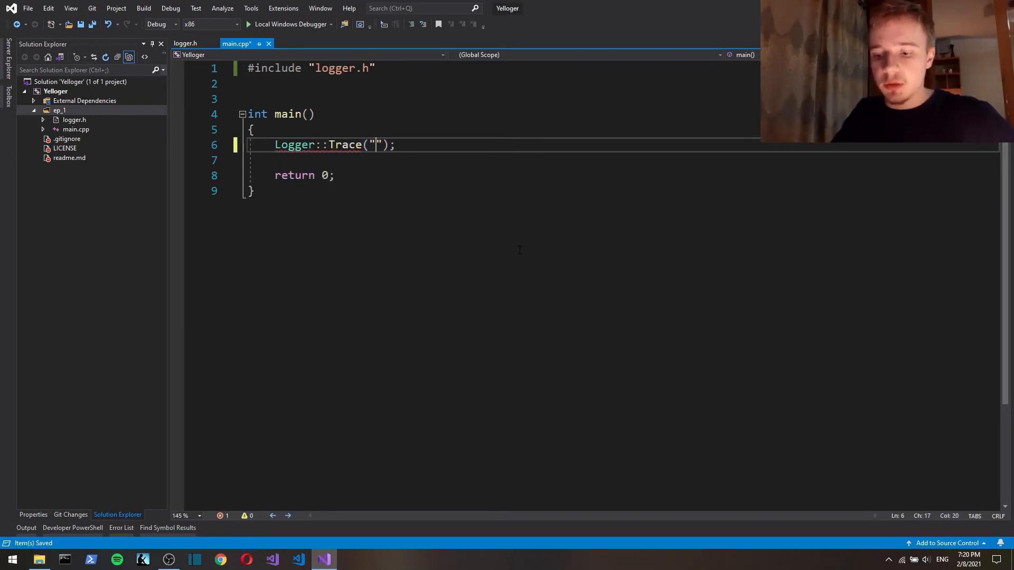
{"action": "type", "text": "log test"}
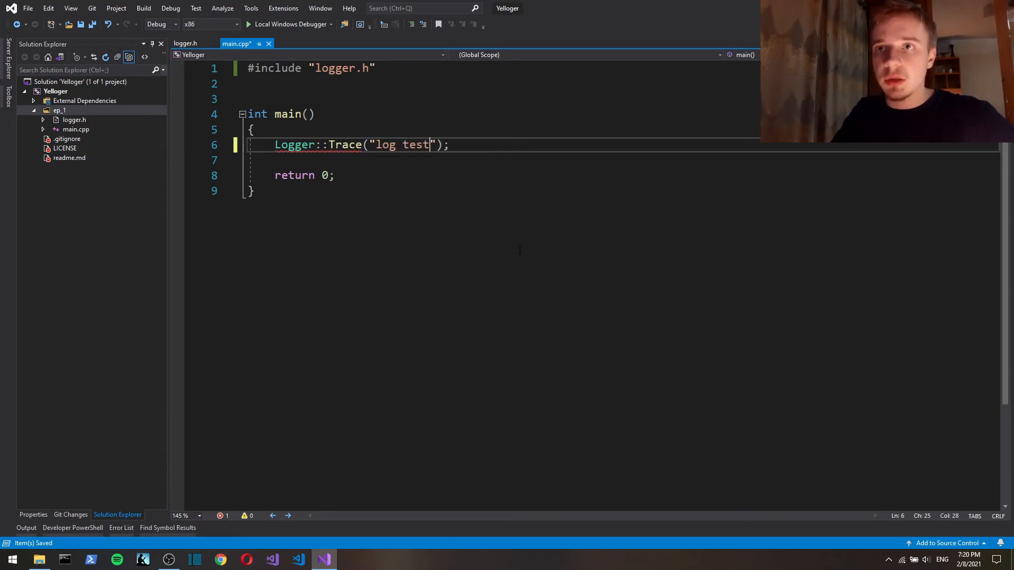
{"action": "type", "text": "%"}
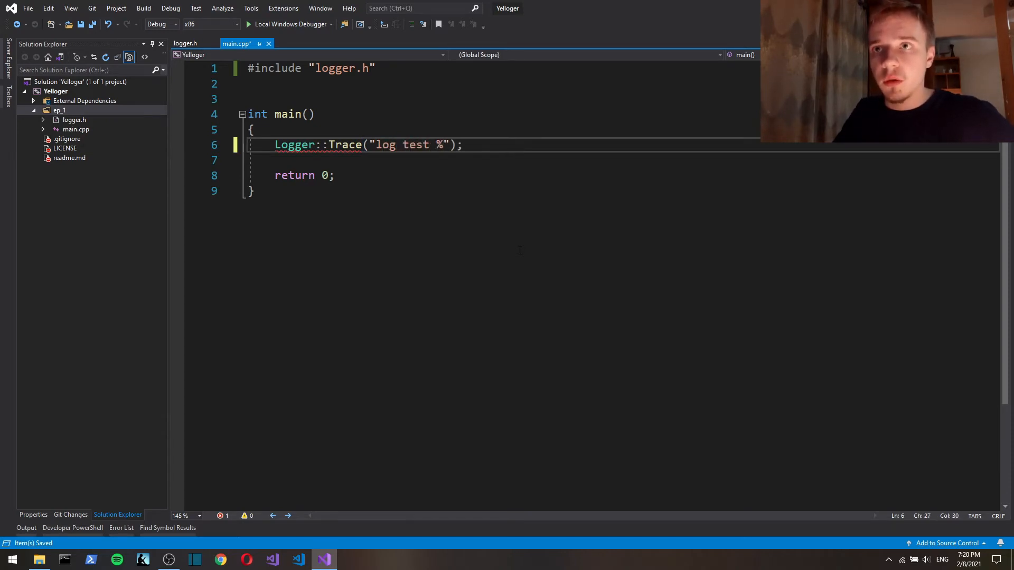
{"action": "type", "text": "d"}
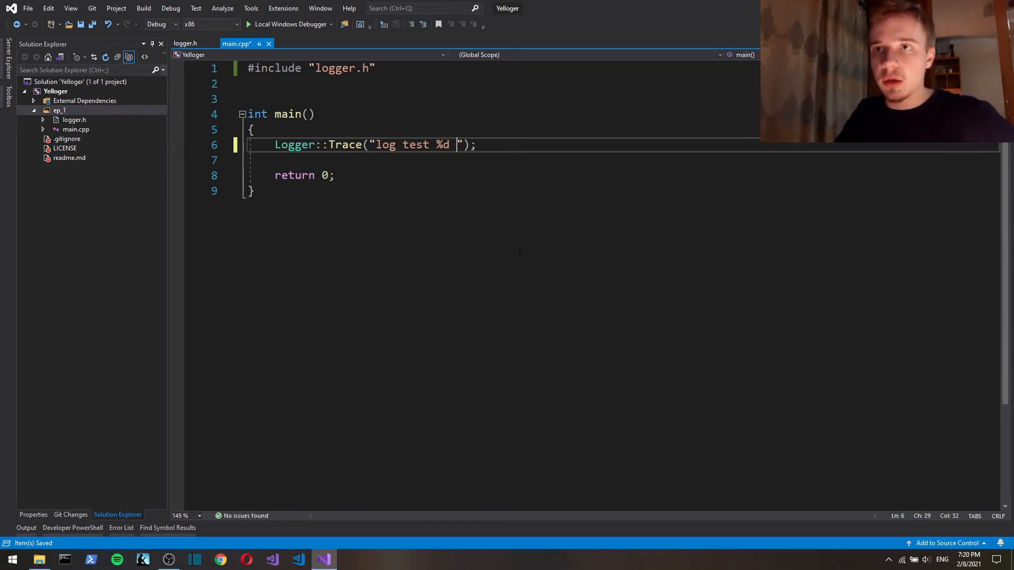
{"action": "type", "text": "%s\", a, name"}
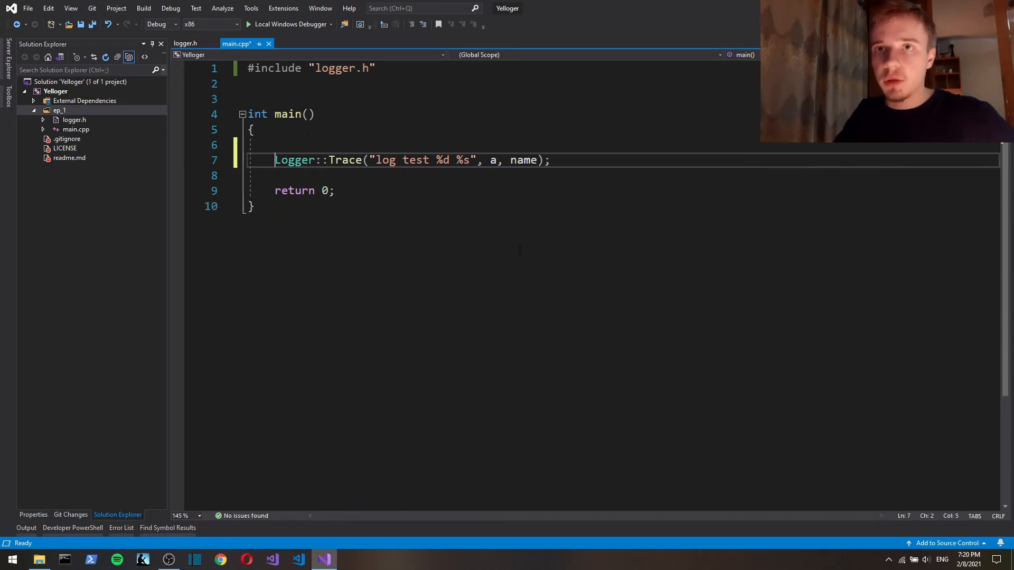
Declare int a = 5 and const char* name = "John" above the Trace call.
{"action": "type", "text": "int a"}
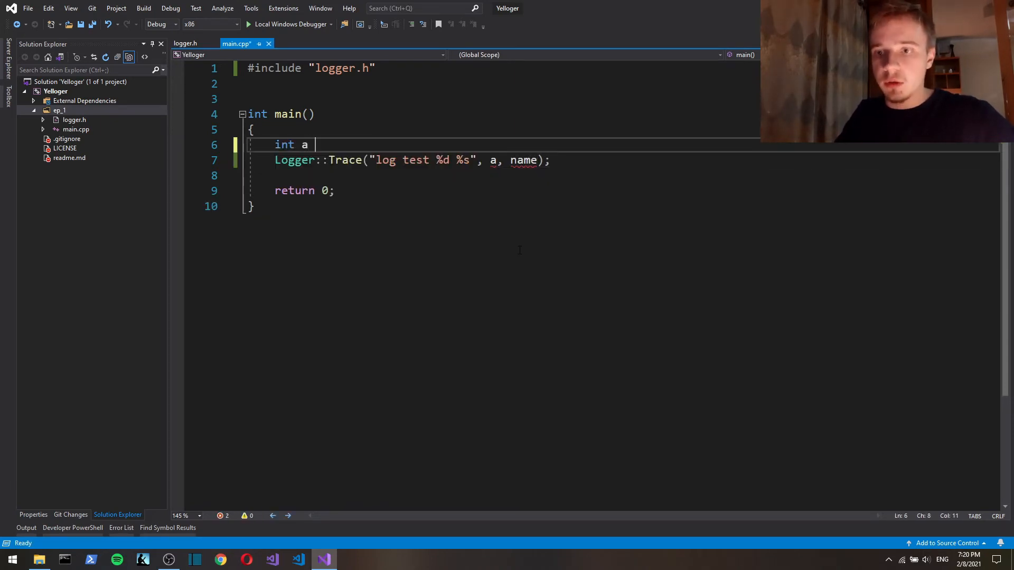
{"action": "type", "text": "= 5;"}
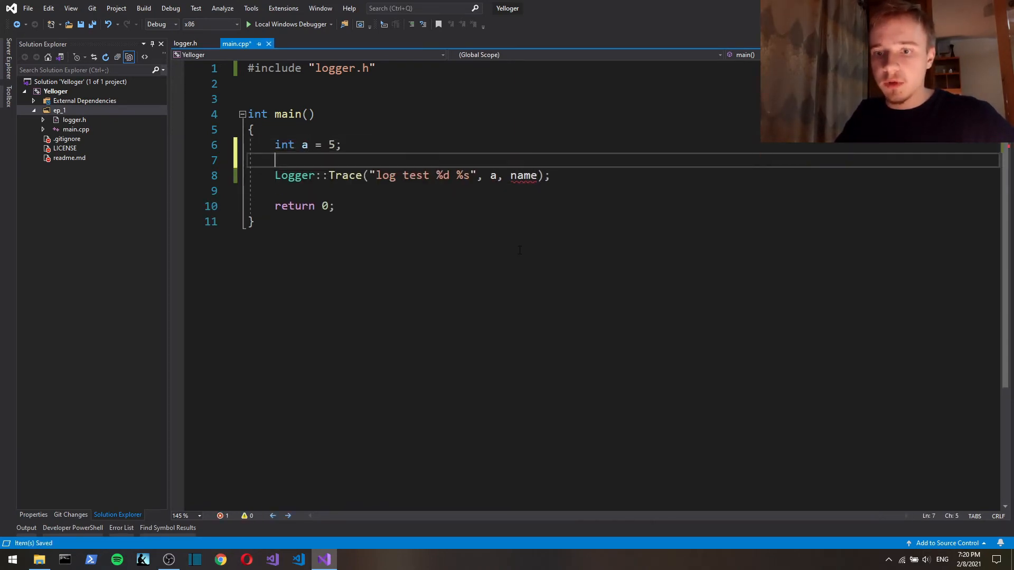
{"action": "type", "text": "const cha"}
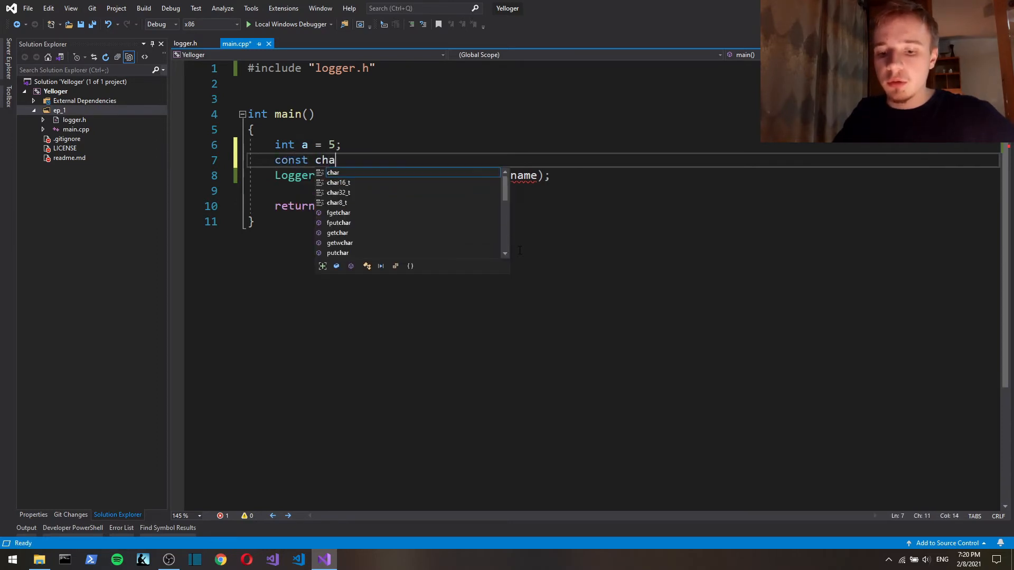
{"action": "type", "text": "r* name"}
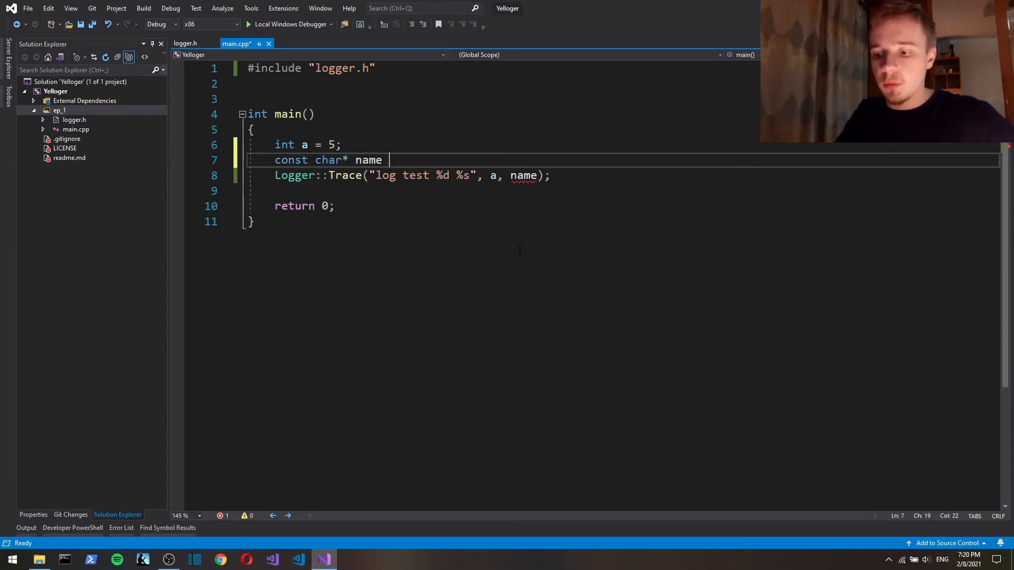
{"action": "type", "text": "= \"\";"}
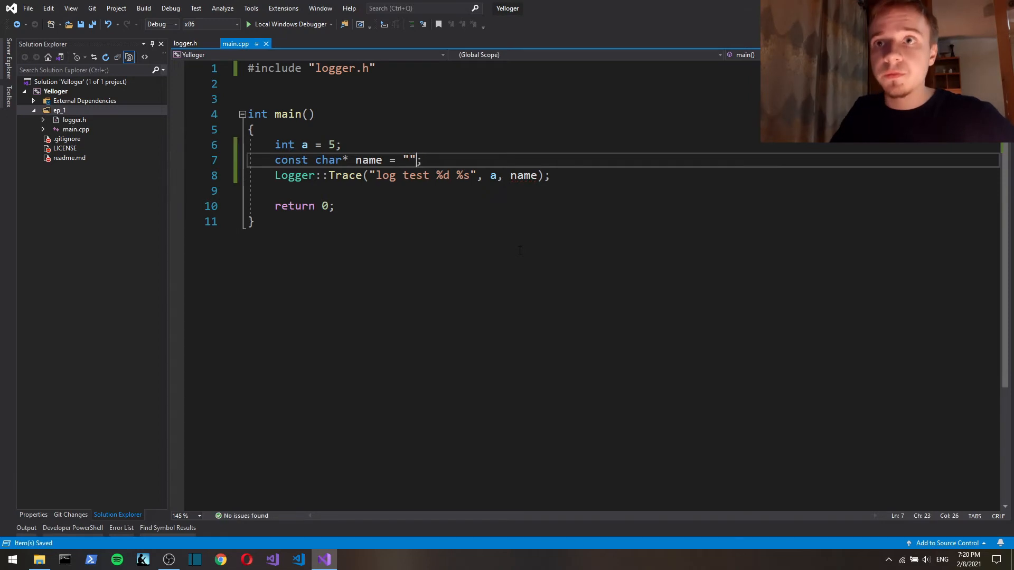
{"action": "type", "text": "J"}
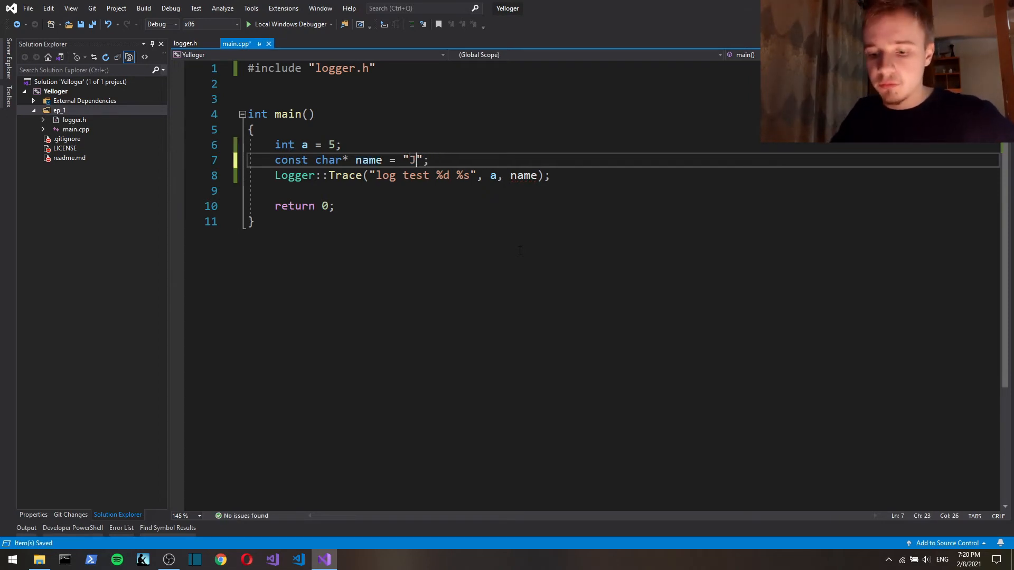
{"action": "type", "text": "ohn"}
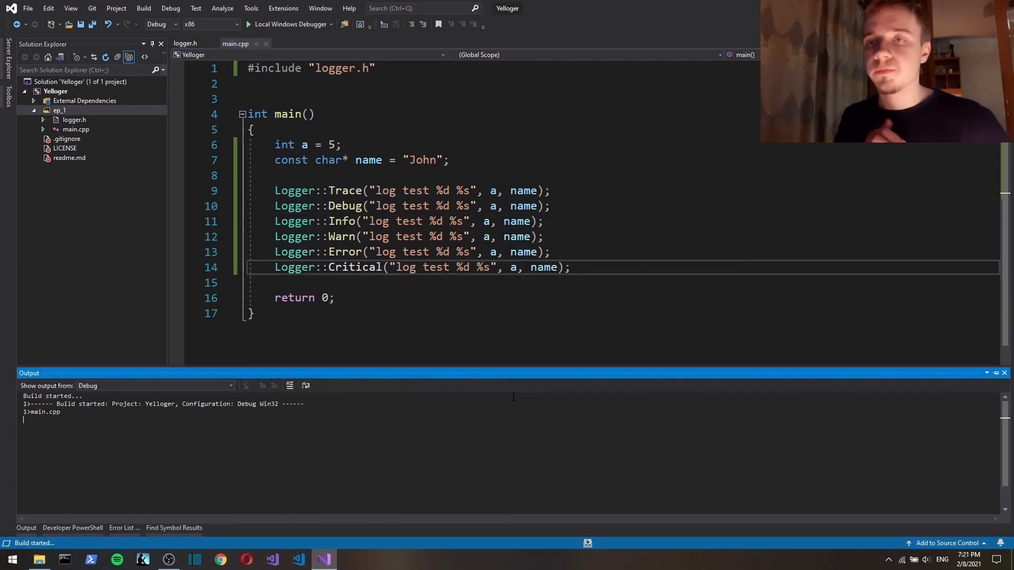
Build and run the program to check the "log test 5 John" output.
{"action": "left_click", "coordinate": [290, 24]}
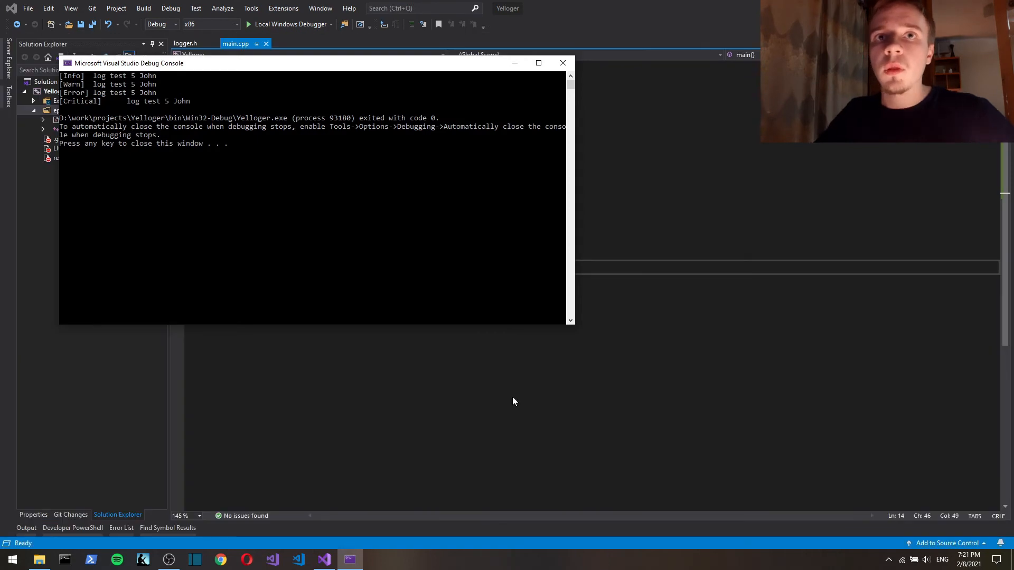
{"action": "mouse_move", "coordinate": [196, 81]}
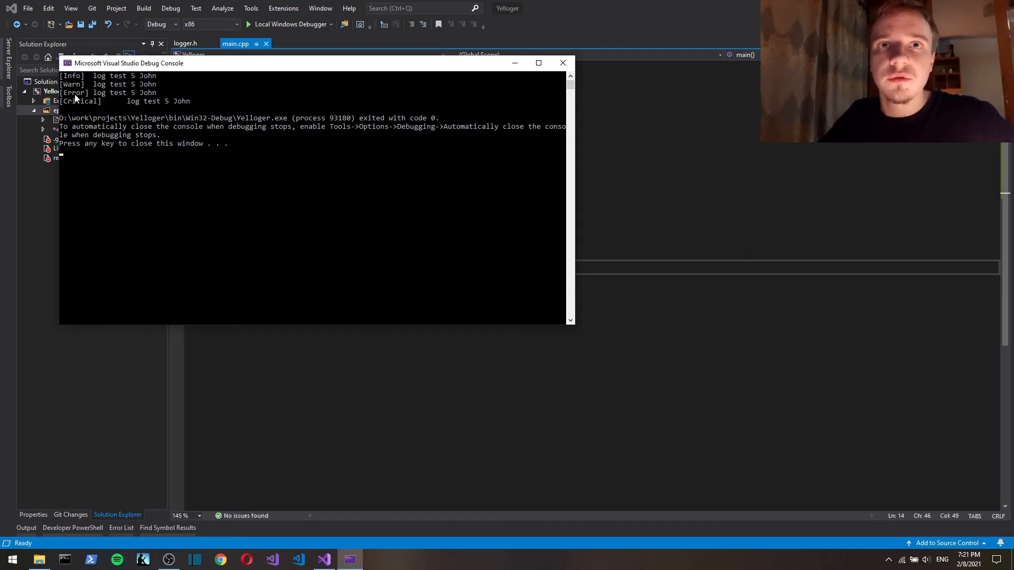
{"action": "mouse_move", "coordinate": [181, 108]}
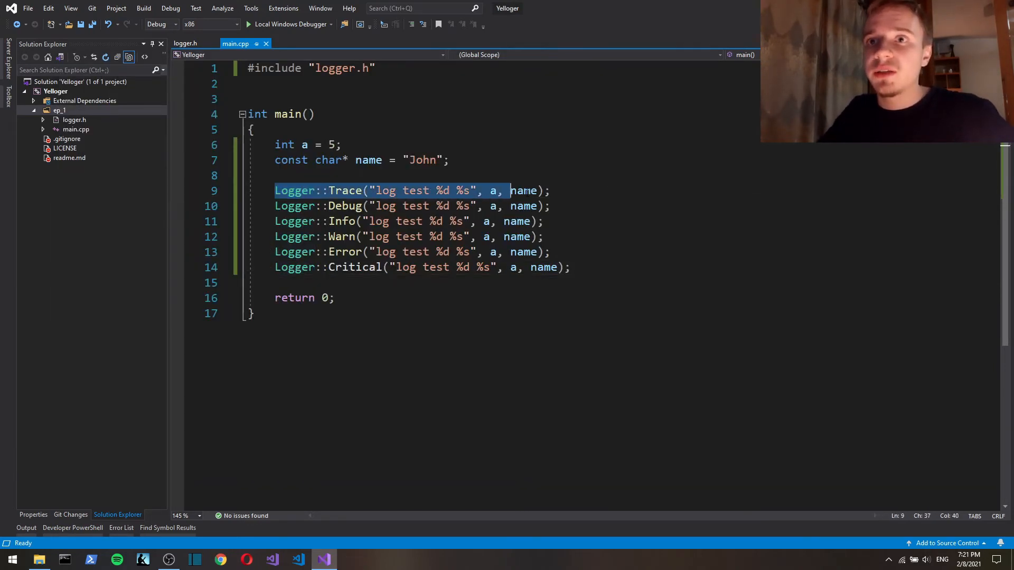
Add Logger::set_priority(TracePriority) before the first log call in main.
{"action": "left_click", "coordinate": [549, 205]}
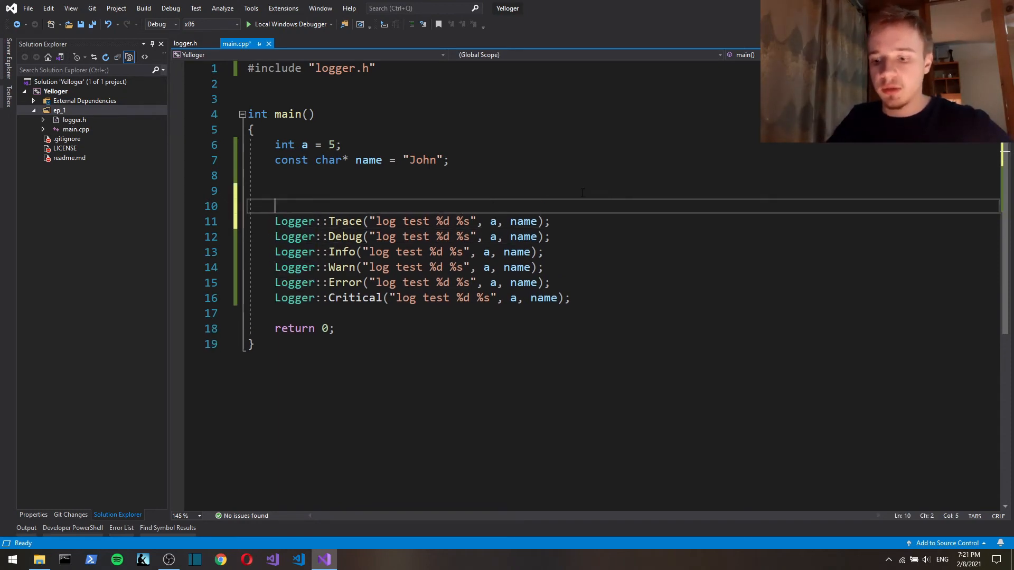
{"action": "type", "text": "Logger::"}
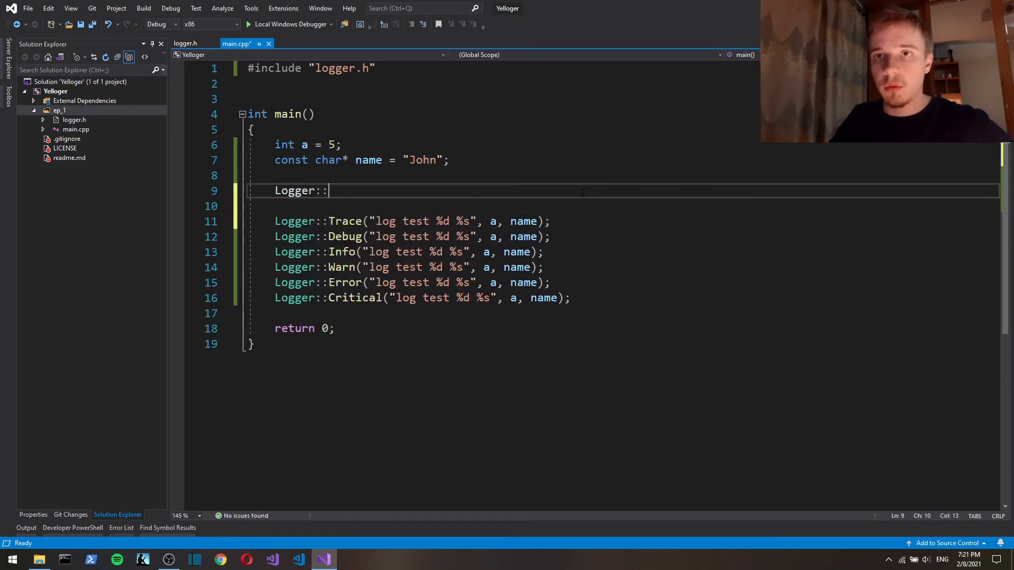
{"action": "type", "text": "set_priority();"}
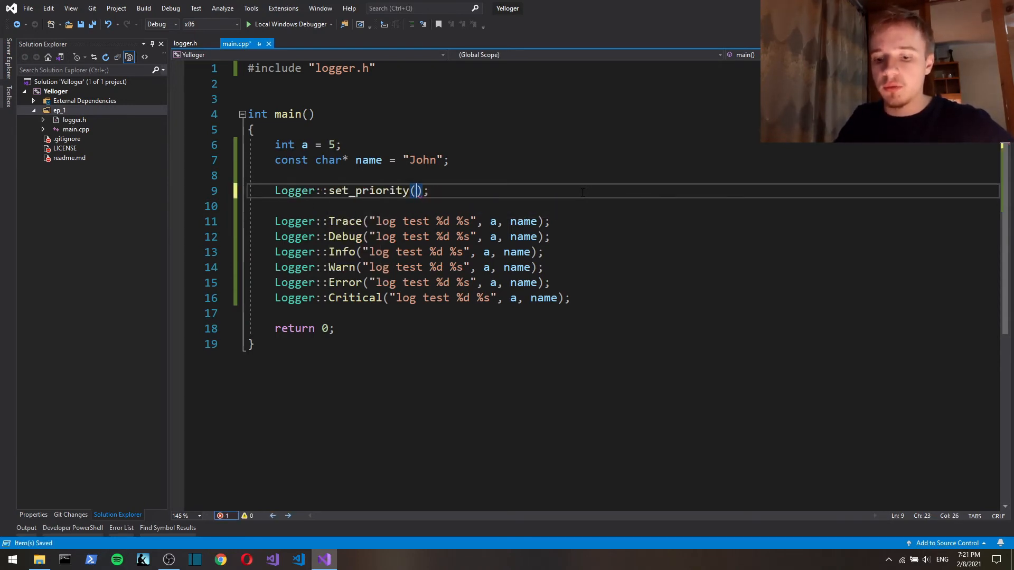
{"action": "type", "text": "TracePriority"}
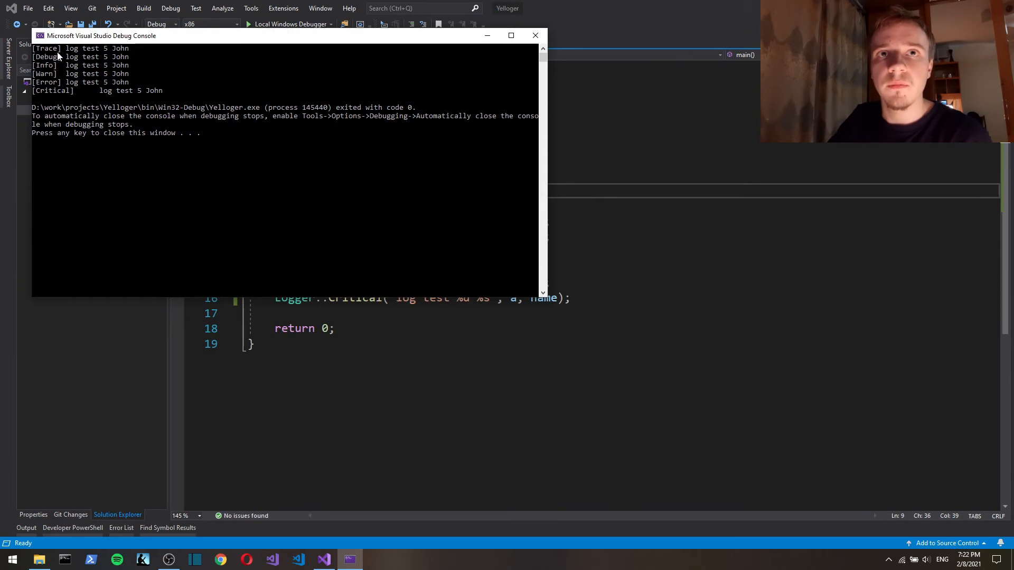
{"action": "mouse_move", "coordinate": [717, 260]}
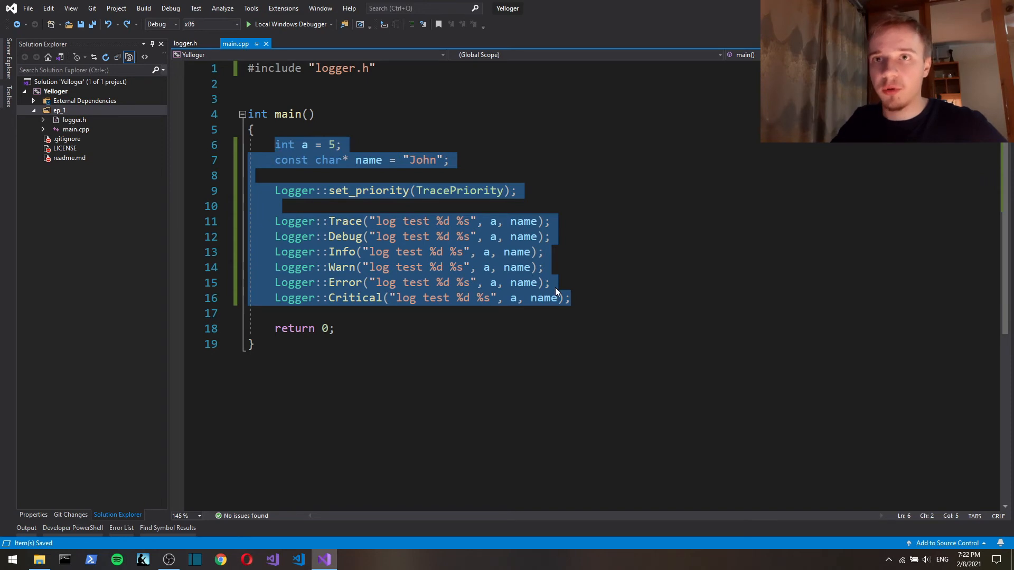
Clear the test code, include <thread>, and declare std::thread threads[10].
{"action": "key", "text": "Delete"}
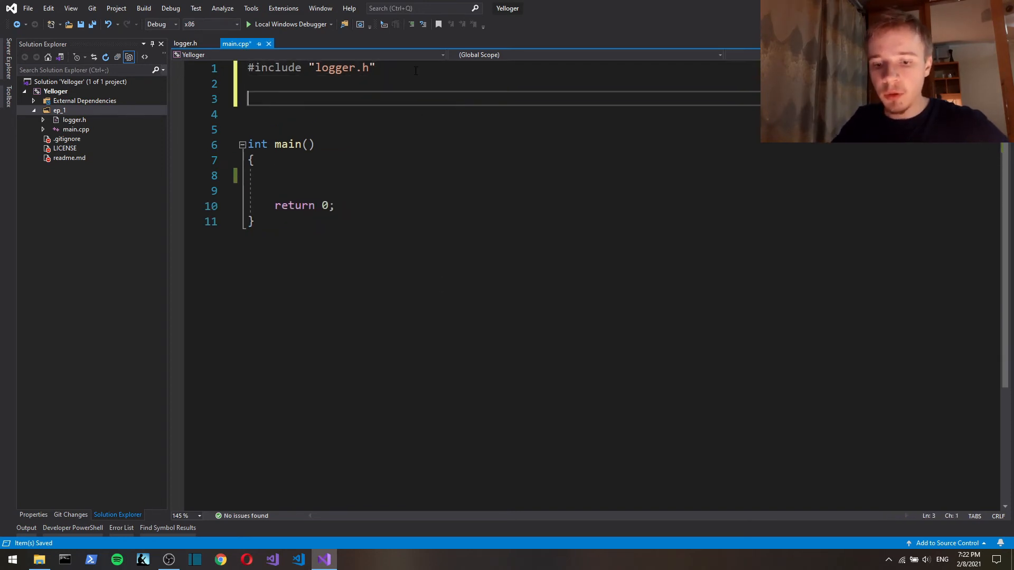
{"action": "type", "text": "#include <>"}
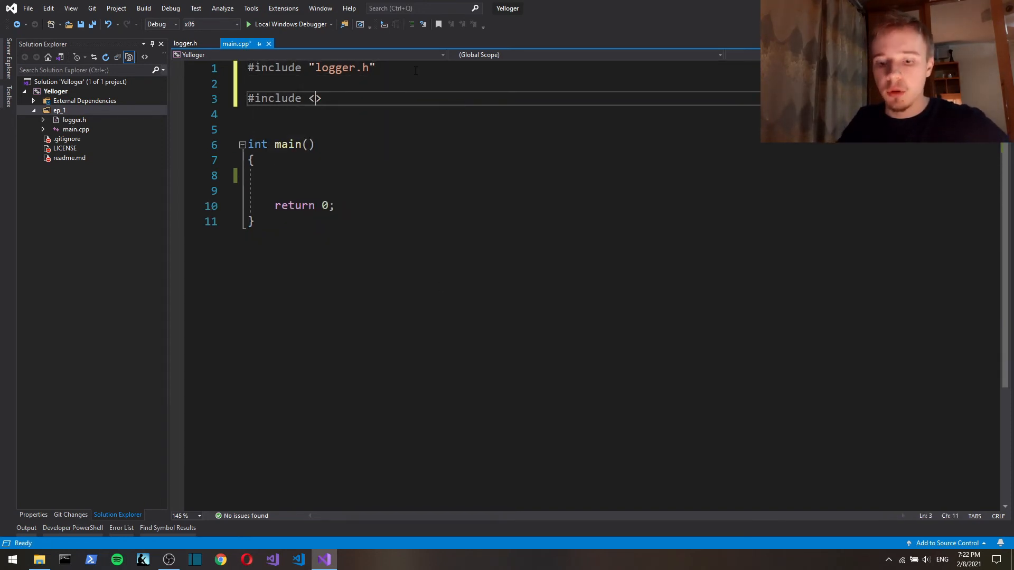
{"action": "type", "text": "thread"}
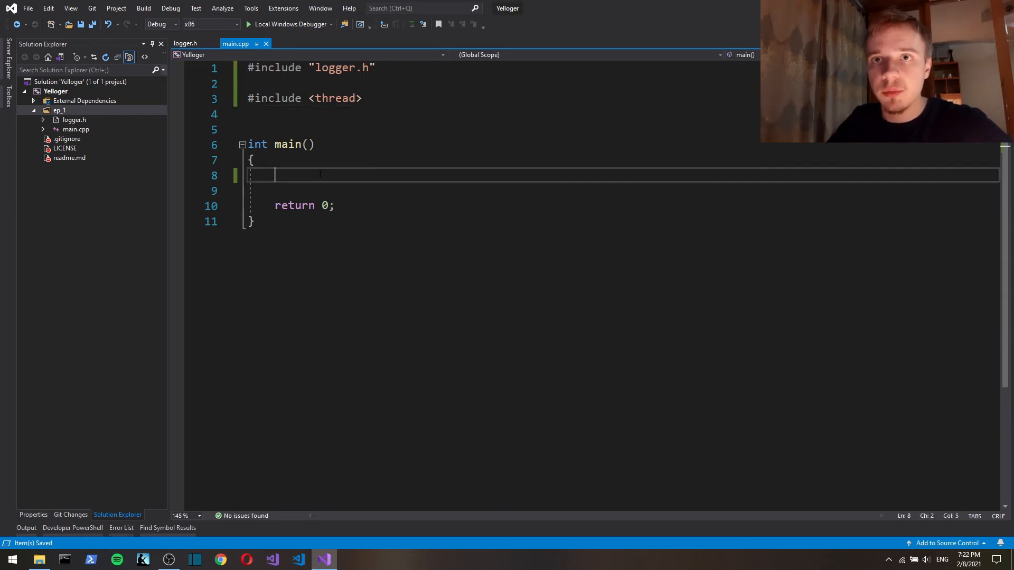
{"action": "type", "text": "stad::thread"}
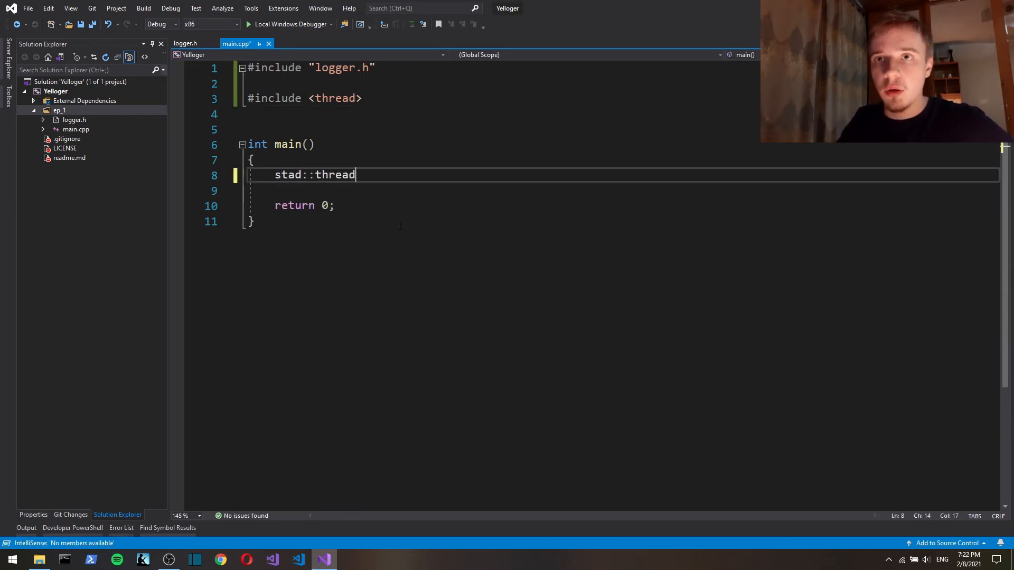
{"action": "type", "text": "th"}
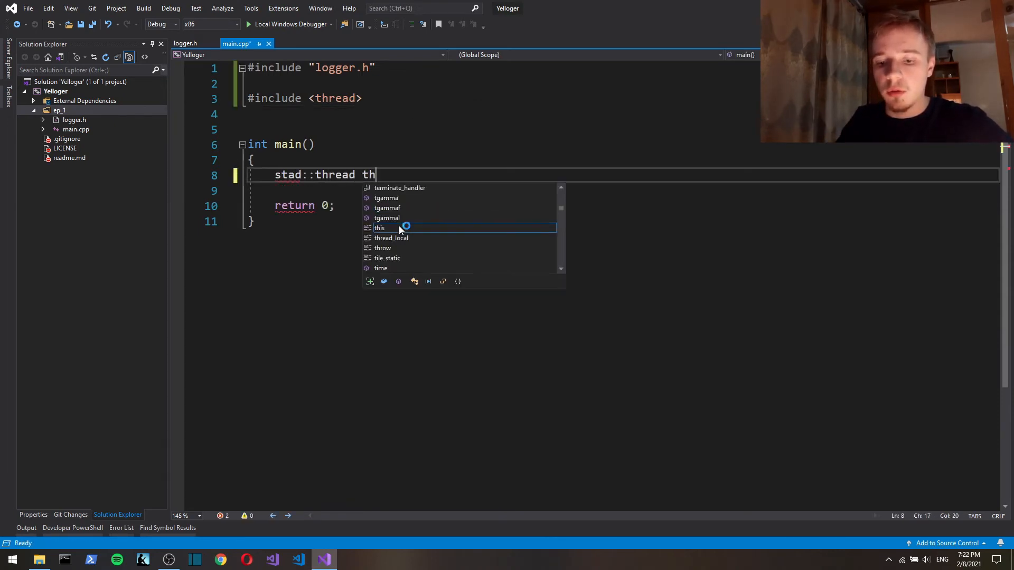
{"action": "type", "text": "reads[]"}
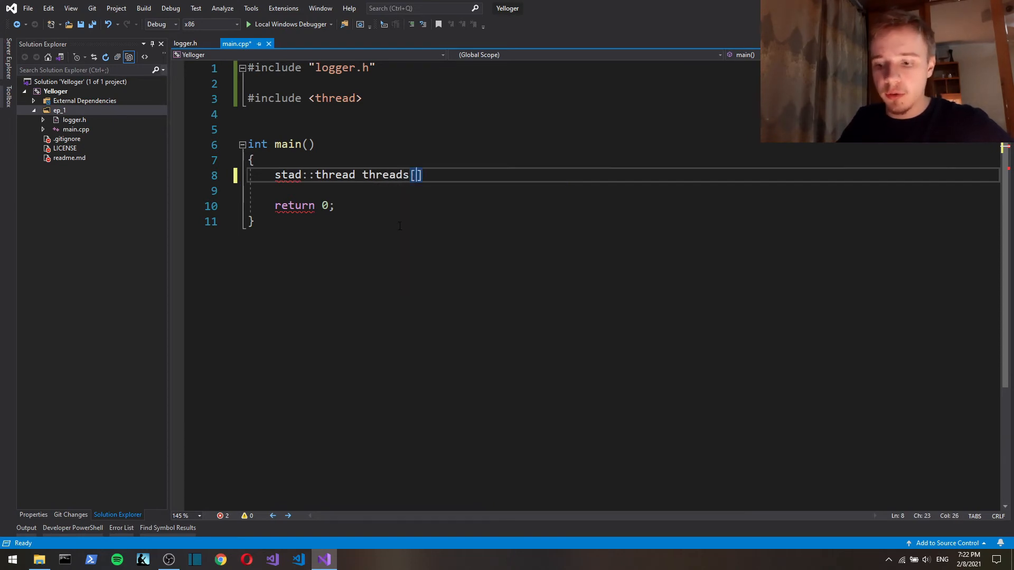
{"action": "type", "text": "10];"}
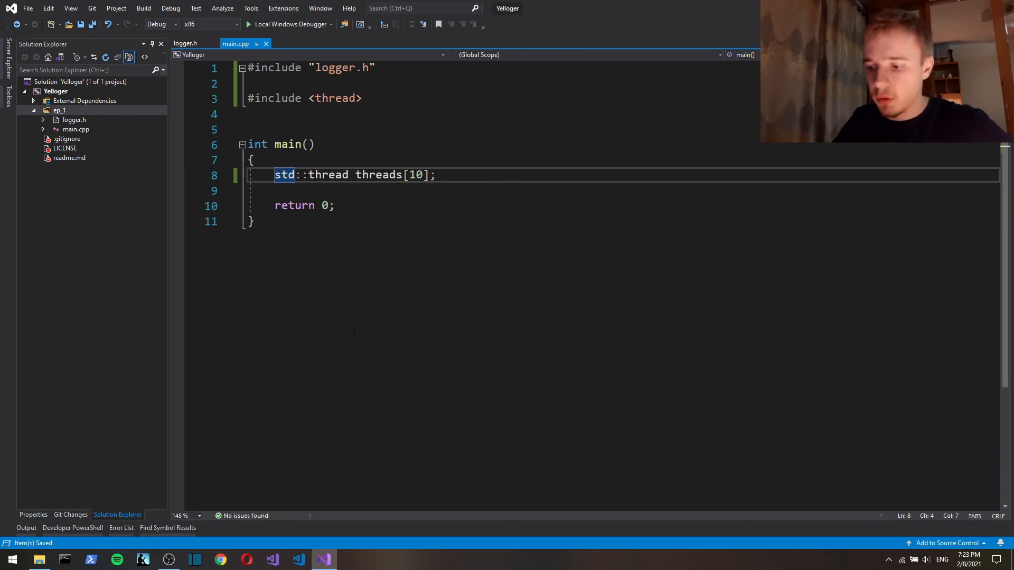
Write a for loop over i from 0 to 10 assigning threads[i] = std::thread().
{"action": "type", "text": "for ()"}
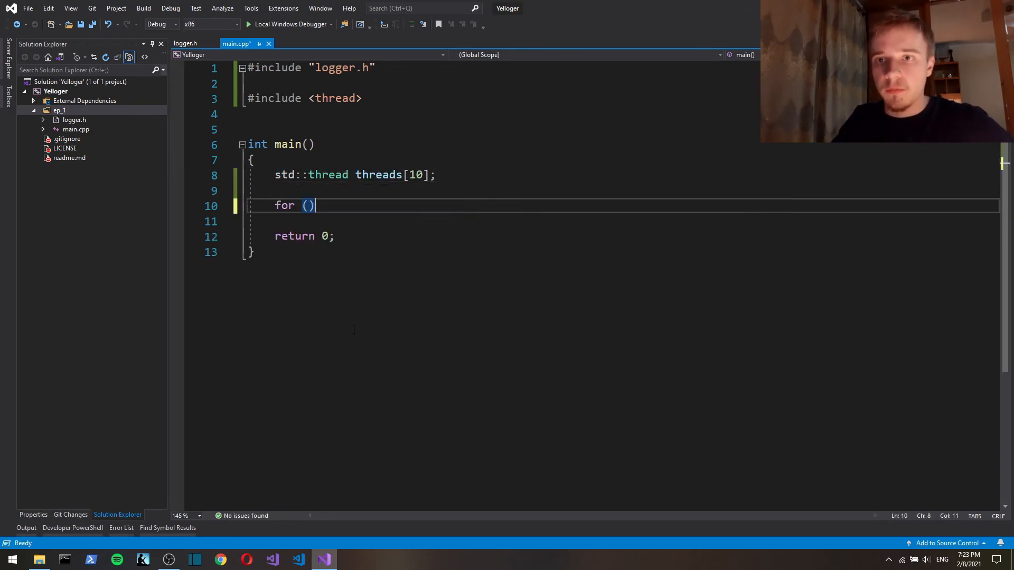
{"action": "type", "text": "int o"}
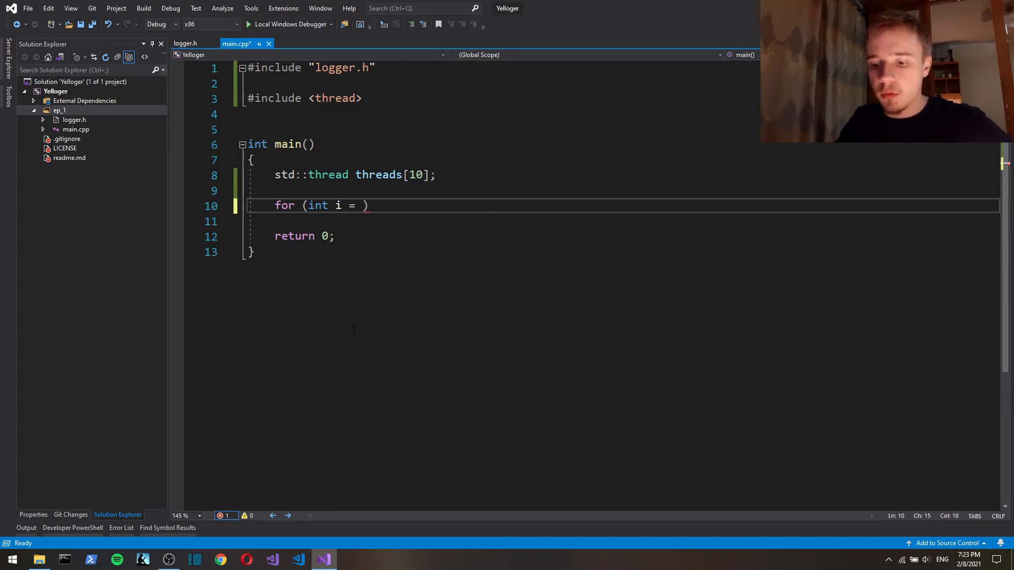
{"action": "type", "text": "0; i"}
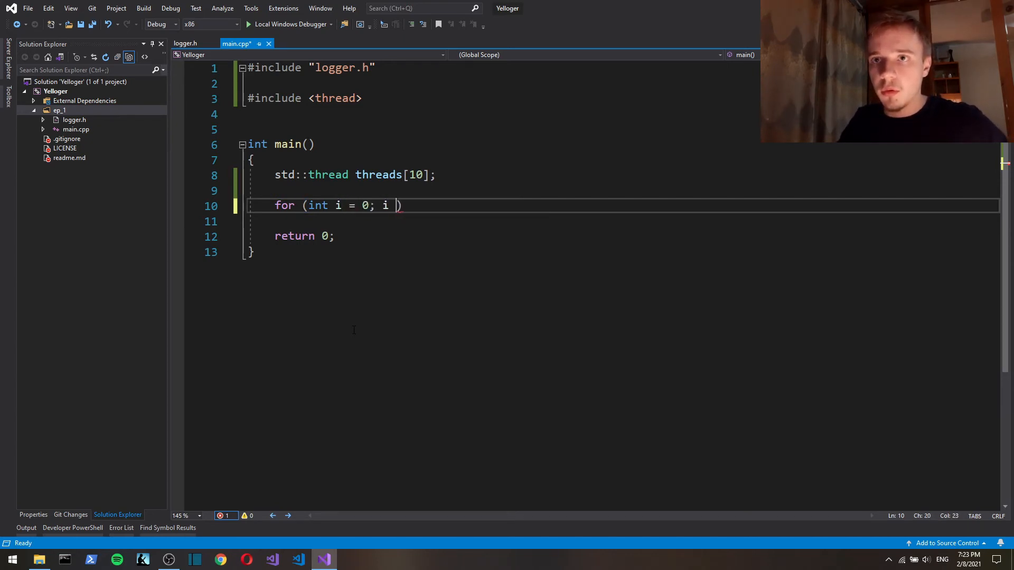
{"action": "type", "text": "< 10; i++"}
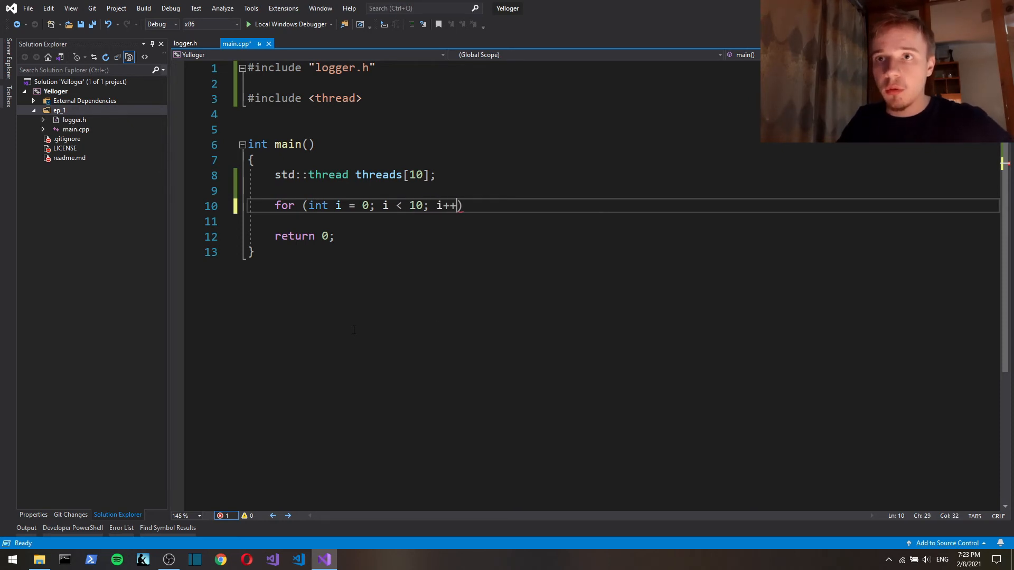
{"action": "key", "text": "Return"}
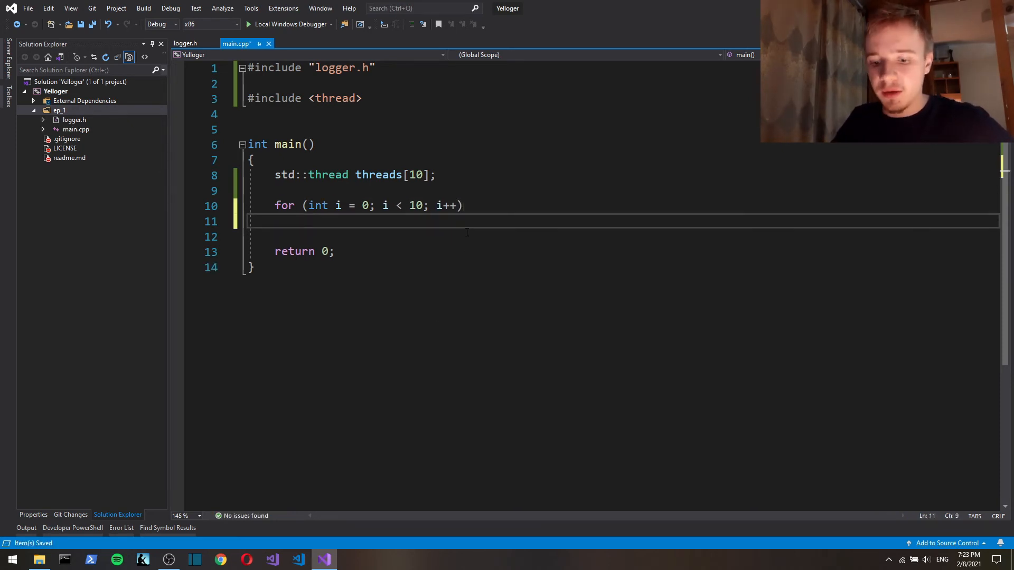
{"action": "type", "text": "threads[]"}
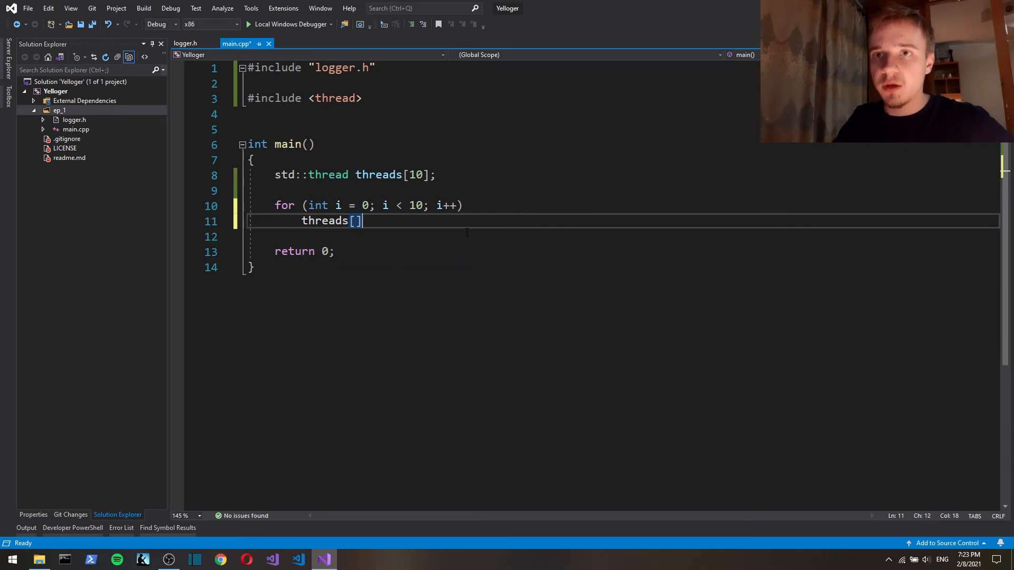
{"action": "type", "text": "i"}
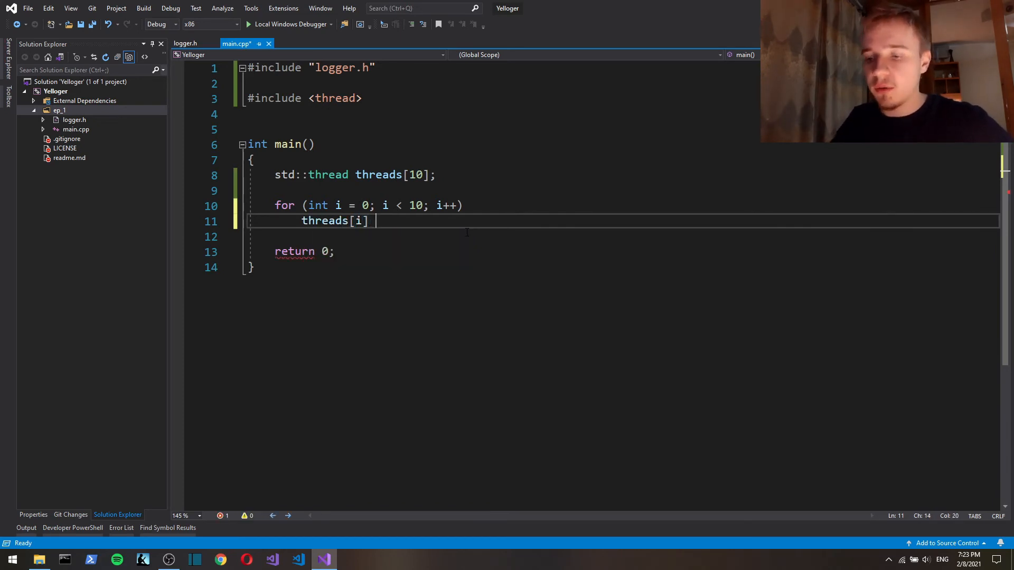
{"action": "type", "text": "= std::"}
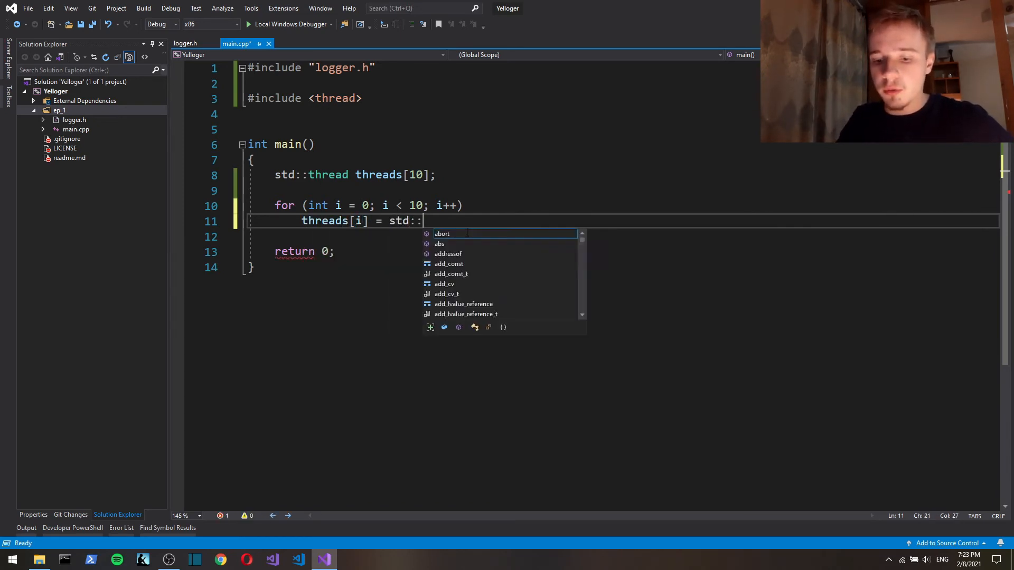
{"action": "type", "text": "thread();"}
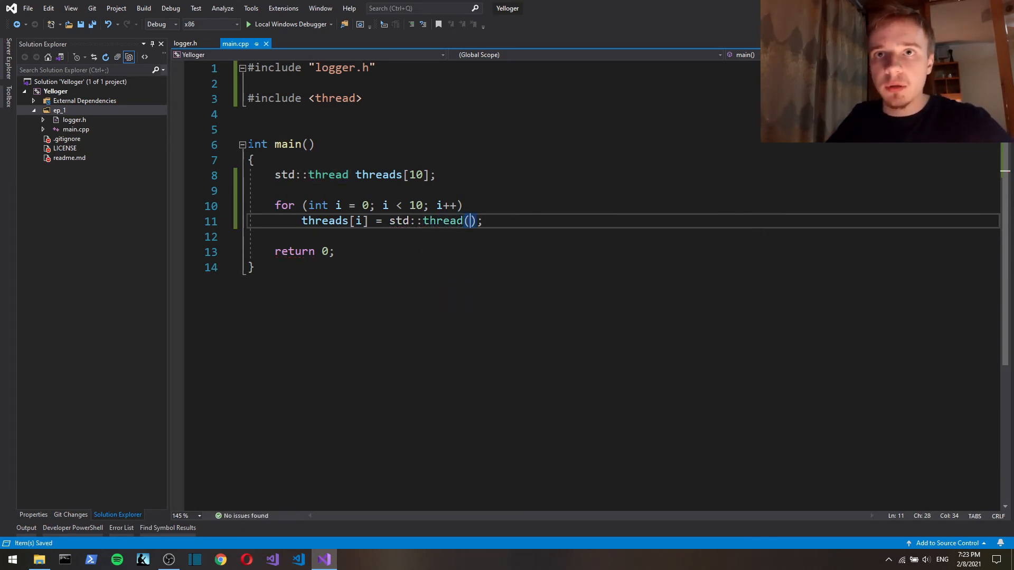
Define void log_test(int n) that calls Logger::Info("%d", n).
{"action": "type", "text": "vo"}
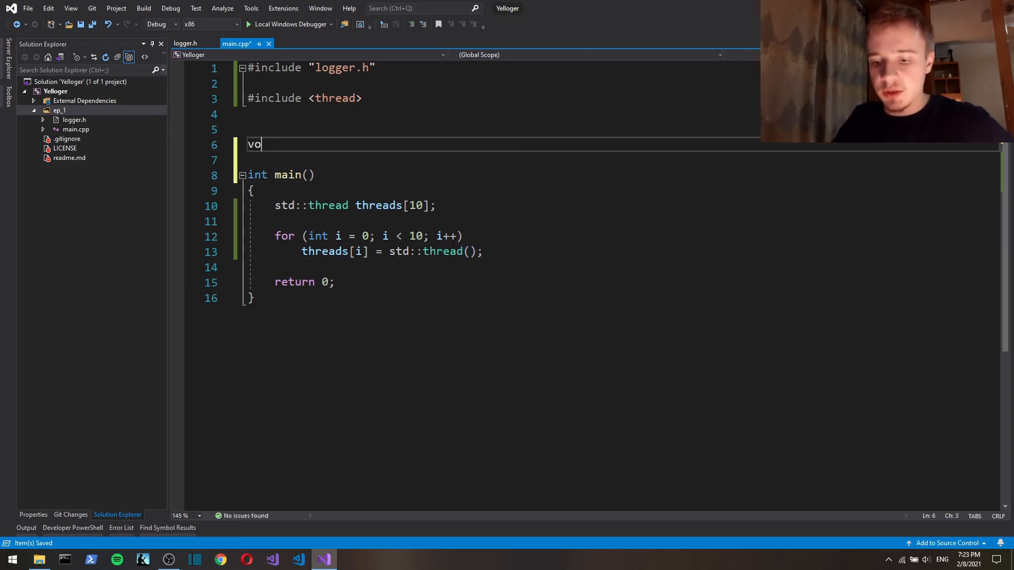
{"action": "type", "text": "id log_"}
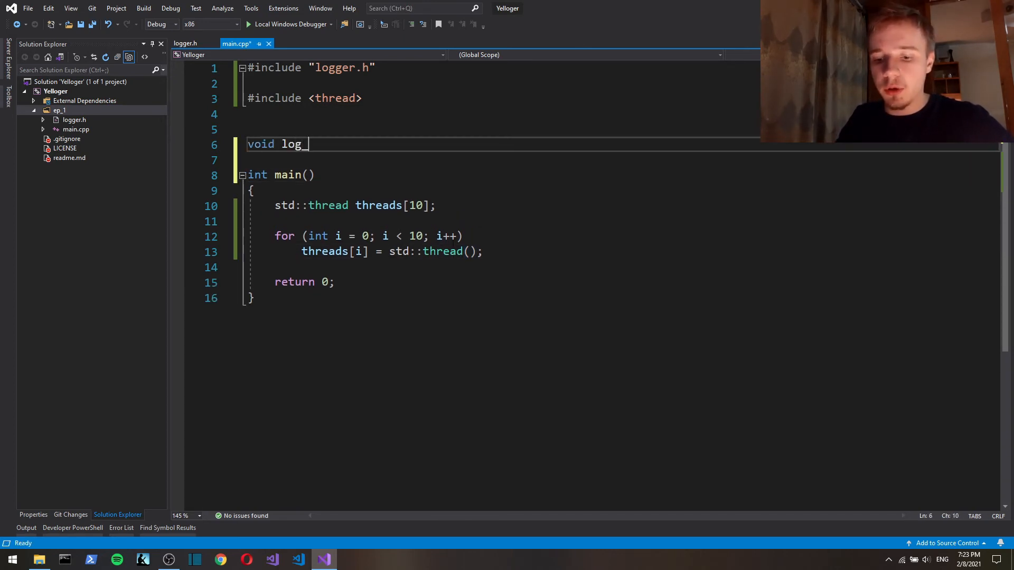
{"action": "type", "text": "test()"}
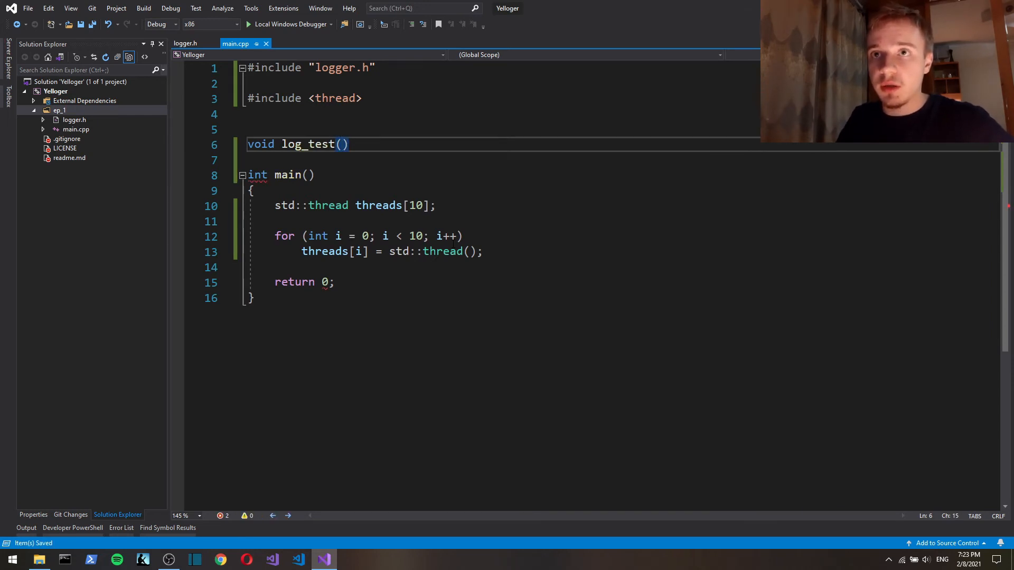
{"action": "type", "text": "intg"}
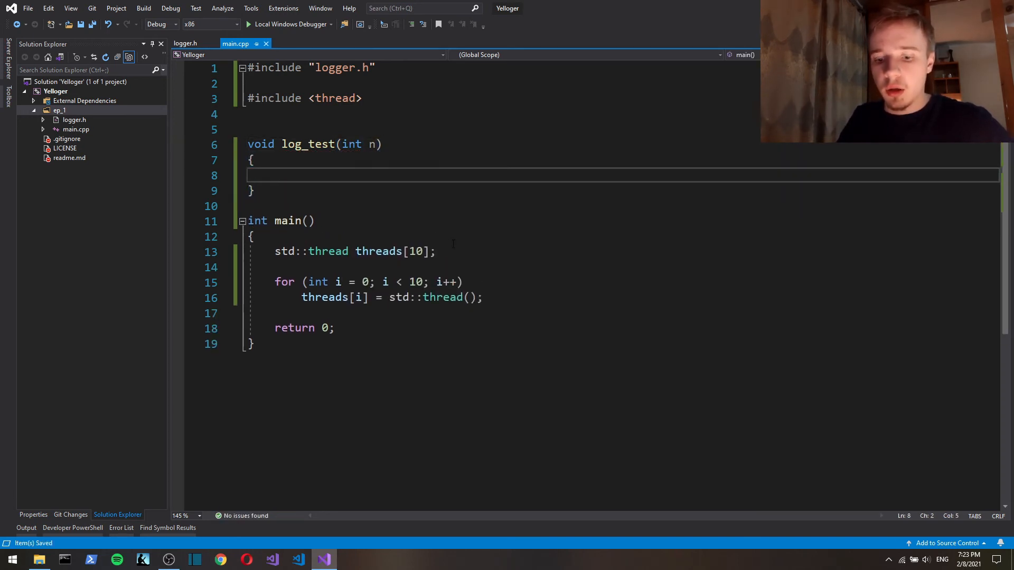
{"action": "type", "text": "Logger"}
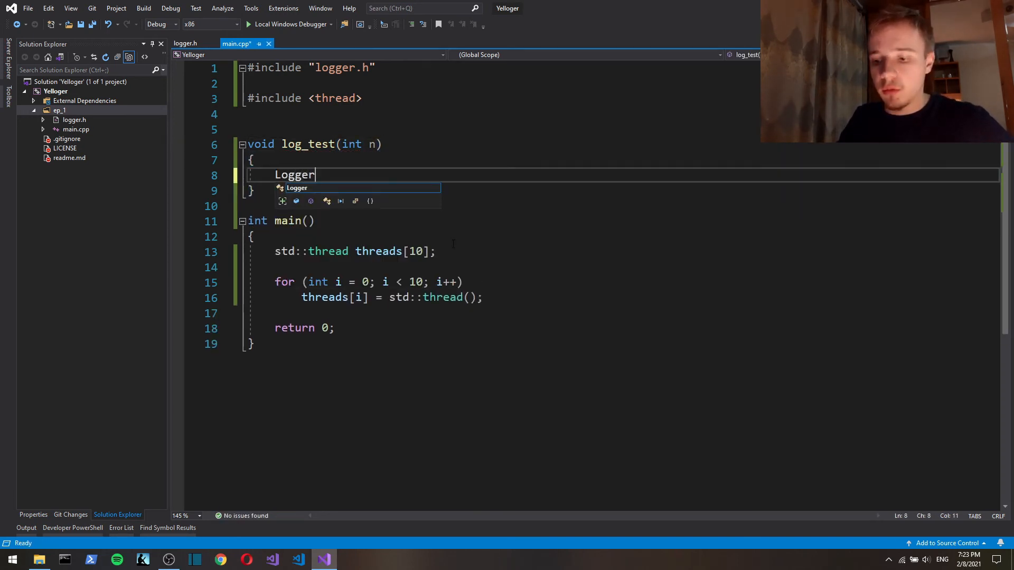
{"action": "type", "text": "::Info();"}
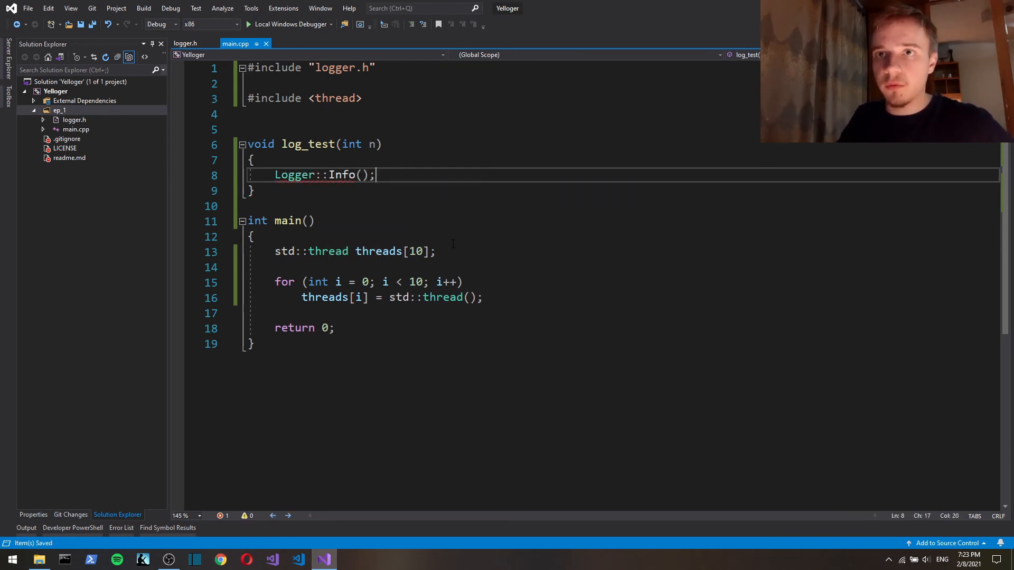
{"action": "type", "text": "\"%d\""}
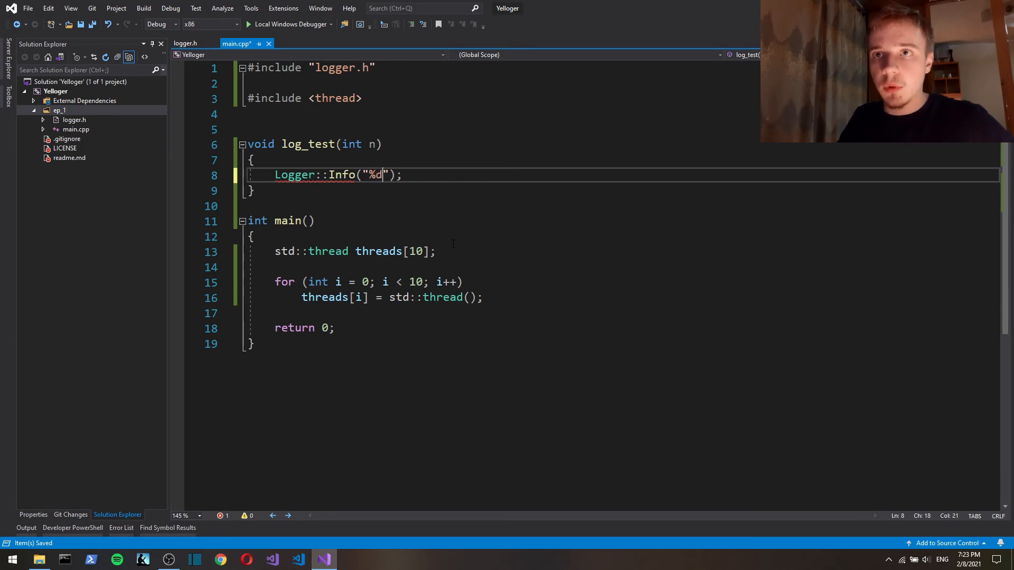
{"action": "type", "text": ", n"}
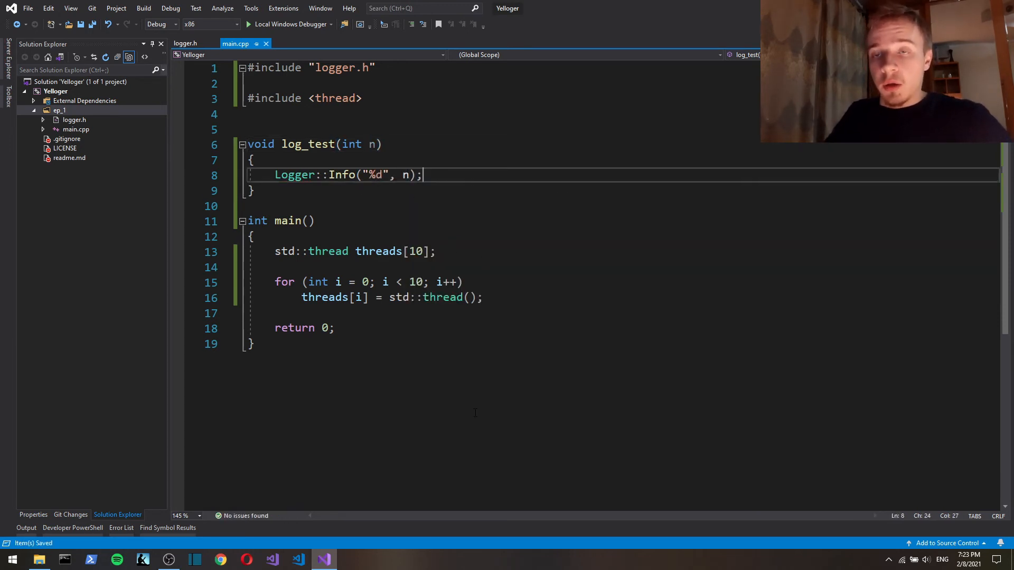
Construct each thread as std::thread(log_test, i) and highlight log_test and i usages.
{"action": "left_click", "coordinate": [472, 297]}
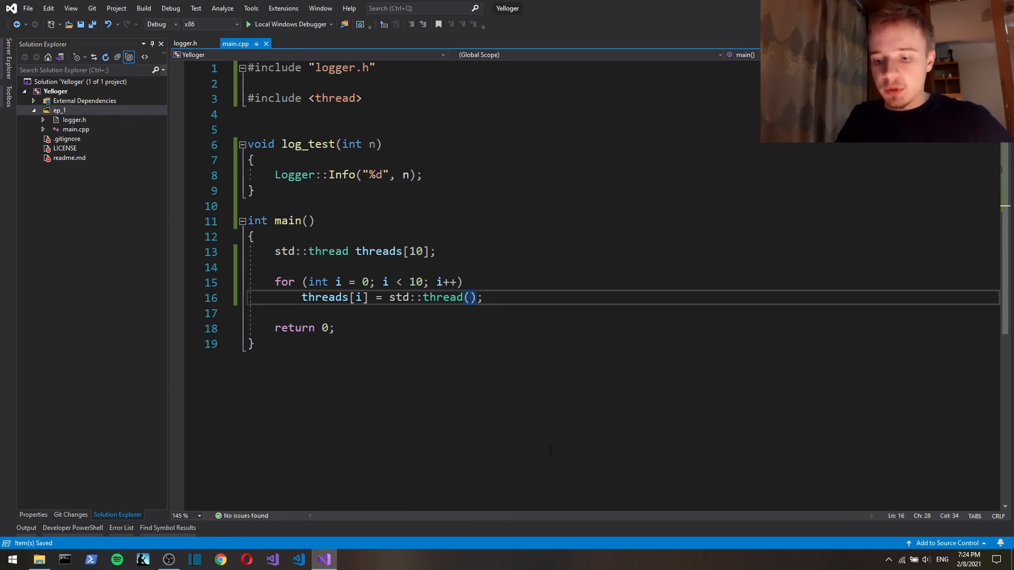
{"action": "type", "text": "log_test, i"}
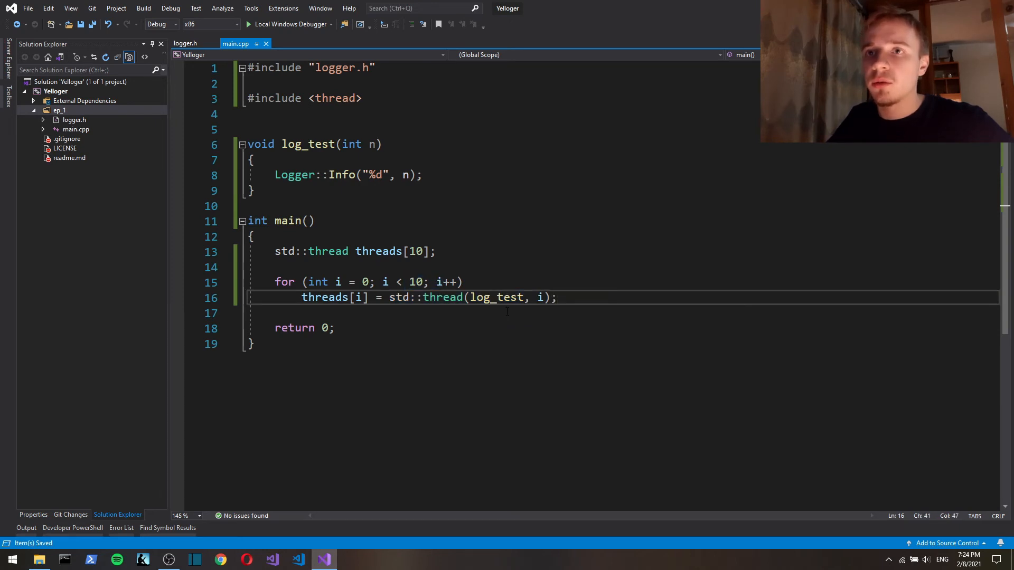
{"action": "double_click", "coordinate": [495, 297]}
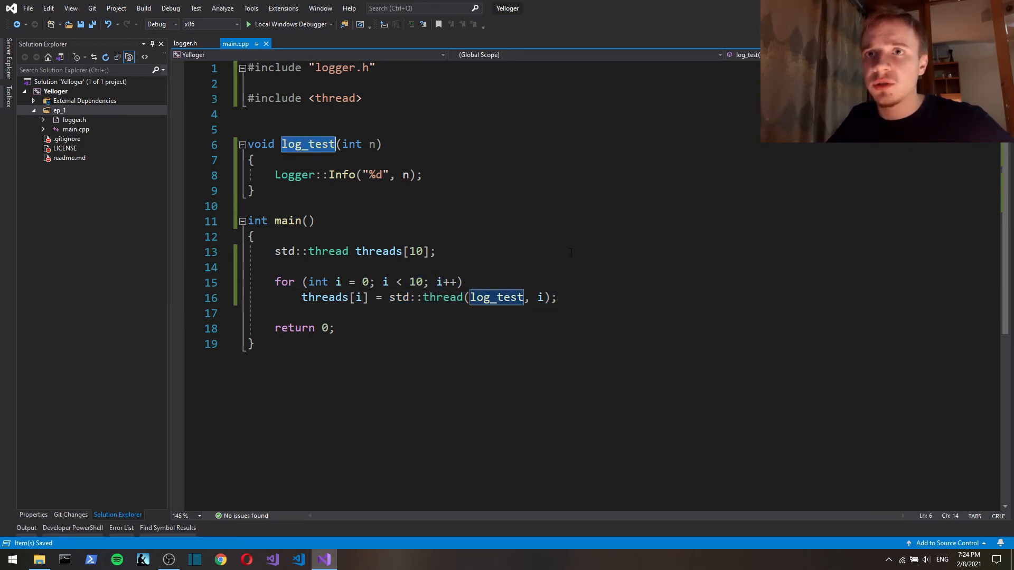
{"action": "left_click", "coordinate": [539, 297]}
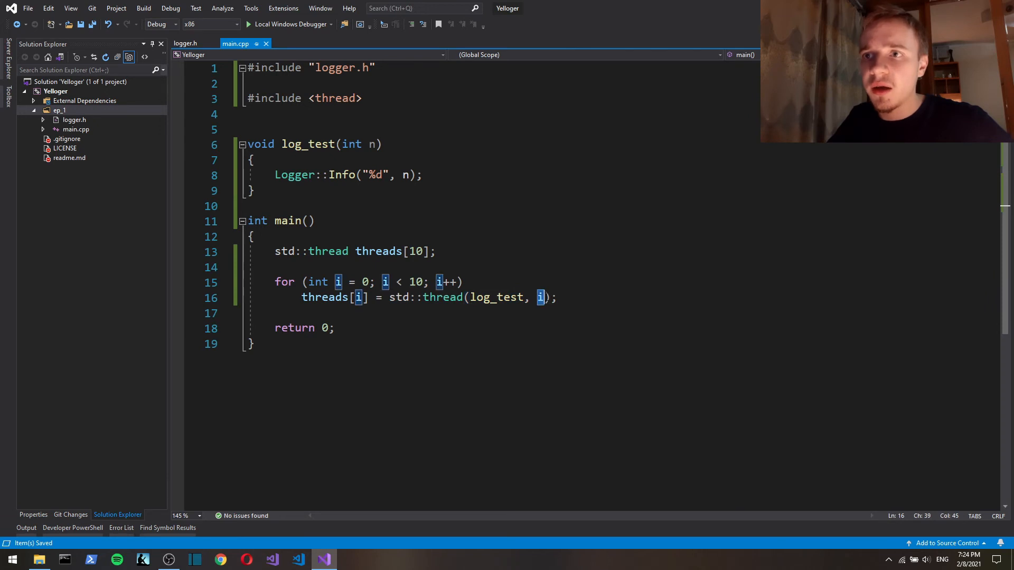
{"action": "left_click", "coordinate": [291, 24]}
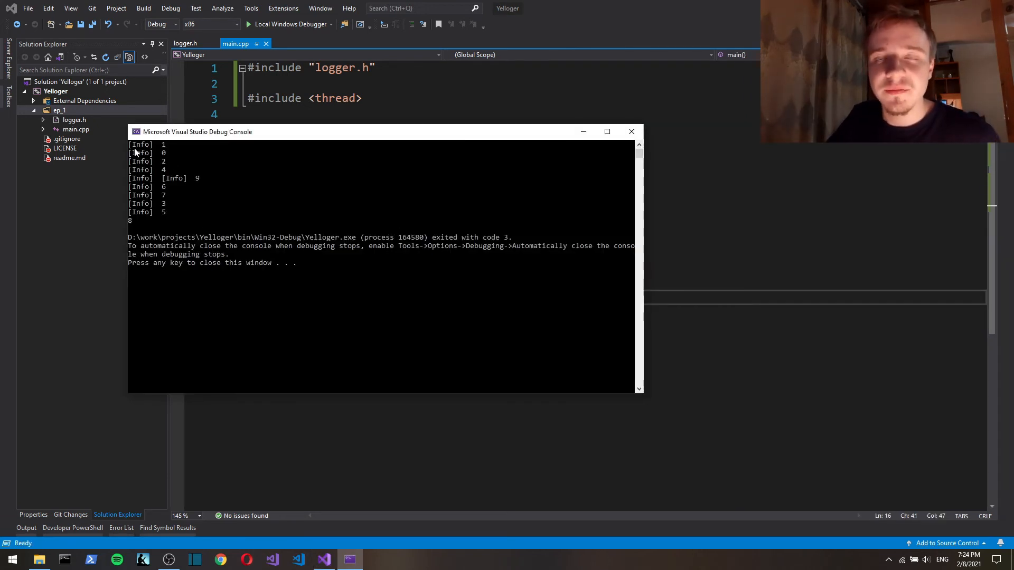
{"action": "mouse_move", "coordinate": [177, 152]}
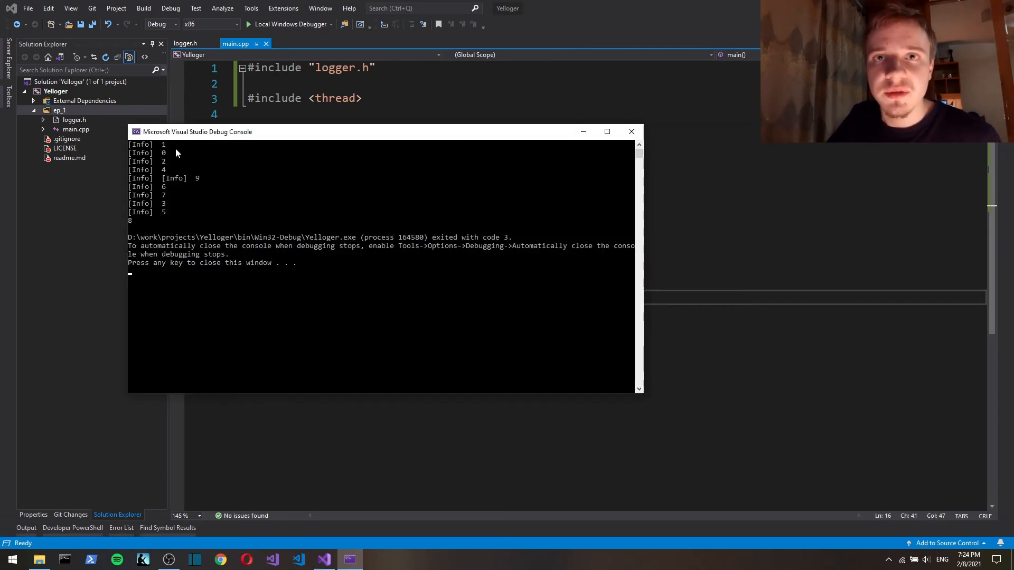
{"action": "mouse_move", "coordinate": [147, 150]}
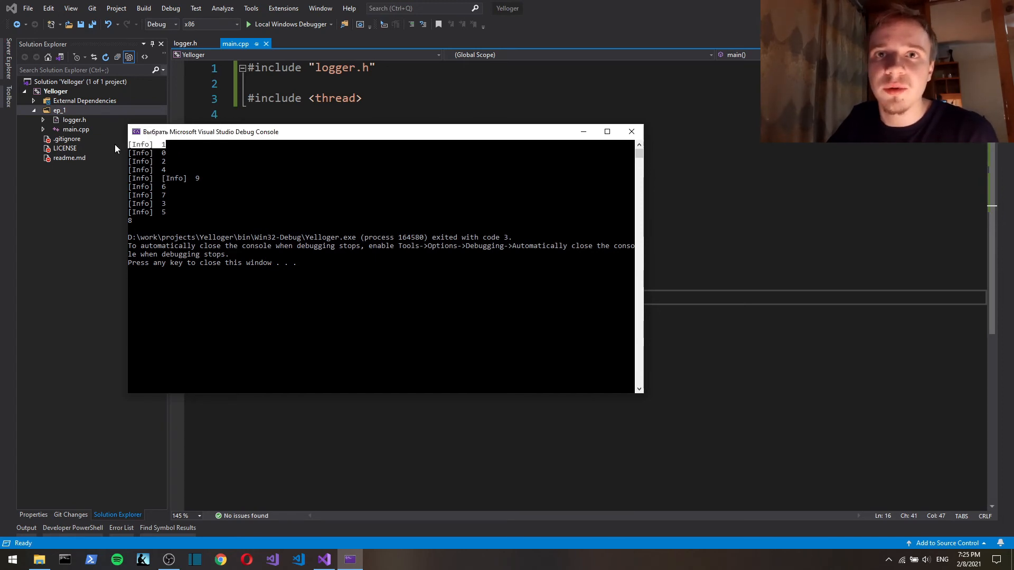
{"action": "mouse_move", "coordinate": [153, 150]}
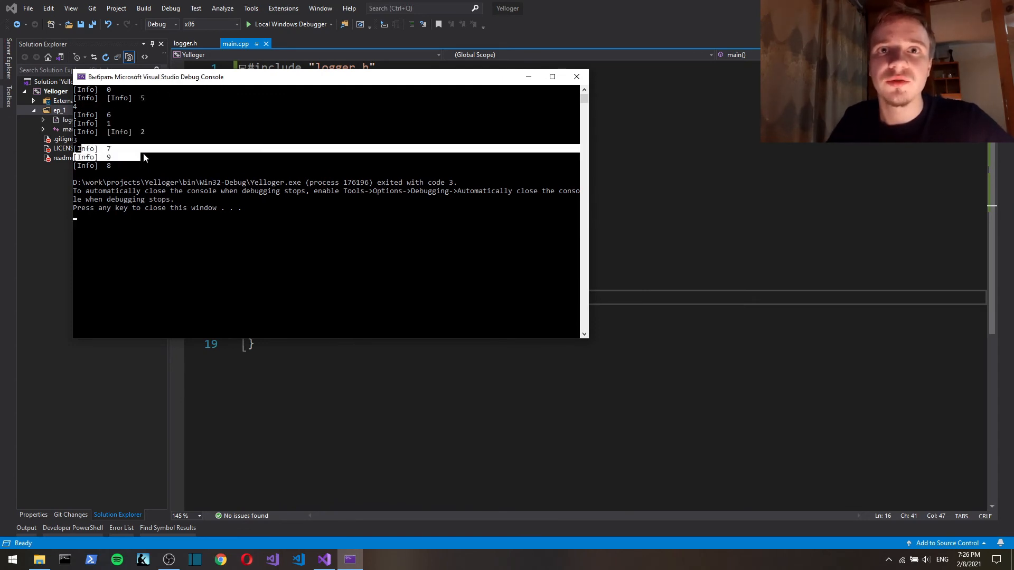
{"action": "mouse_move", "coordinate": [433, 233]}
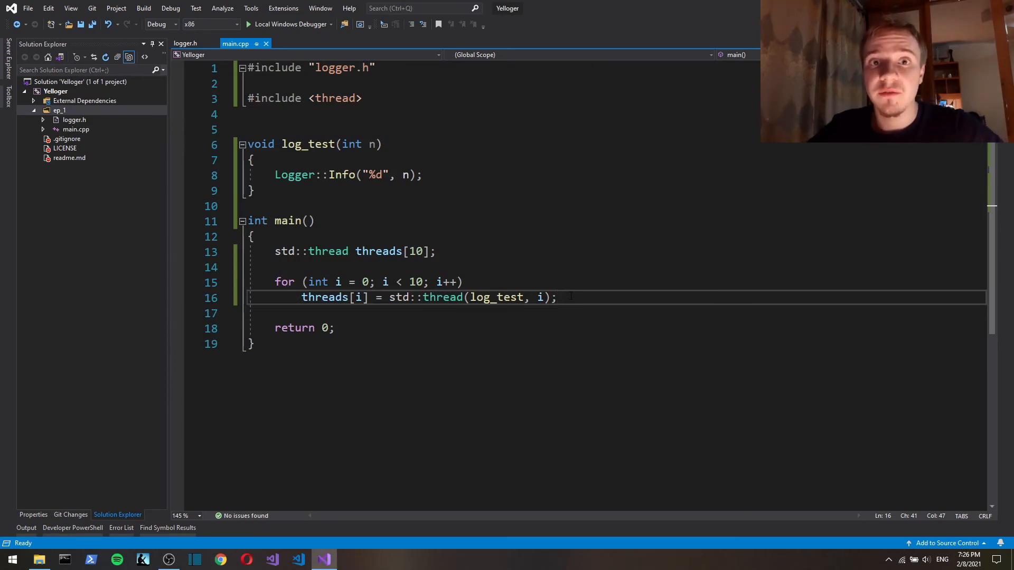
In logger.h, select Info's printf lines, then place the cursor after #include <stdio.h>.
{"action": "left_click", "coordinate": [185, 43]}
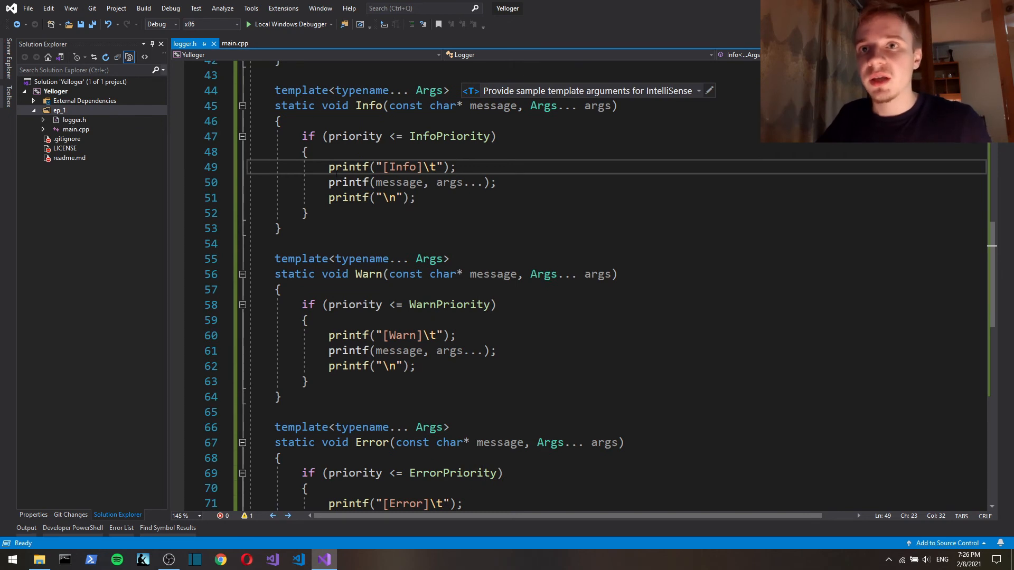
{"action": "left_click_drag", "start_coordinate": [329, 166], "coordinate": [417, 197]}
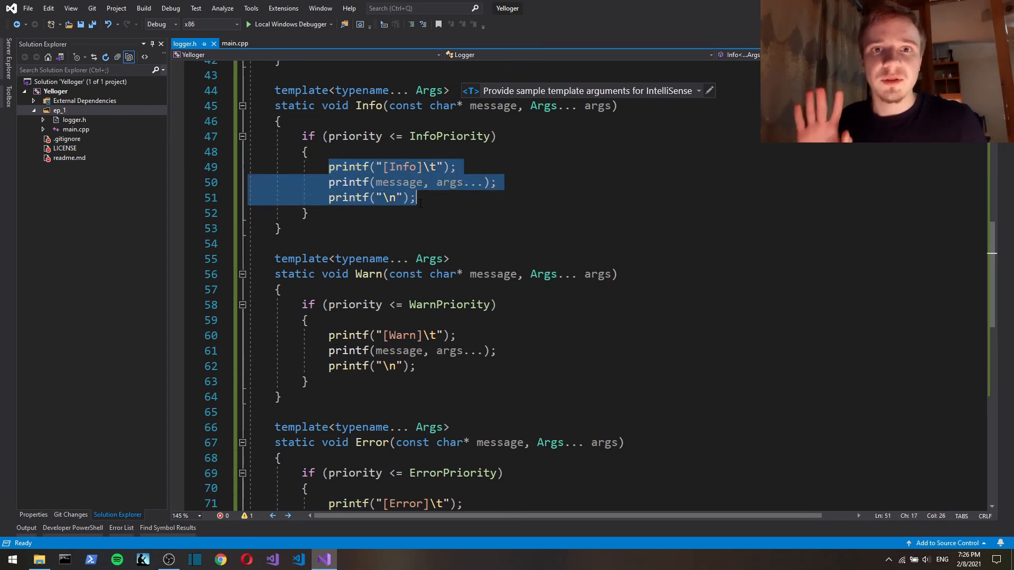
{"action": "left_click", "coordinate": [414, 197]}
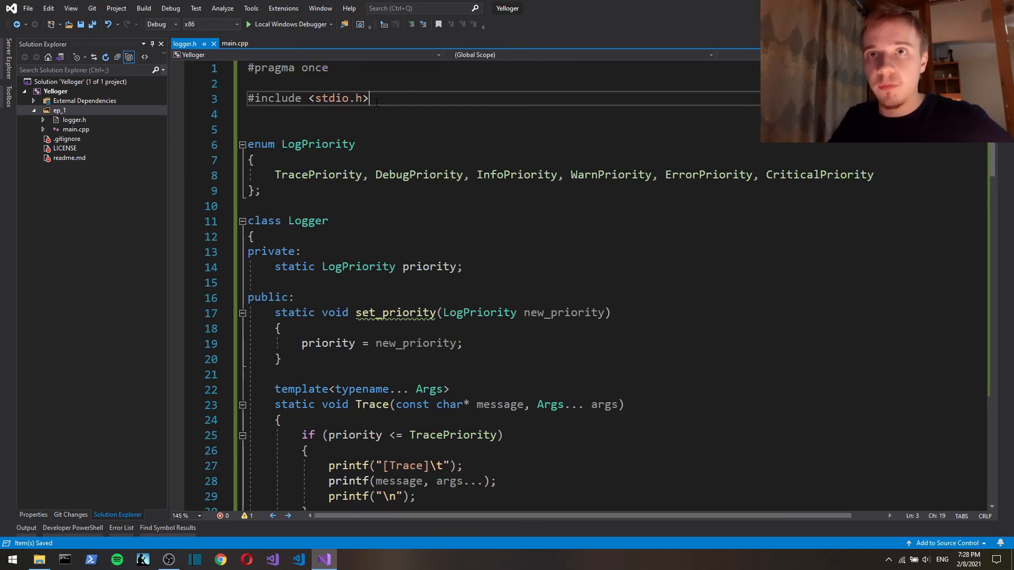
Include <mutex> and declare a private static std::mutex log_mutex in Logger.
{"action": "type", "text": "#include <>"}
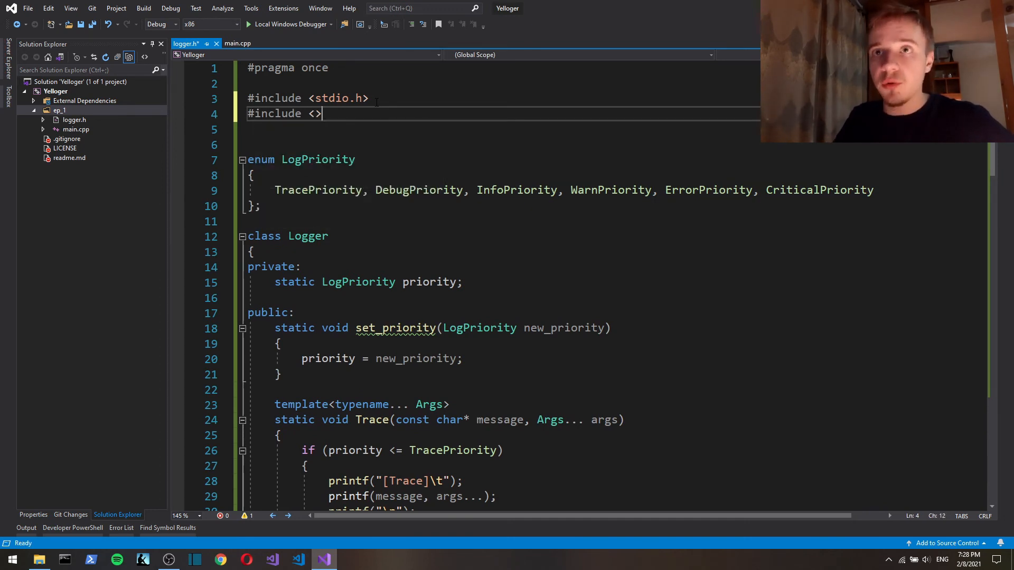
{"action": "type", "text": "mutex"}
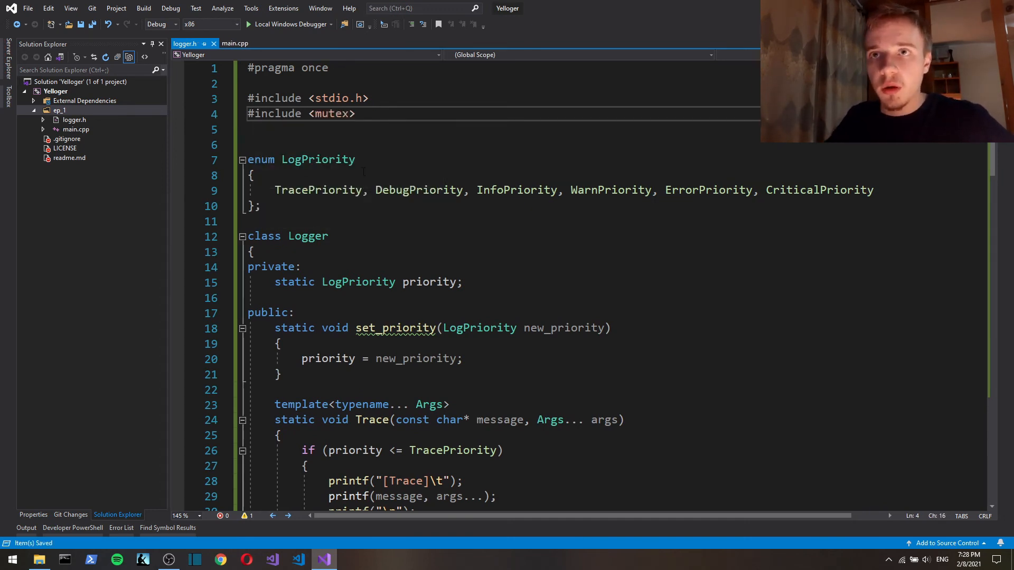
{"action": "type", "text": "stat"}
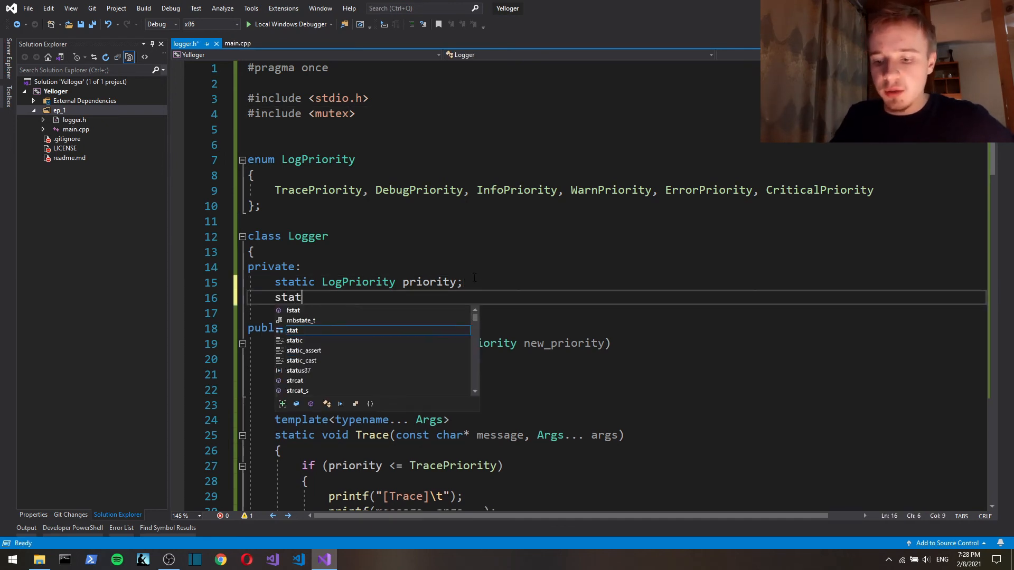
{"action": "type", "text": "ic std::mutex log_m"}
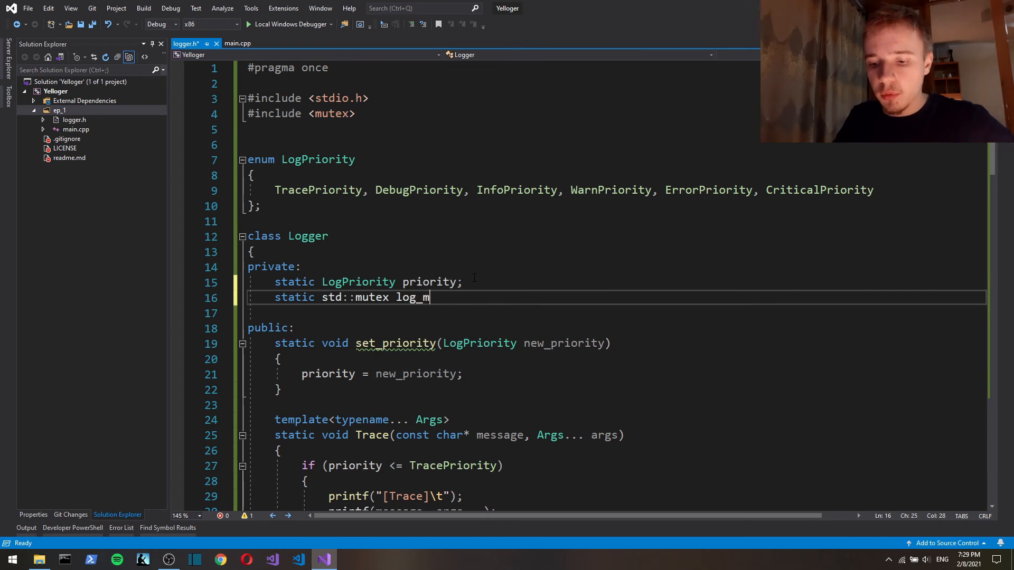
{"action": "type", "text": "utex;"}
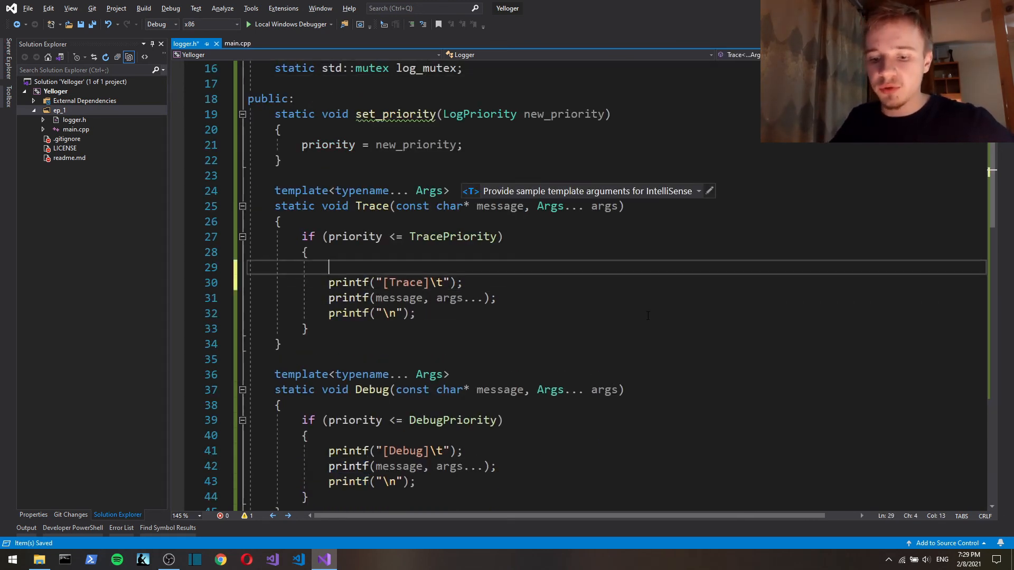
Add std::scoped_lock lock(log_mutex) at the top of each level function's if block.
{"action": "type", "text": "std::scop"}
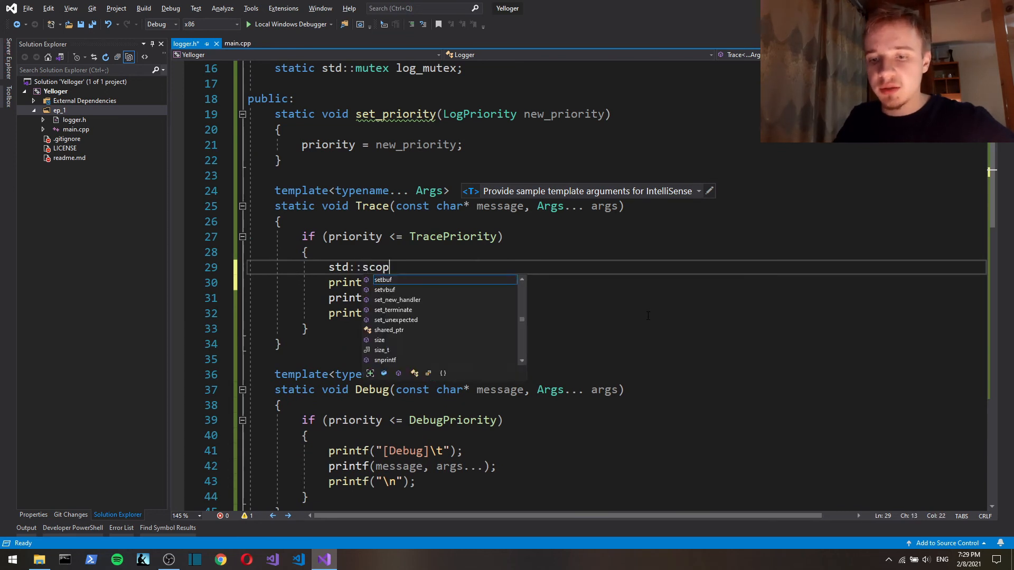
{"action": "type", "text": "ed_lock lock("}
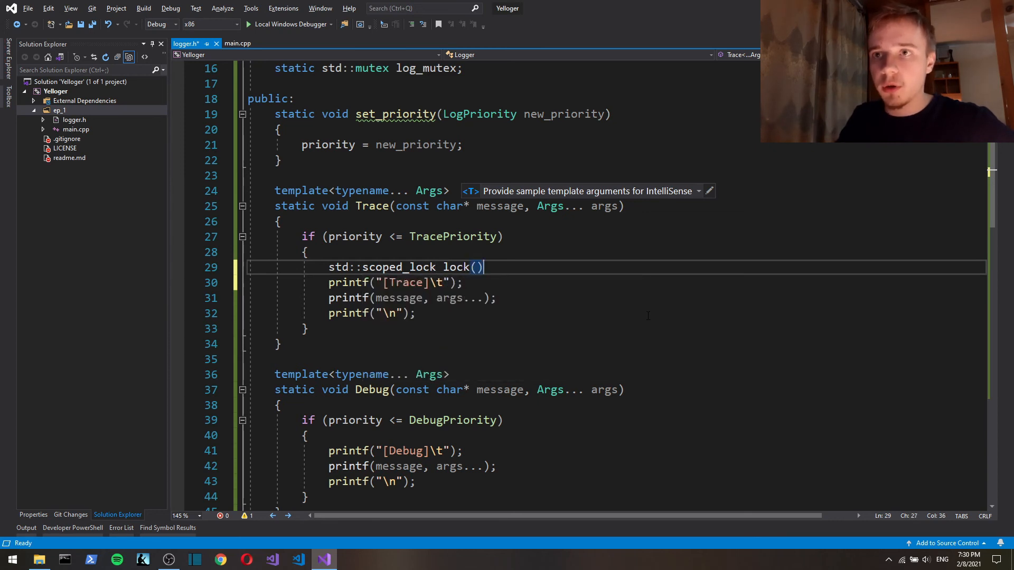
{"action": "type", "text": "log_mutex"}
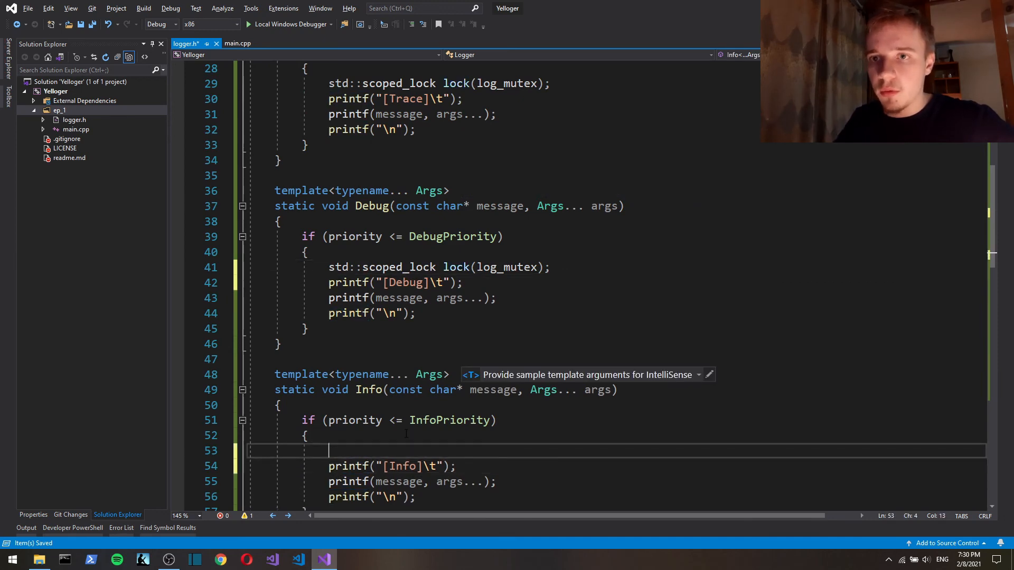
{"action": "scroll", "scroll_direction": "down", "scroll_amount": 3}
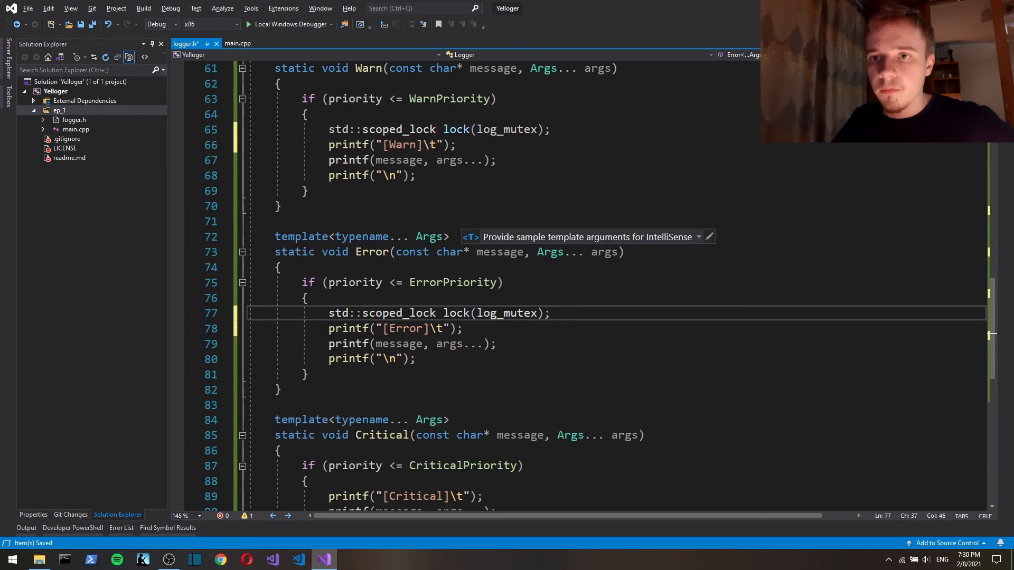
{"action": "scroll", "scroll_direction": "down", "scroll_amount": 3}
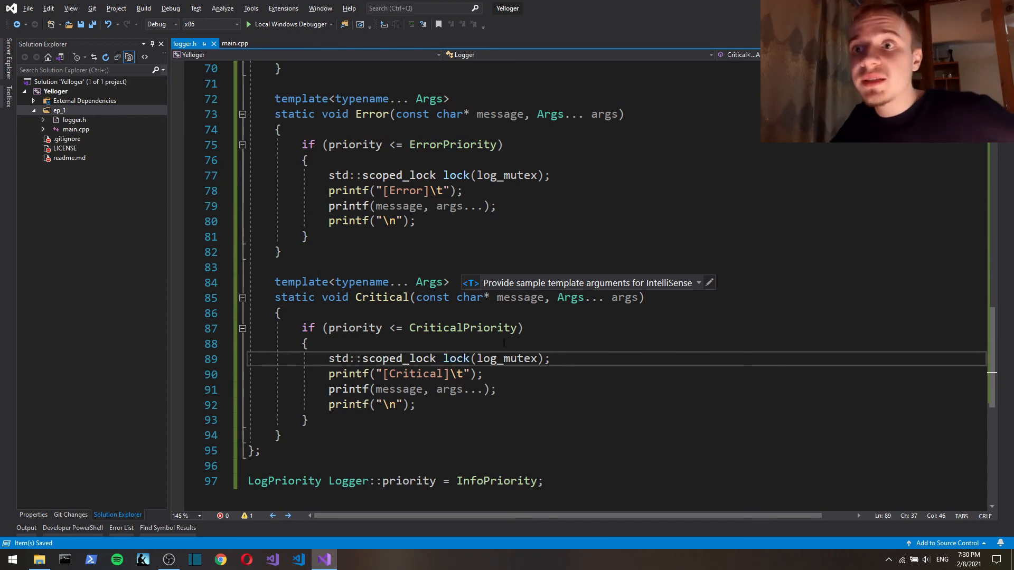
{"action": "scroll", "scroll_direction": "up", "scroll_amount": 3}
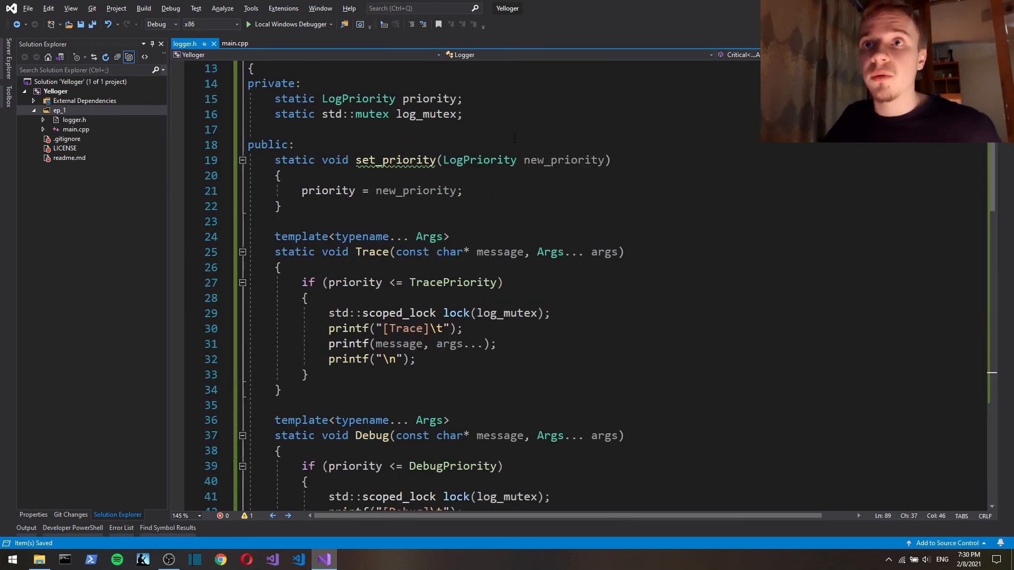
{"action": "mouse_move", "coordinate": [414, 114]}
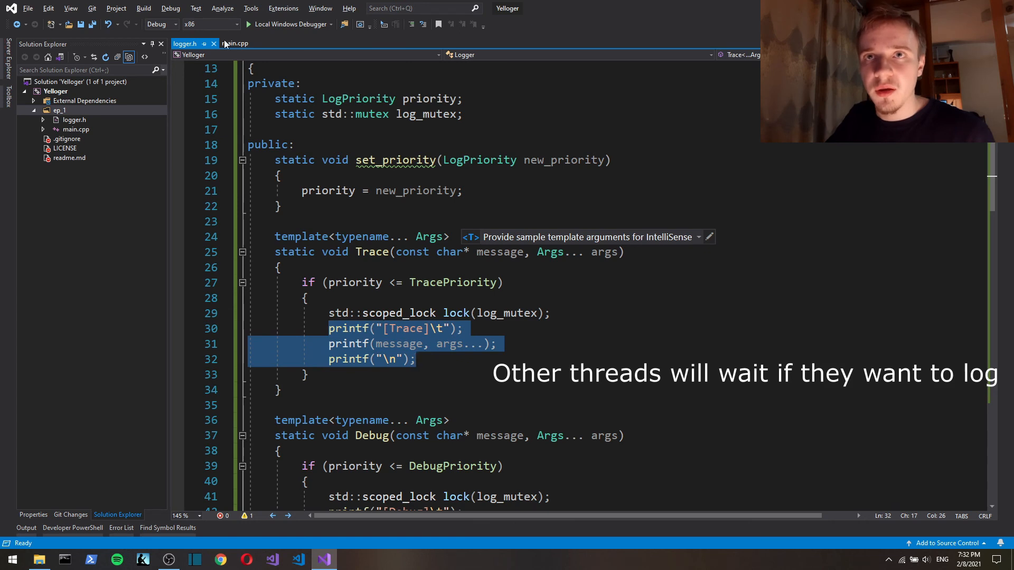
Open cppreference's std::scoped_lock page and highlight its '(since C++17)' note.
{"action": "left_click", "coordinate": [417, 359]}
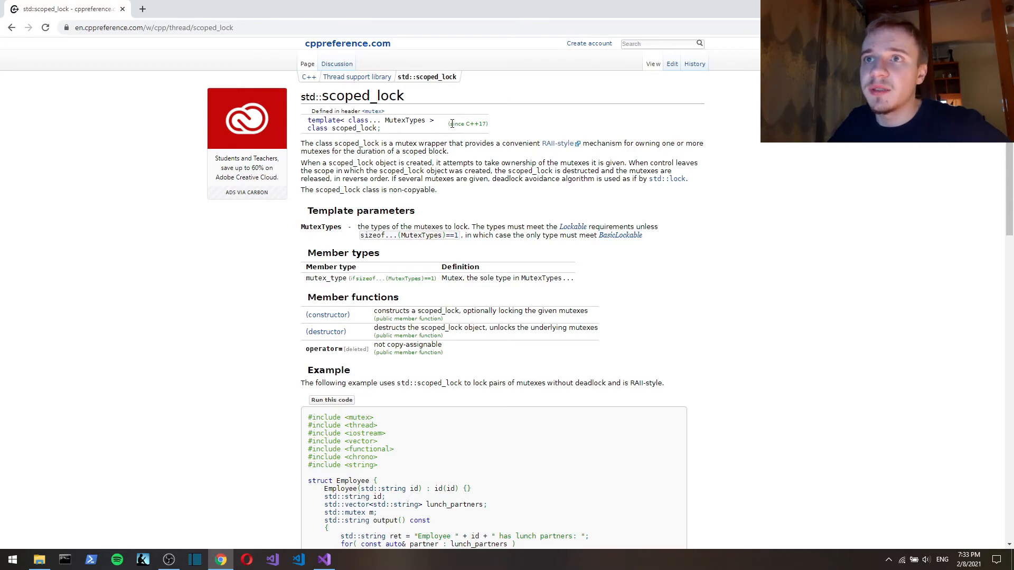
{"action": "double_click", "coordinate": [467, 124]}
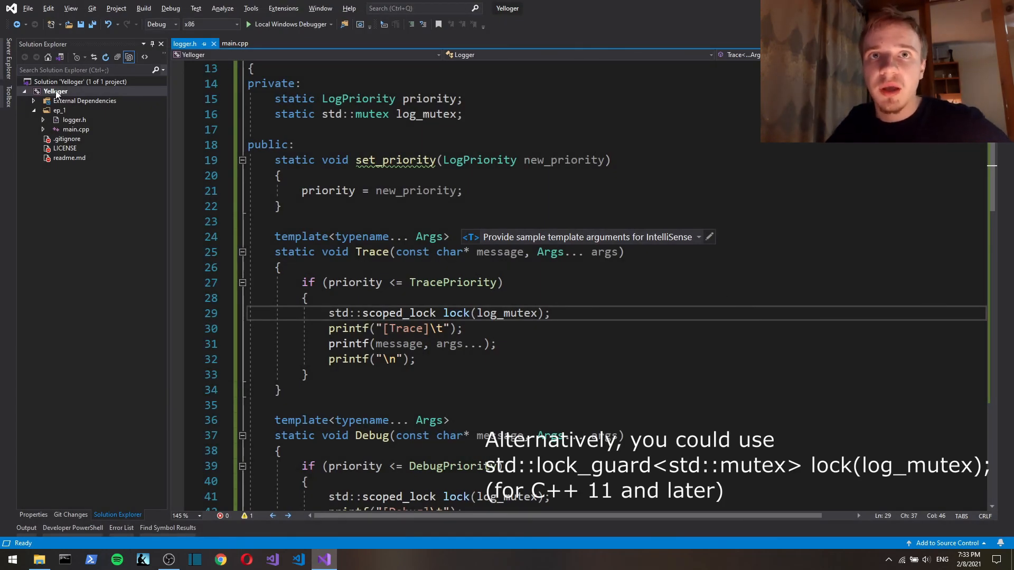
Set the Yelloger project's C/C++ Language Standard to ISO C++17 in Properties.
{"action": "right_click", "coordinate": [54, 91]}
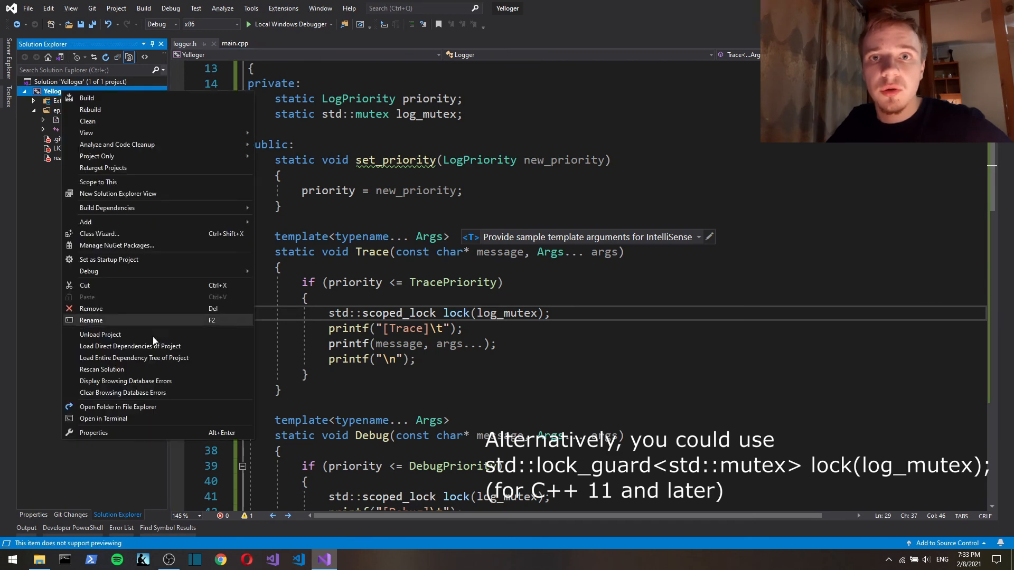
{"action": "left_click", "coordinate": [92, 432]}
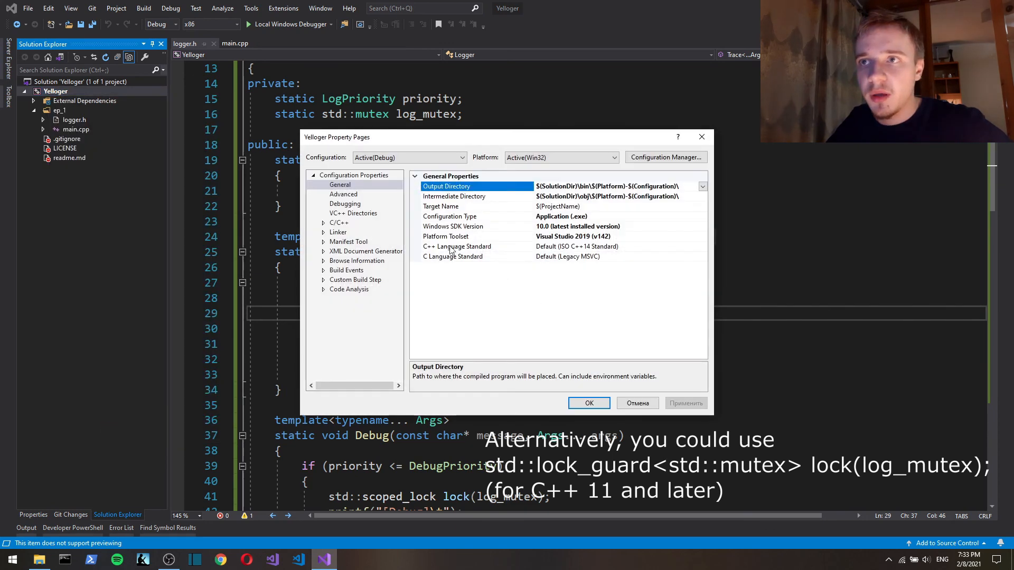
{"action": "left_click", "coordinate": [323, 222]}
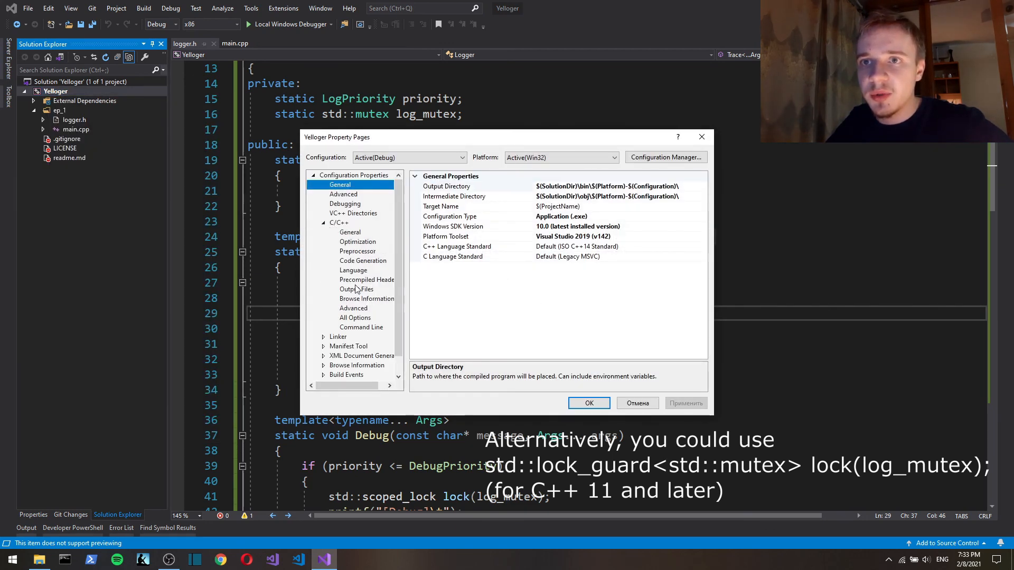
{"action": "left_click", "coordinate": [353, 270]}
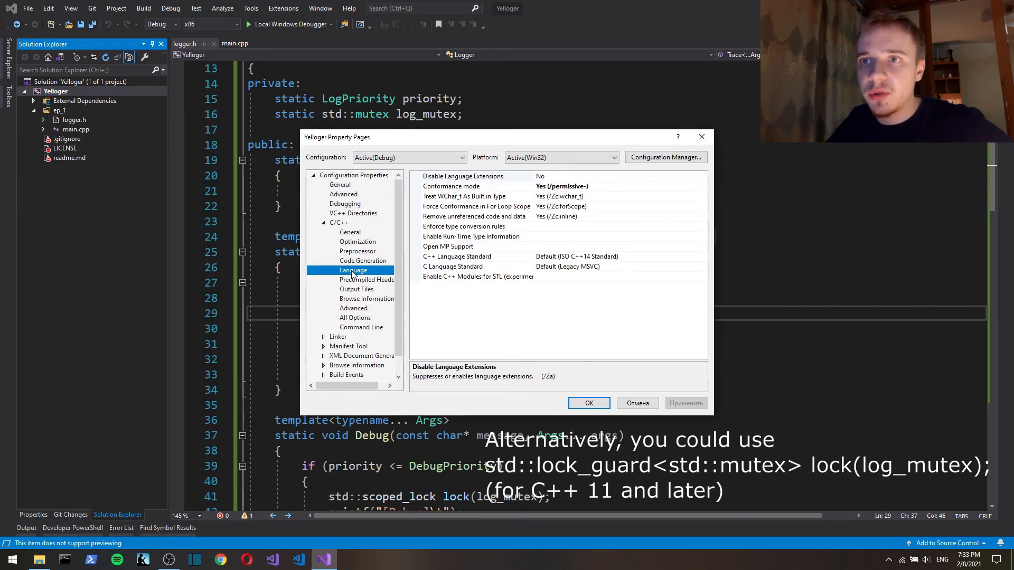
{"action": "left_click", "coordinate": [452, 266]}
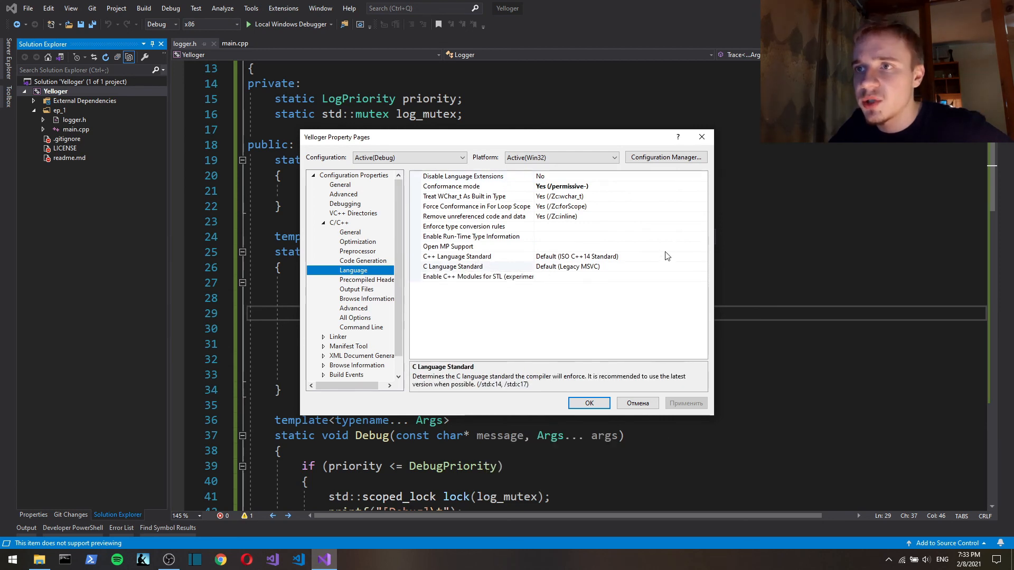
{"action": "left_click", "coordinate": [702, 256]}
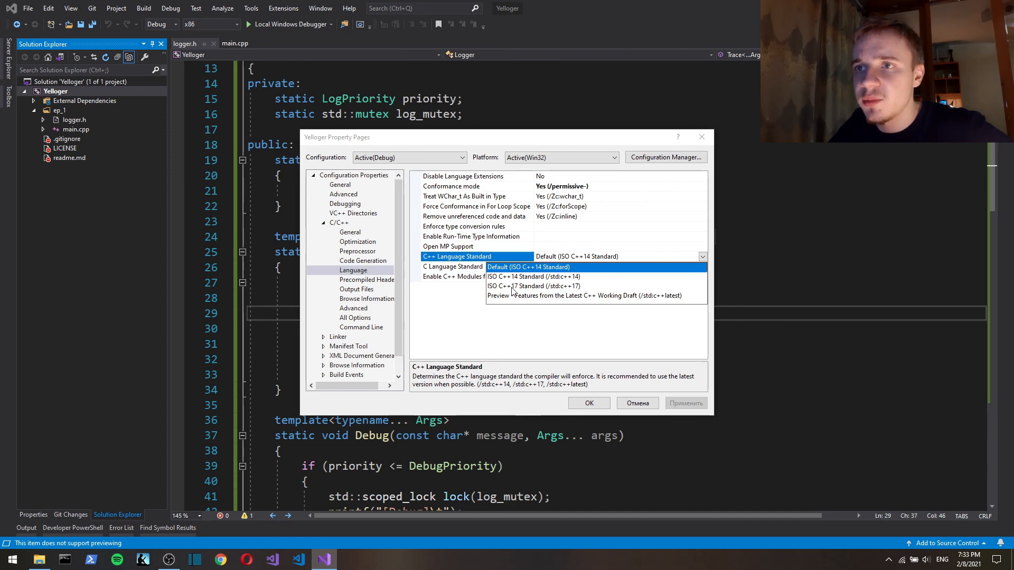
{"action": "left_click", "coordinate": [587, 403]}
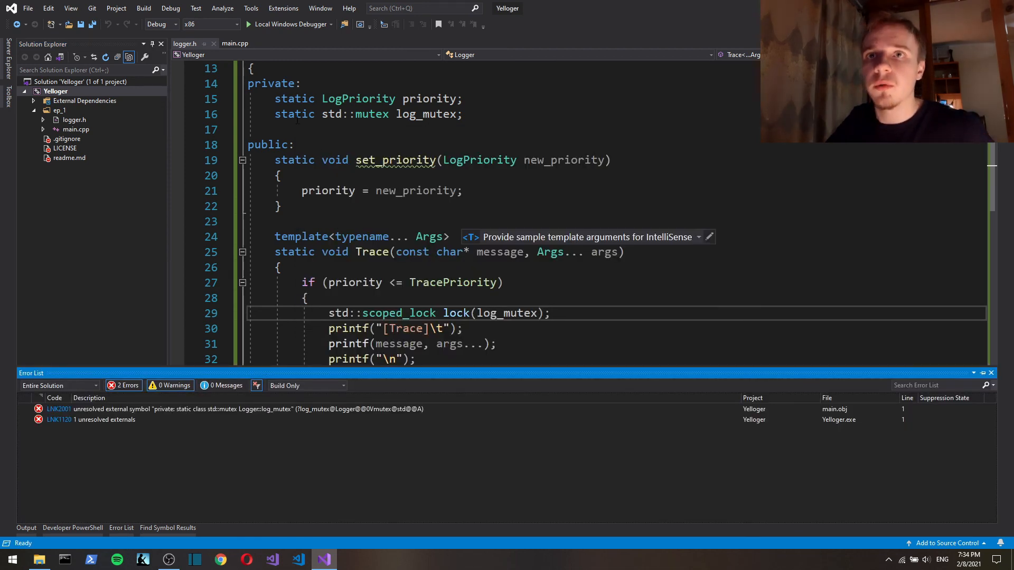
Add the std::mutex log_mutex definition in logger.h and run the Local Windows Debugger.
{"action": "scroll", "scroll_direction": "down", "scroll_amount": 3}
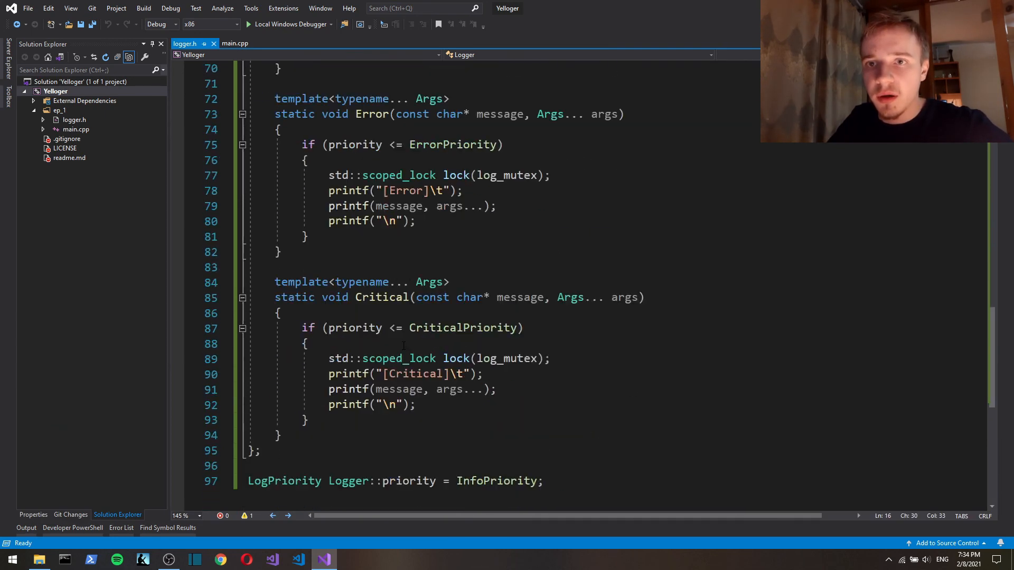
{"action": "scroll", "scroll_direction": "up", "scroll_amount": 3}
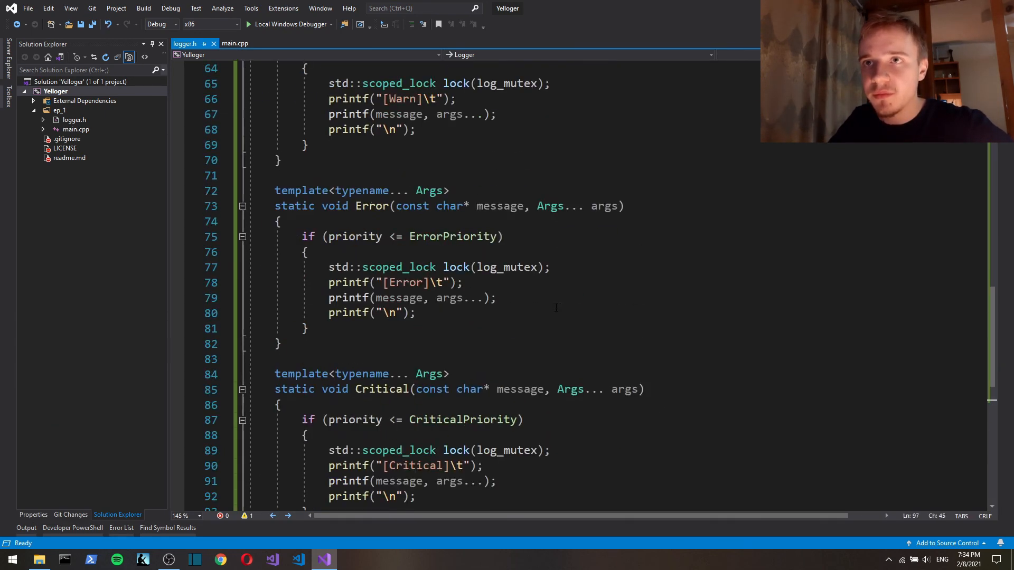
{"action": "scroll", "scroll_direction": "up", "scroll_amount": 3}
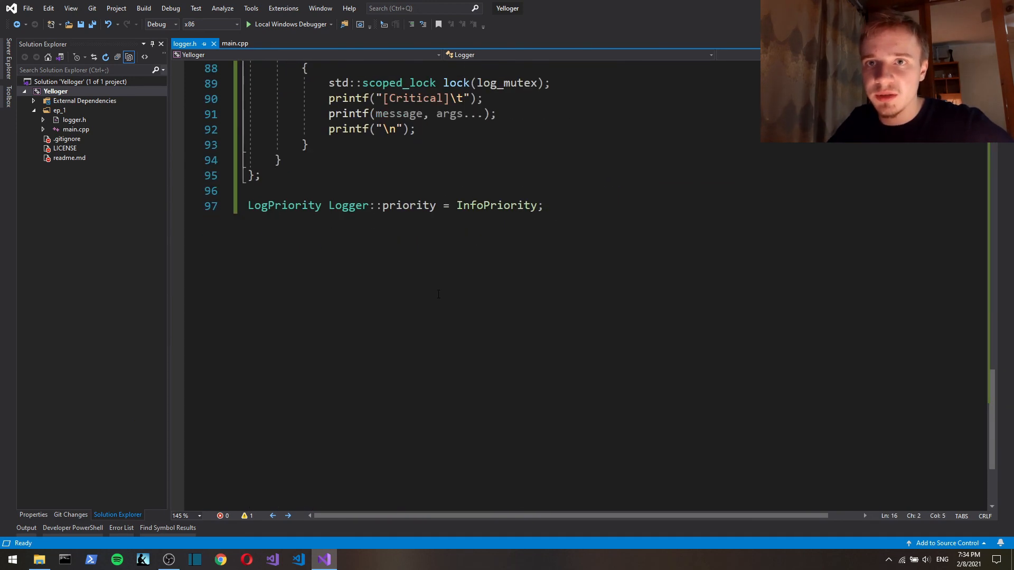
{"action": "type", "text": "static std::mutex log_mutex;"}
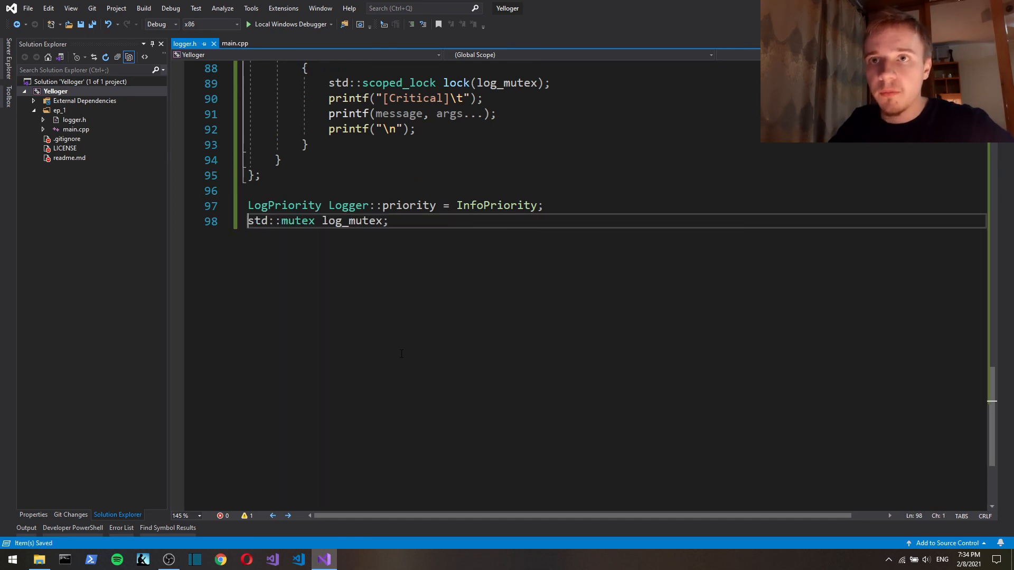
{"action": "type", "text": "Lo"}
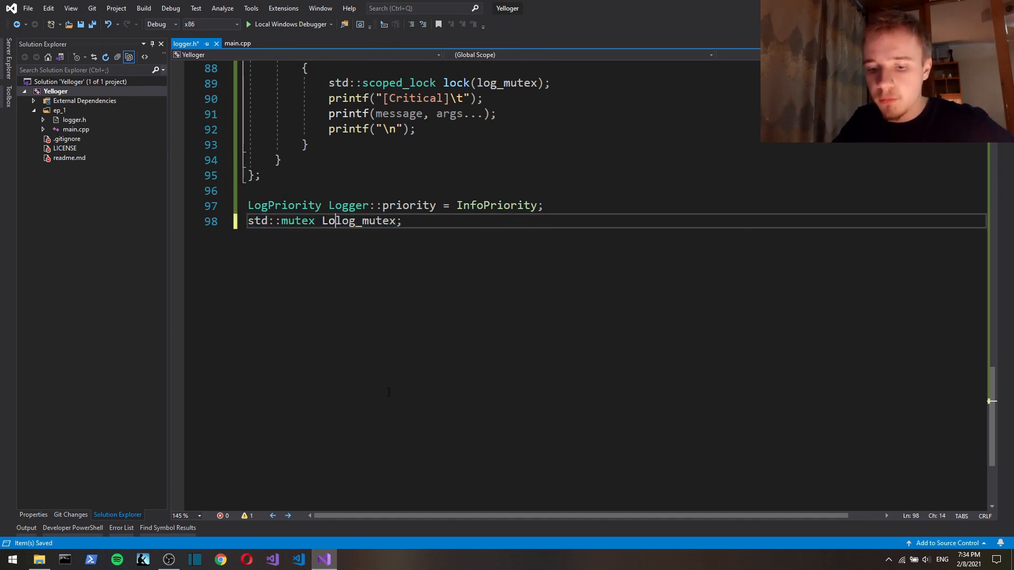
{"action": "left_click", "coordinate": [292, 24]}
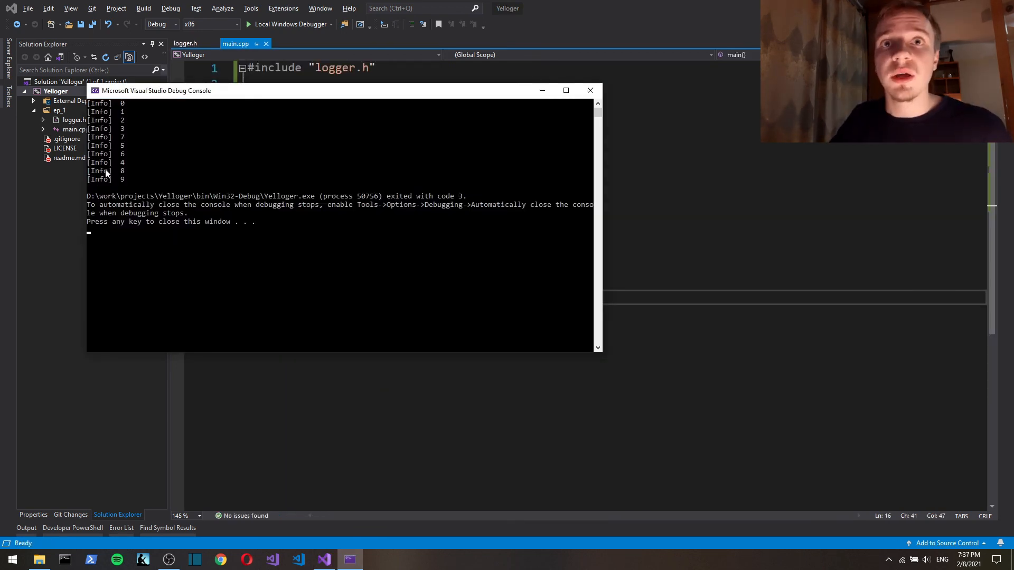
{"action": "mouse_move", "coordinate": [115, 111]}
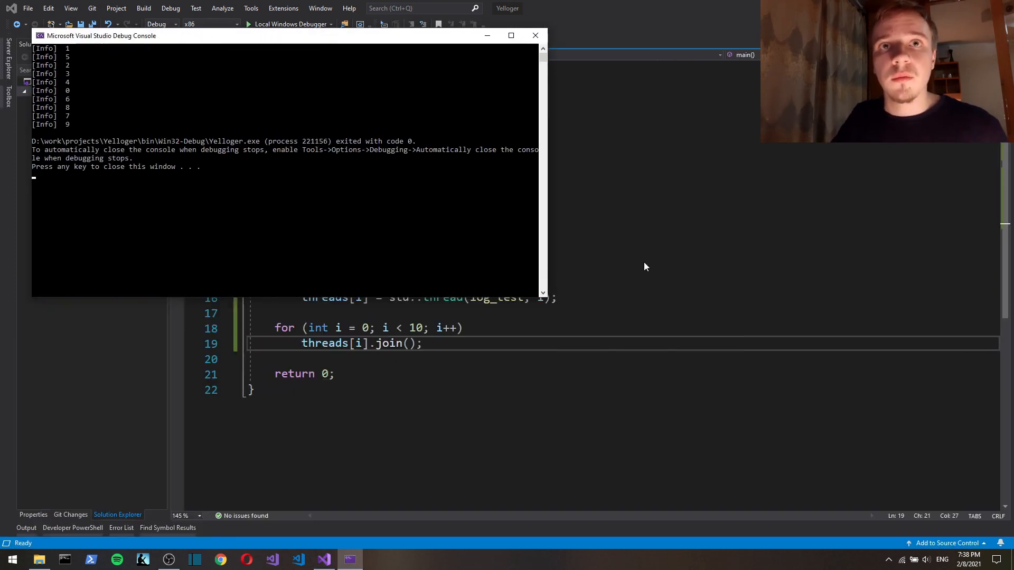
{"action": "mouse_move", "coordinate": [768, 259]}
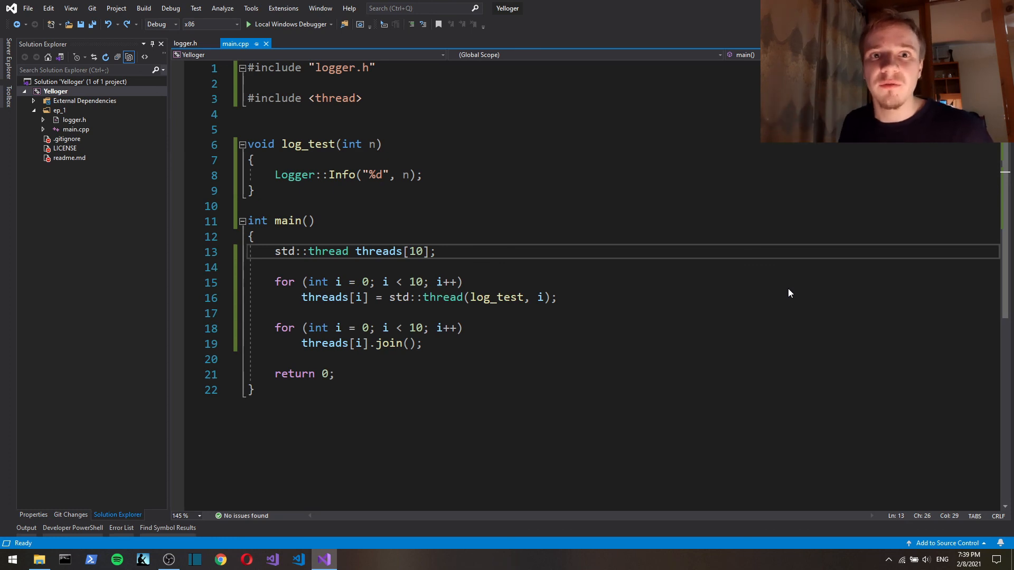
{"action": "mouse_move", "coordinate": [579, 278]}
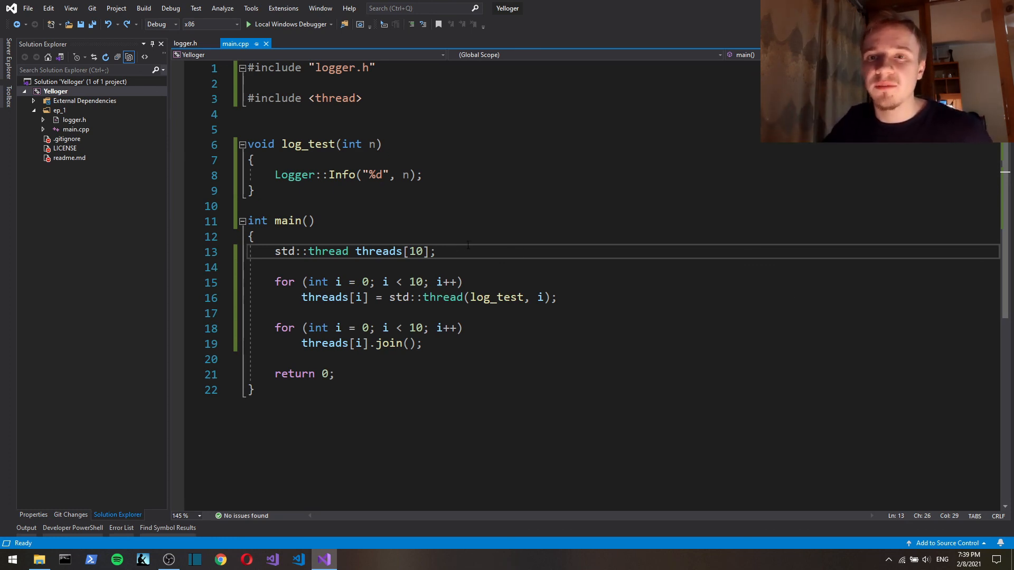
Relaunch the Local Windows Debugger to rerun the ten-thread logging test.
{"action": "left_click", "coordinate": [290, 24]}
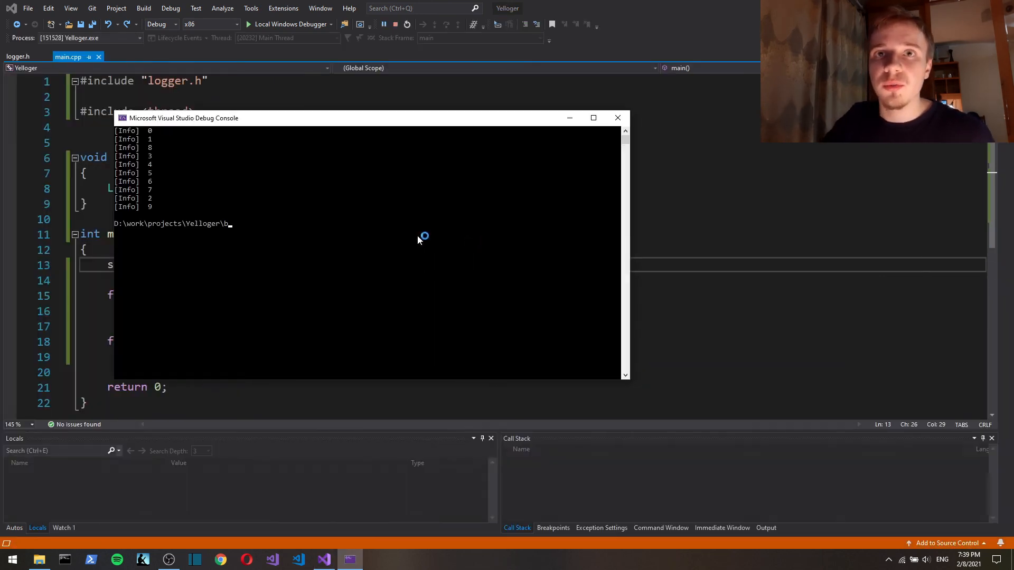